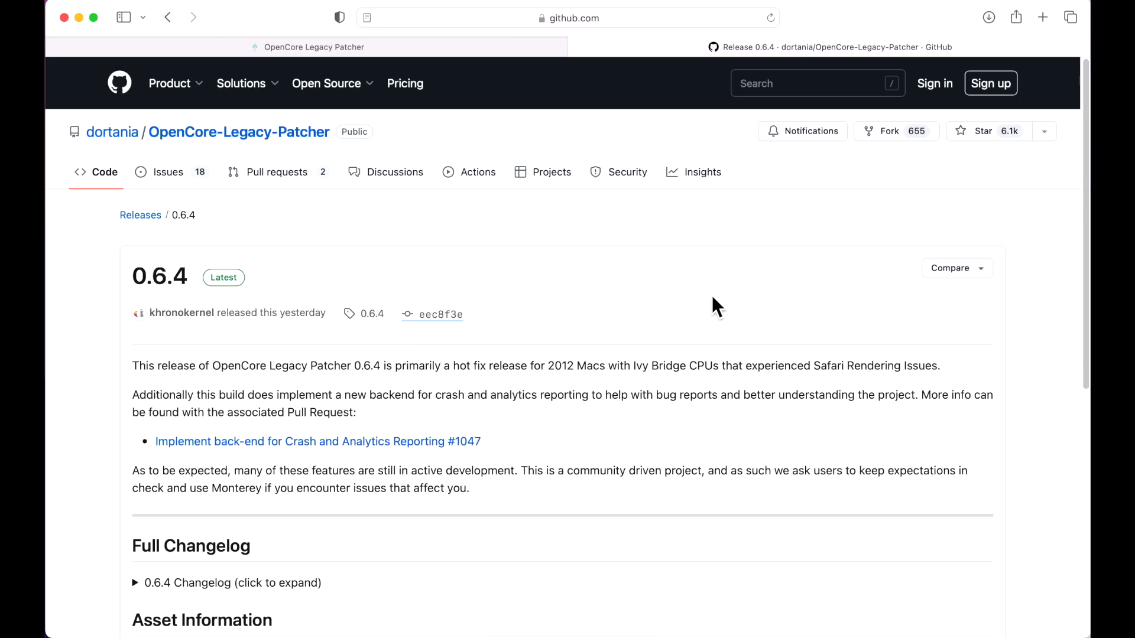
pyautogui.moveTo(283, 285)
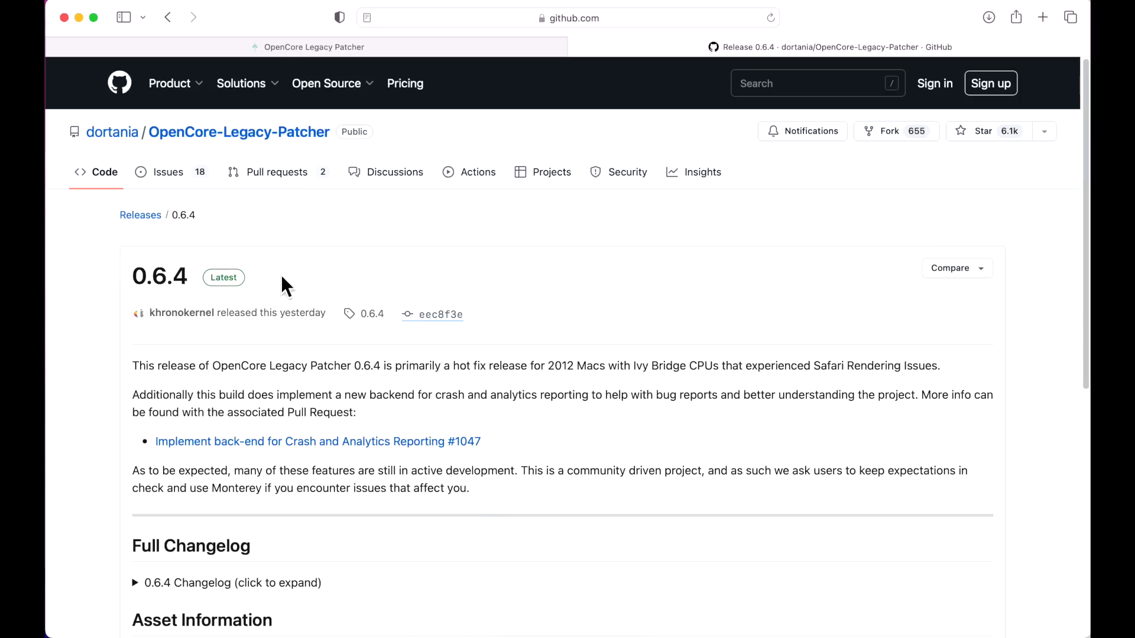
# Step: Review the release notes, highlighting the 2012 Ivy Bridge Macs note, then return to the release page
pyautogui.doubleClick(160, 277)
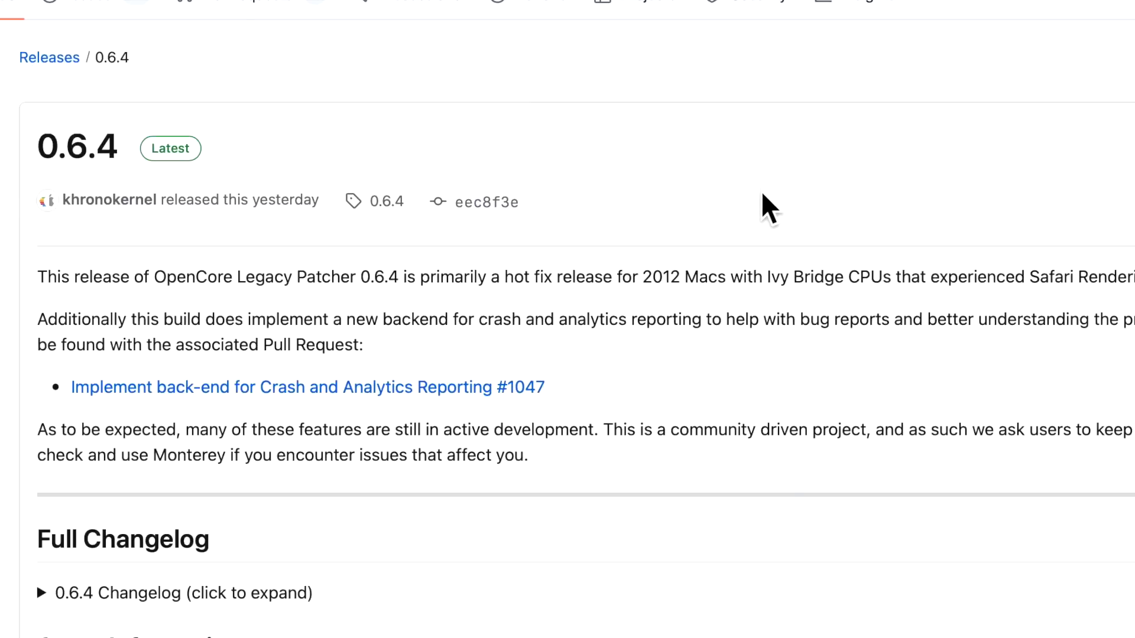
pyautogui.moveTo(757, 322)
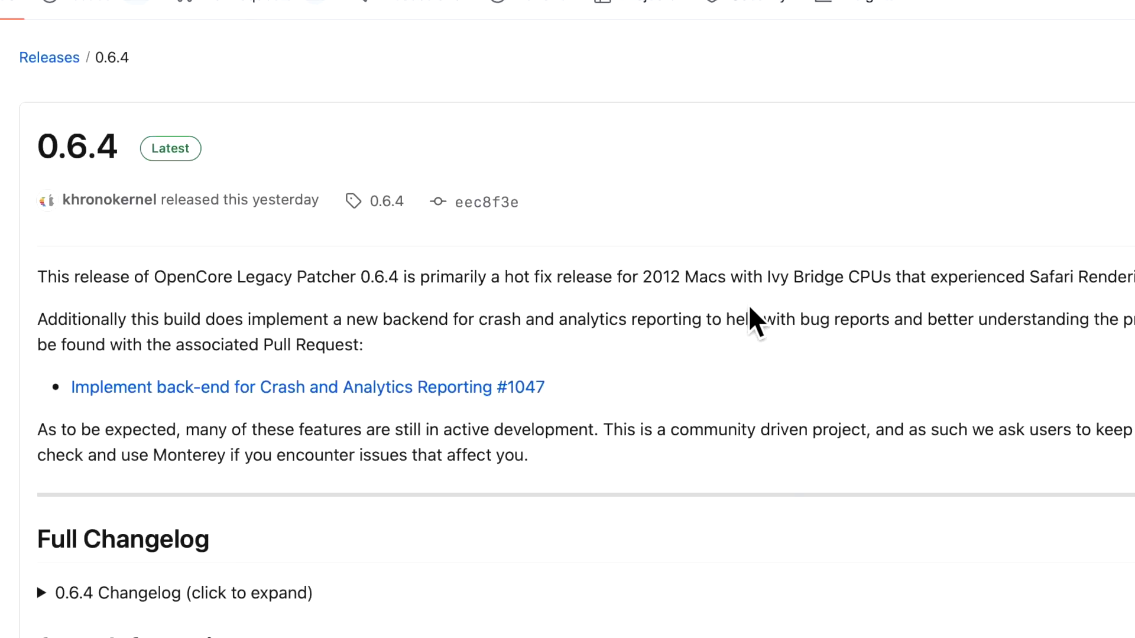
pyautogui.moveTo(663, 423)
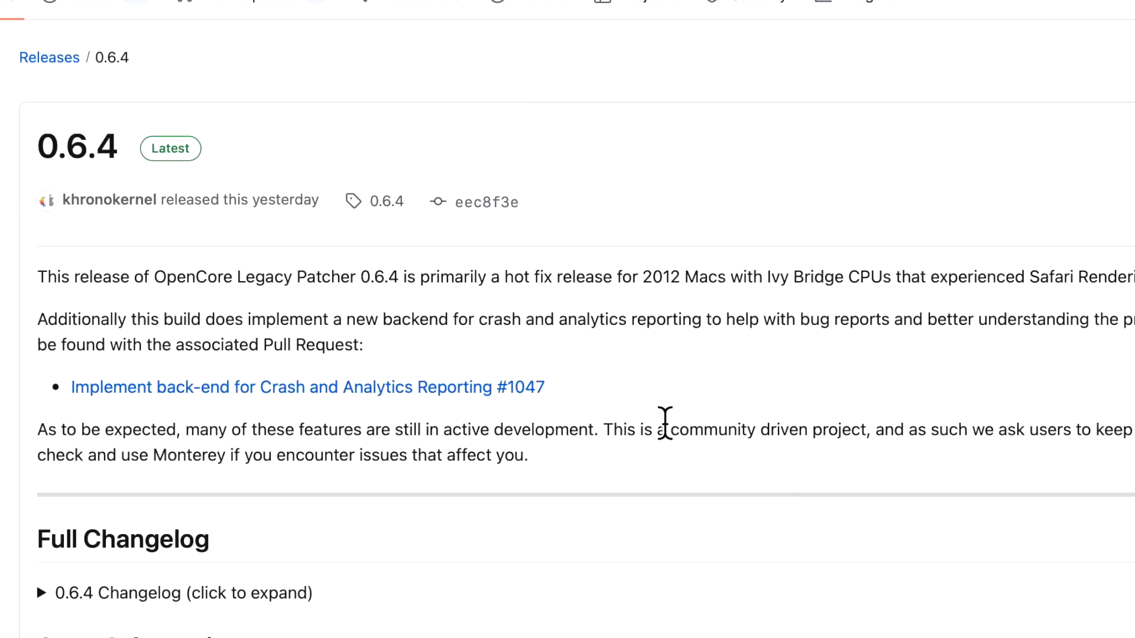
pyautogui.moveTo(379, 461)
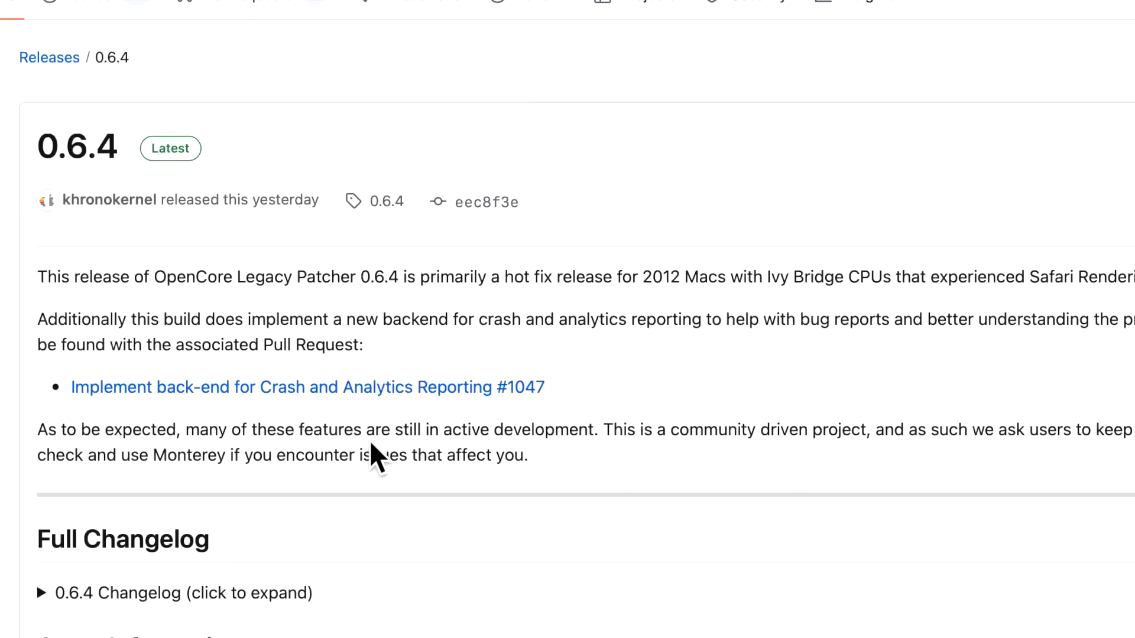
pyautogui.moveTo(397, 457)
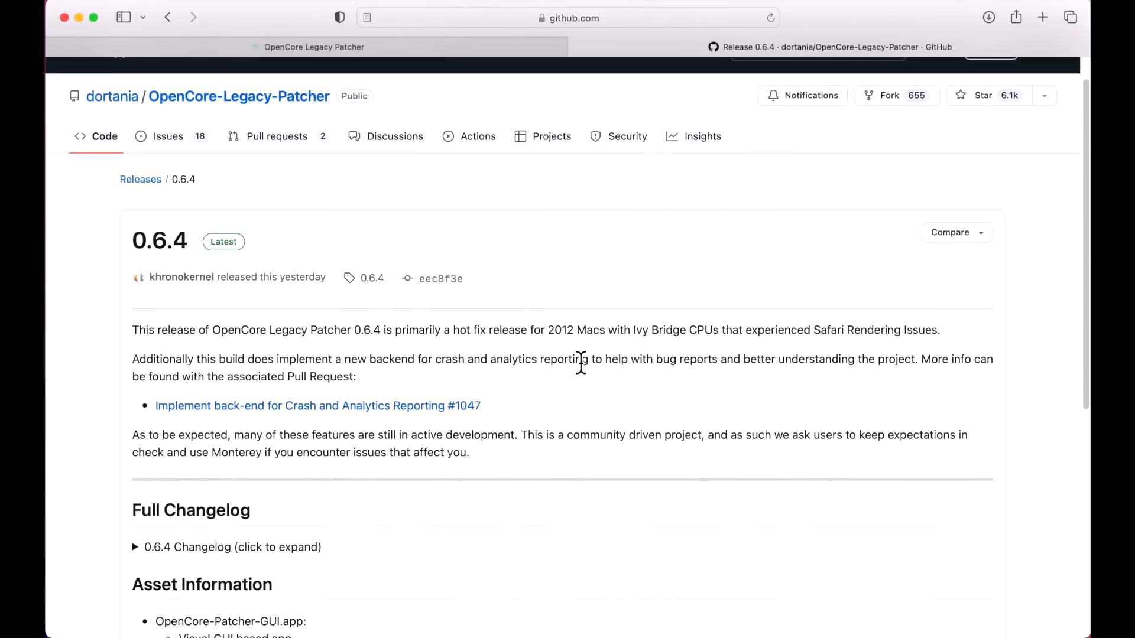
pyautogui.moveTo(585, 378)
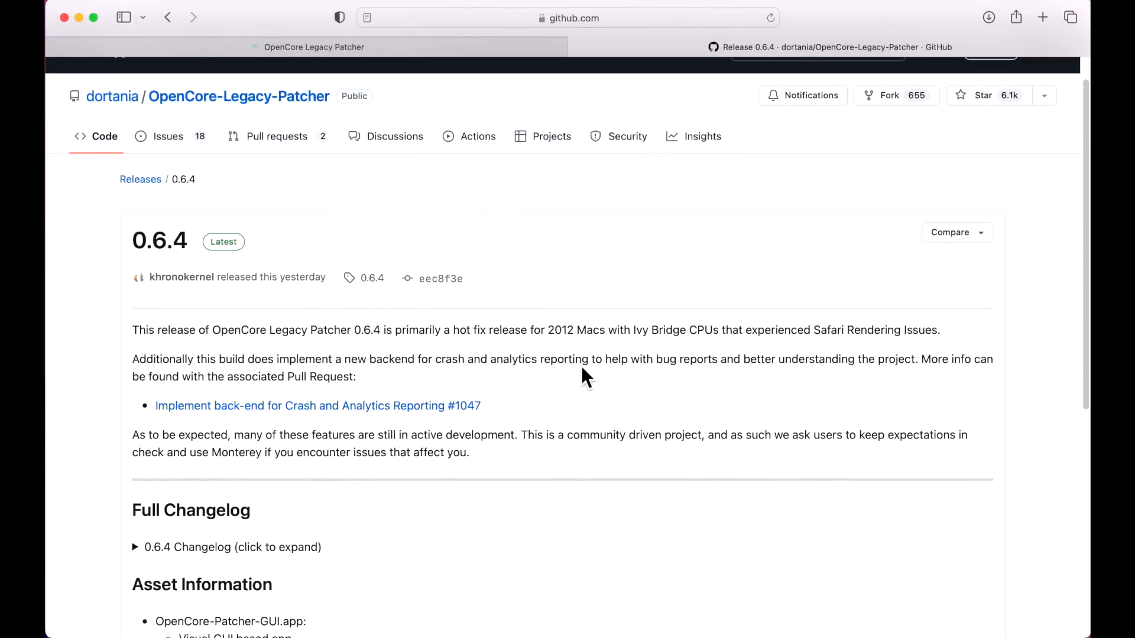
pyautogui.moveTo(576, 355)
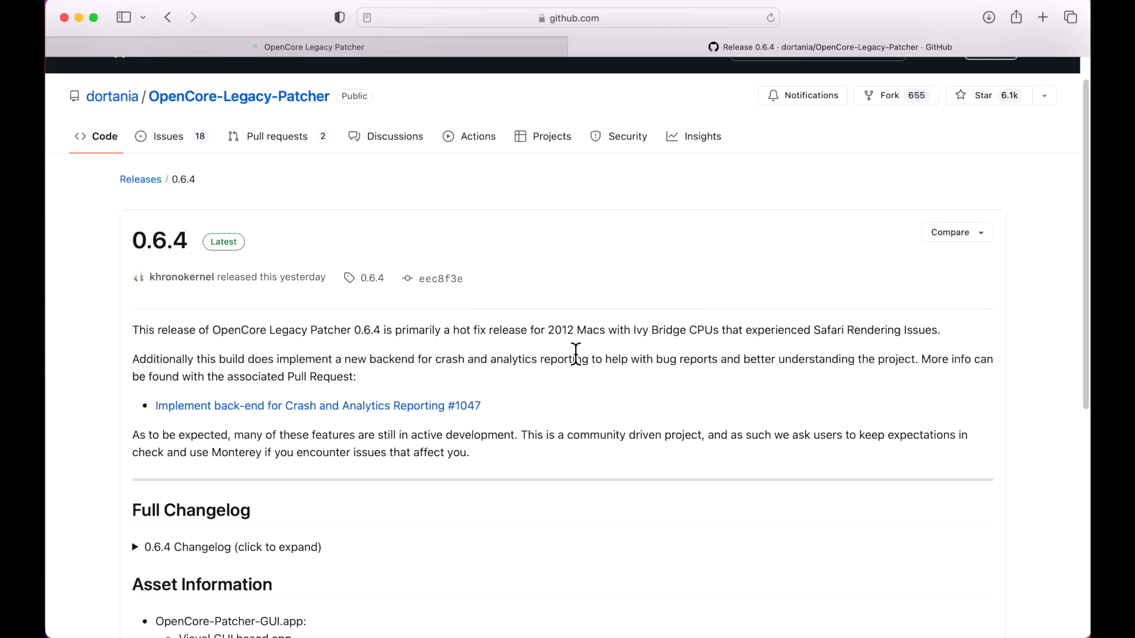
pyautogui.moveTo(585, 360)
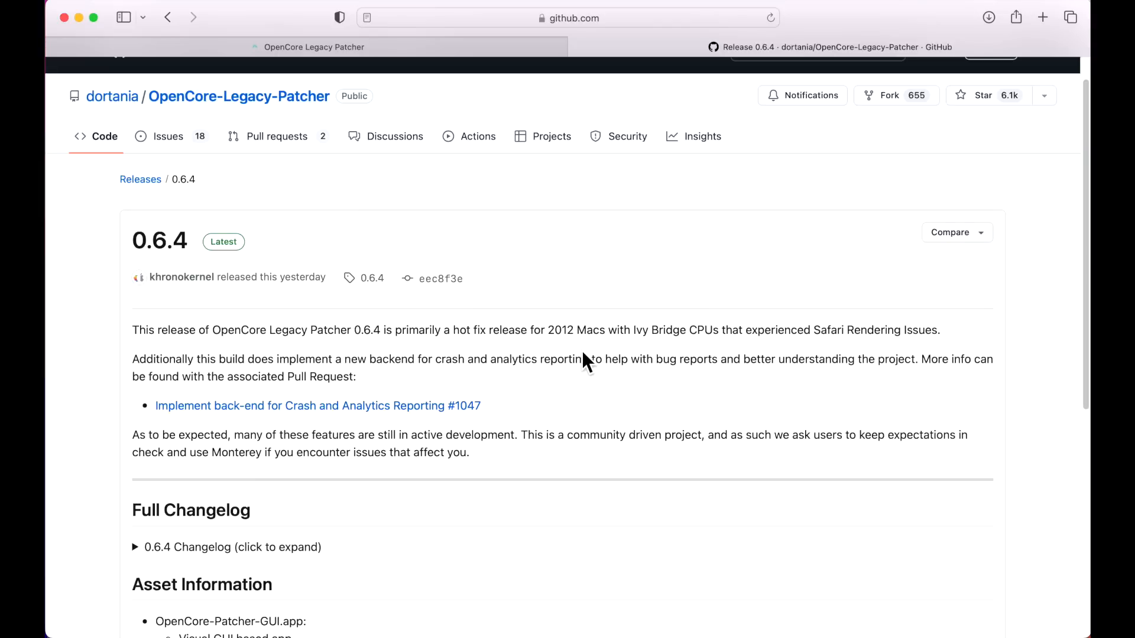
pyautogui.moveTo(618, 363)
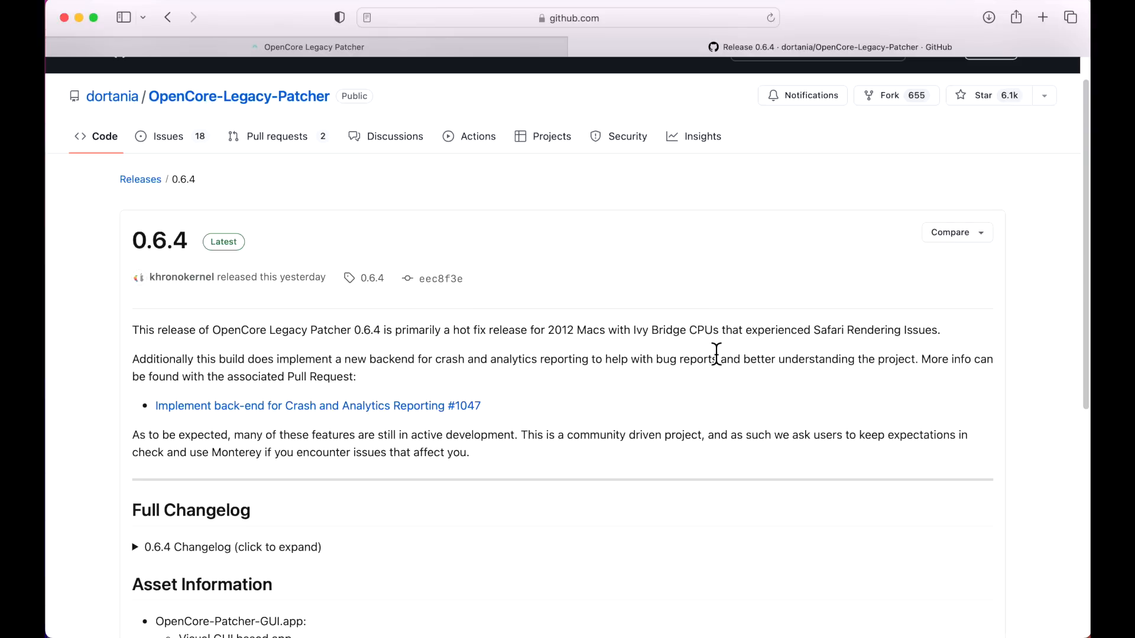
pyautogui.doubleClick(559, 330)
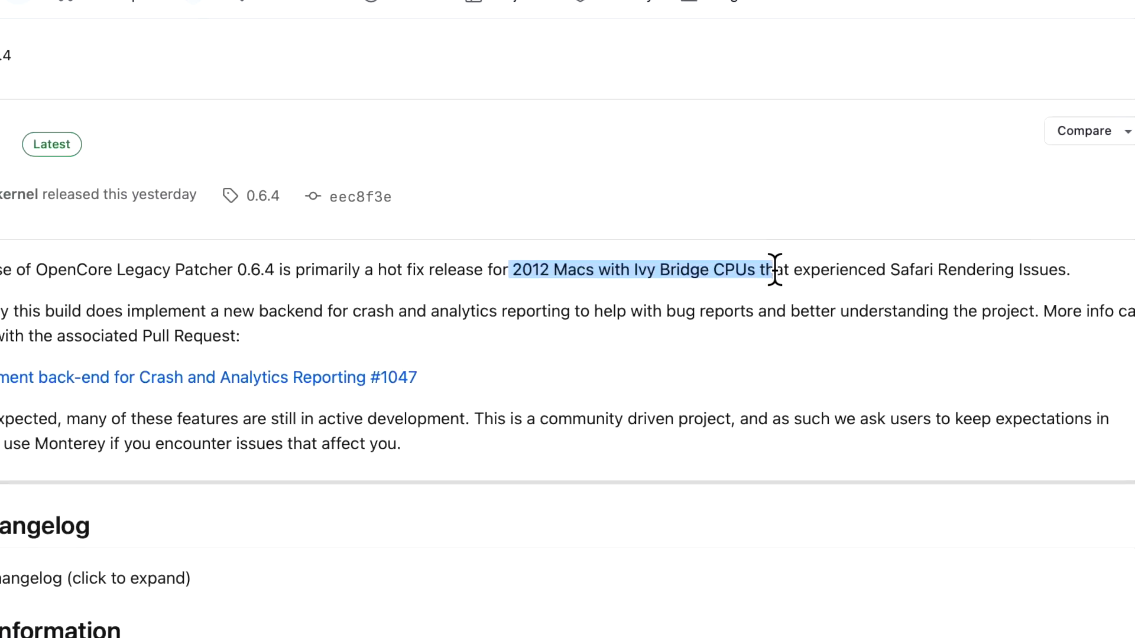
pyautogui.click(771, 359)
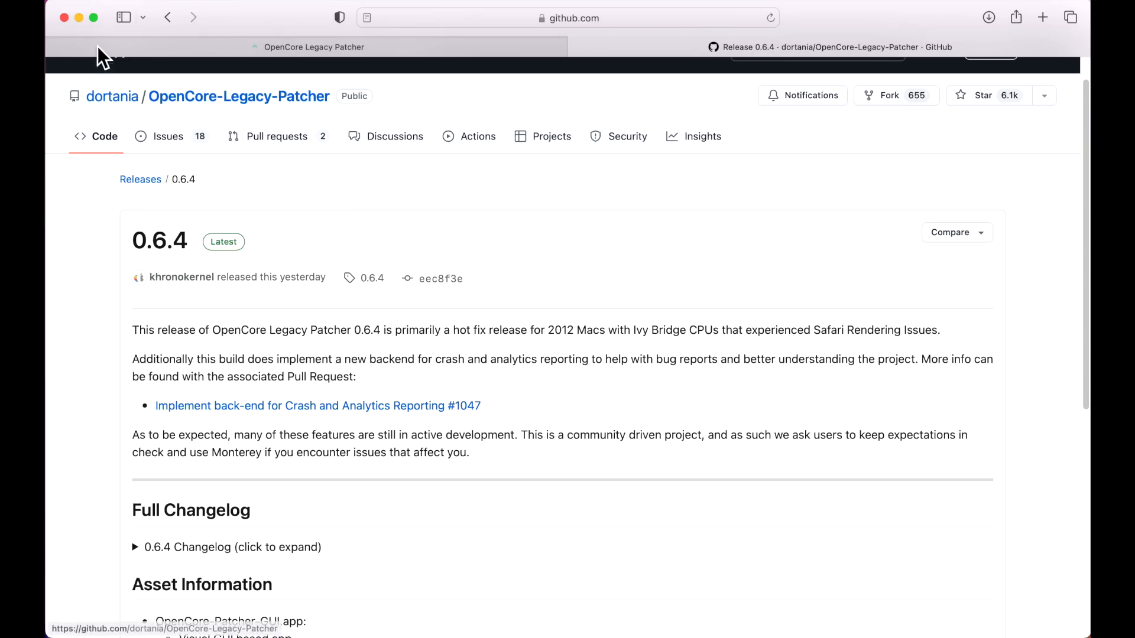
pyautogui.click(818, 46)
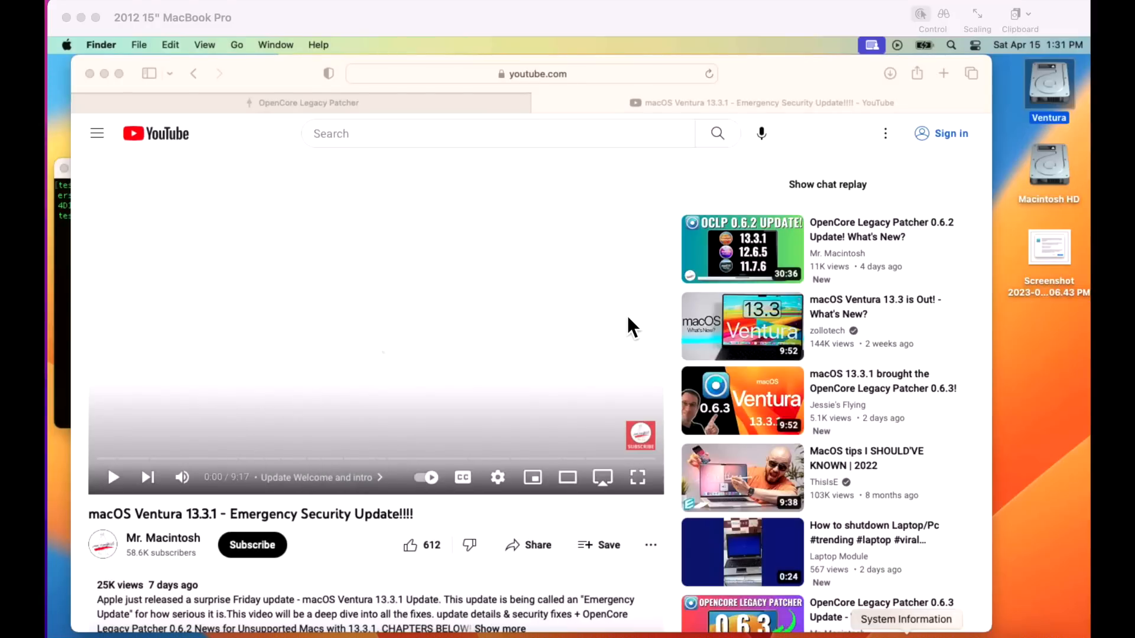
pyautogui.moveTo(287, 372)
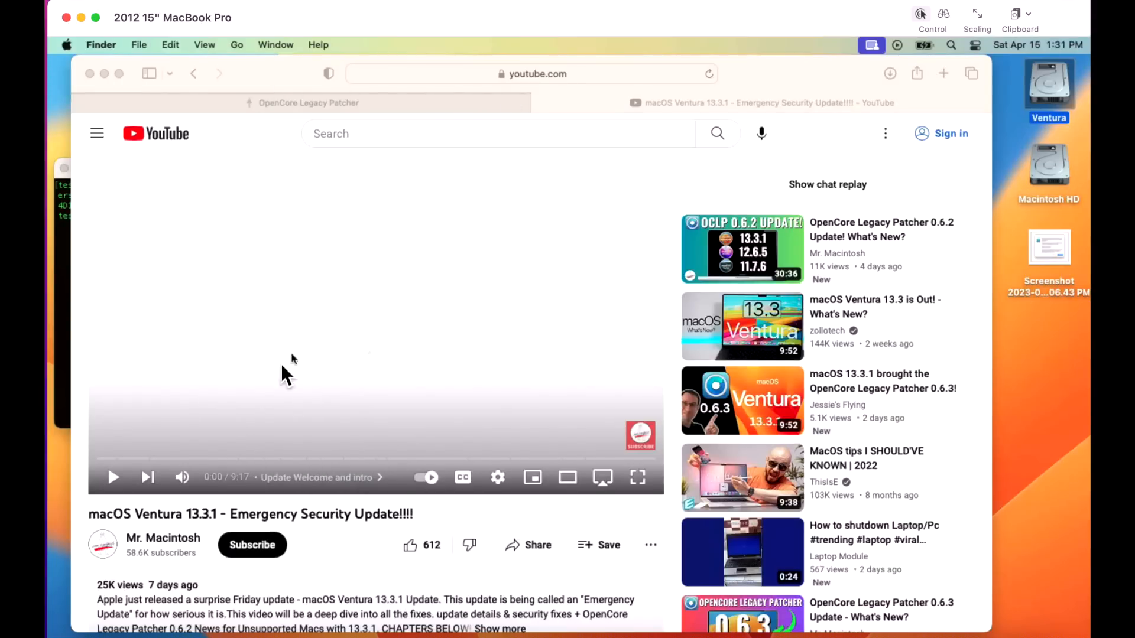
pyautogui.click(708, 74)
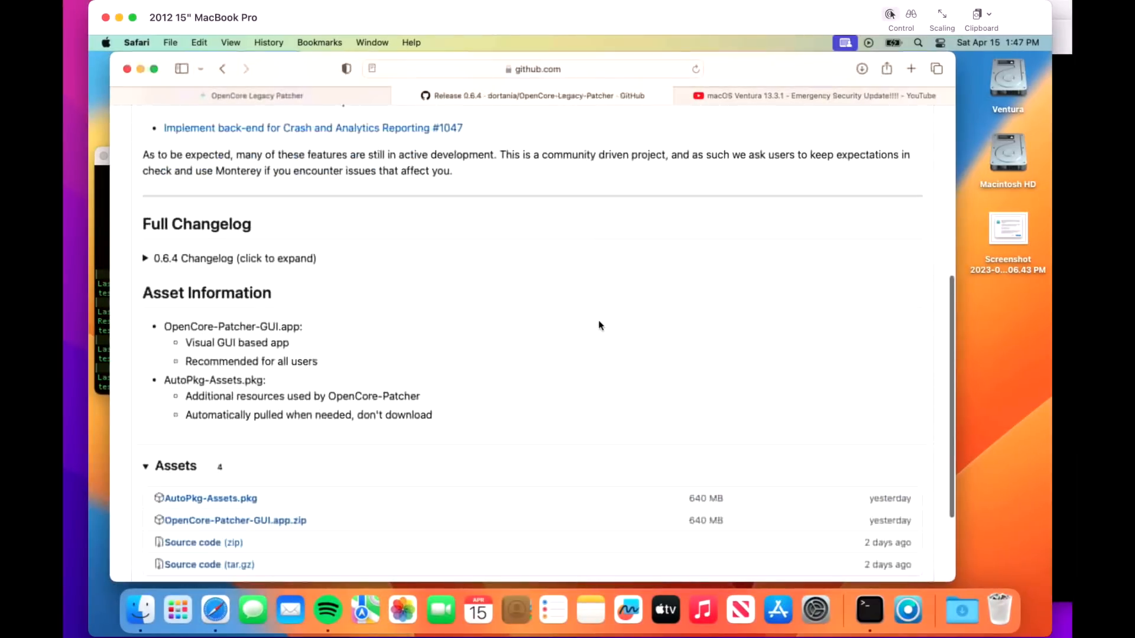
# Step: Download the OpenCore-Patcher-GUI.app.zip asset from the 0.6.4 release Assets
pyautogui.scroll(-3)
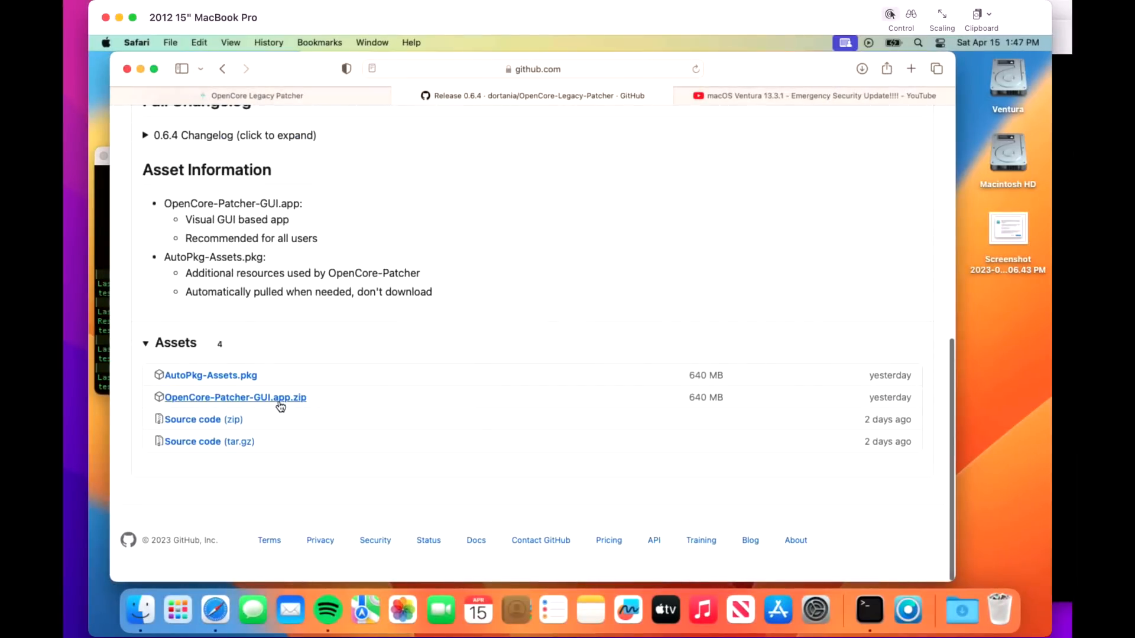
pyautogui.click(234, 398)
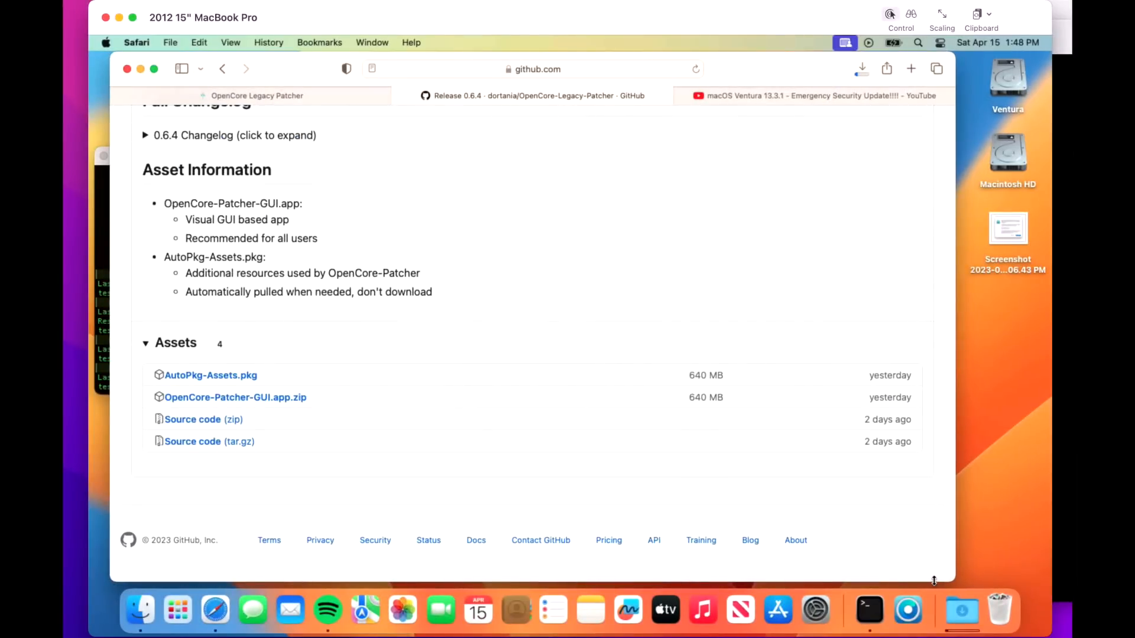
pyautogui.moveTo(417, 215)
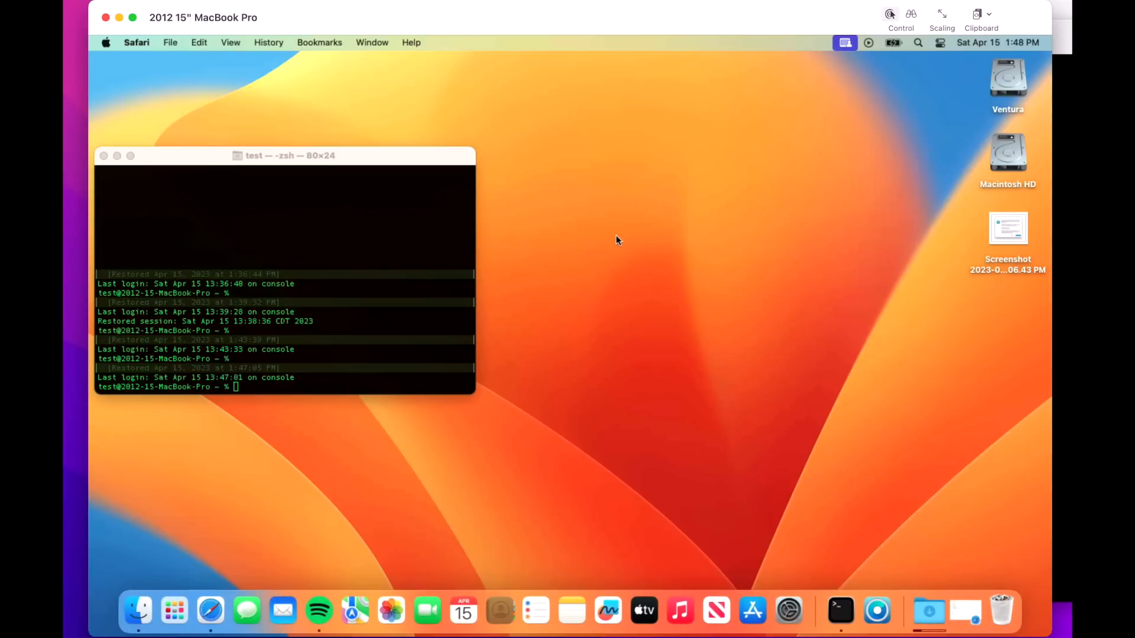
pyautogui.moveTo(675, 283)
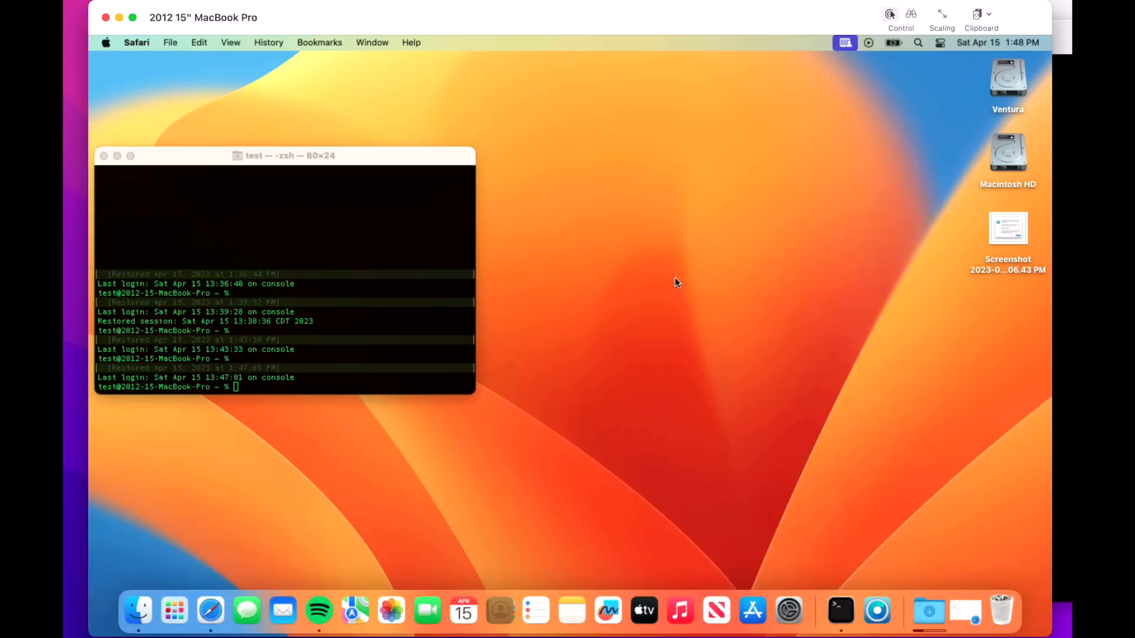
pyautogui.moveTo(737, 332)
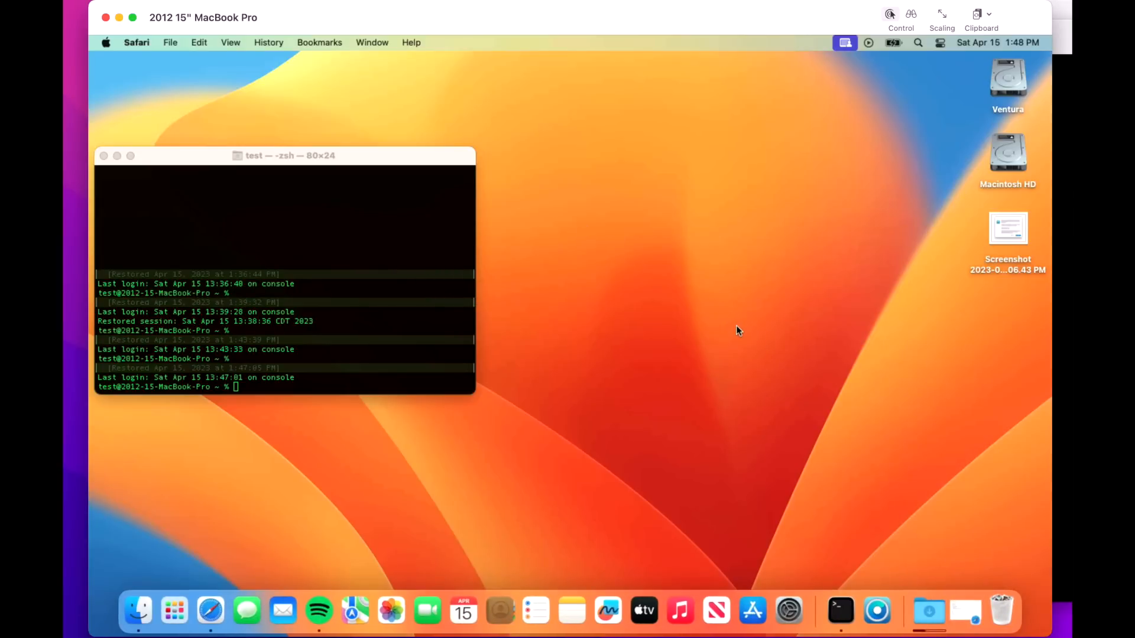
pyautogui.moveTo(388, 276)
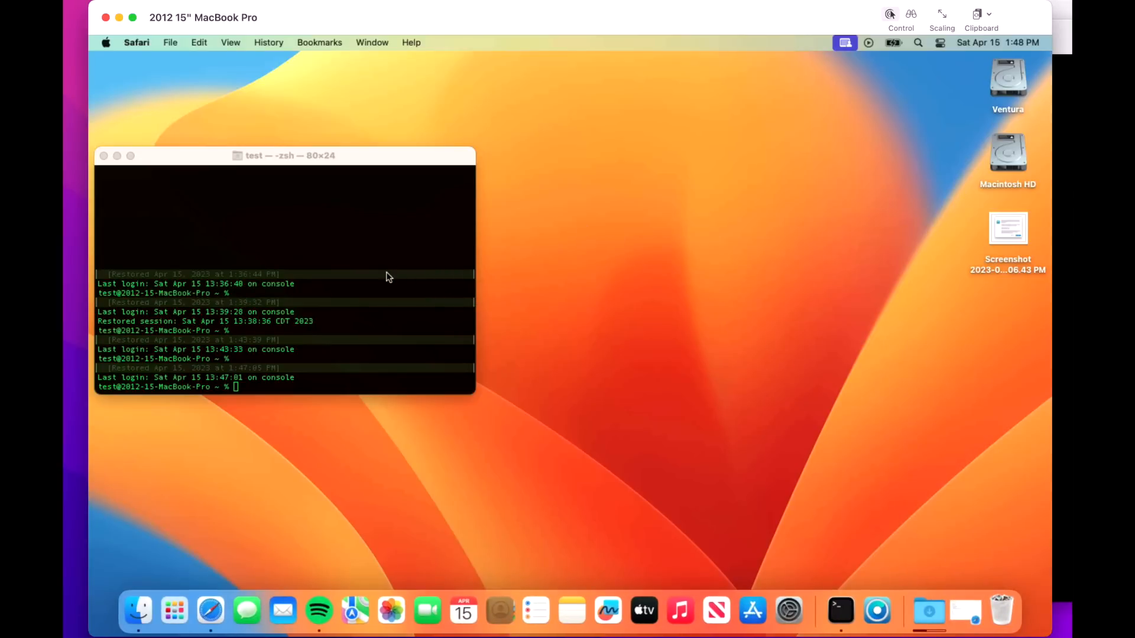
pyautogui.write('nvram 4D1FDA02-38C7-4A6A-9CC6-4BCCA8B30102:opencore-version')
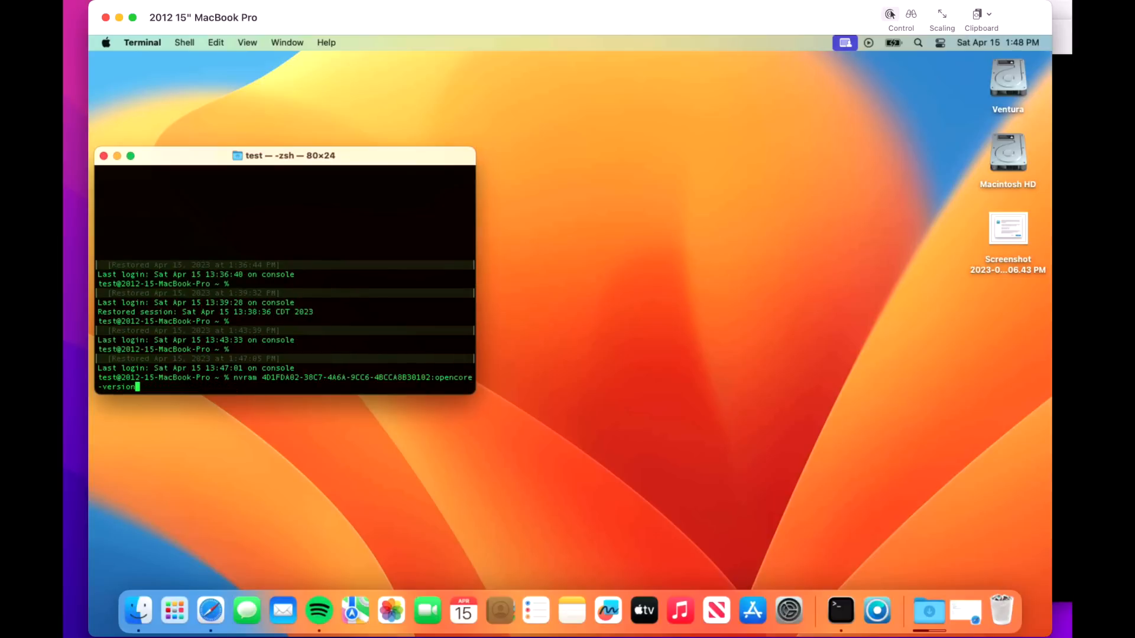
pyautogui.press('Return')
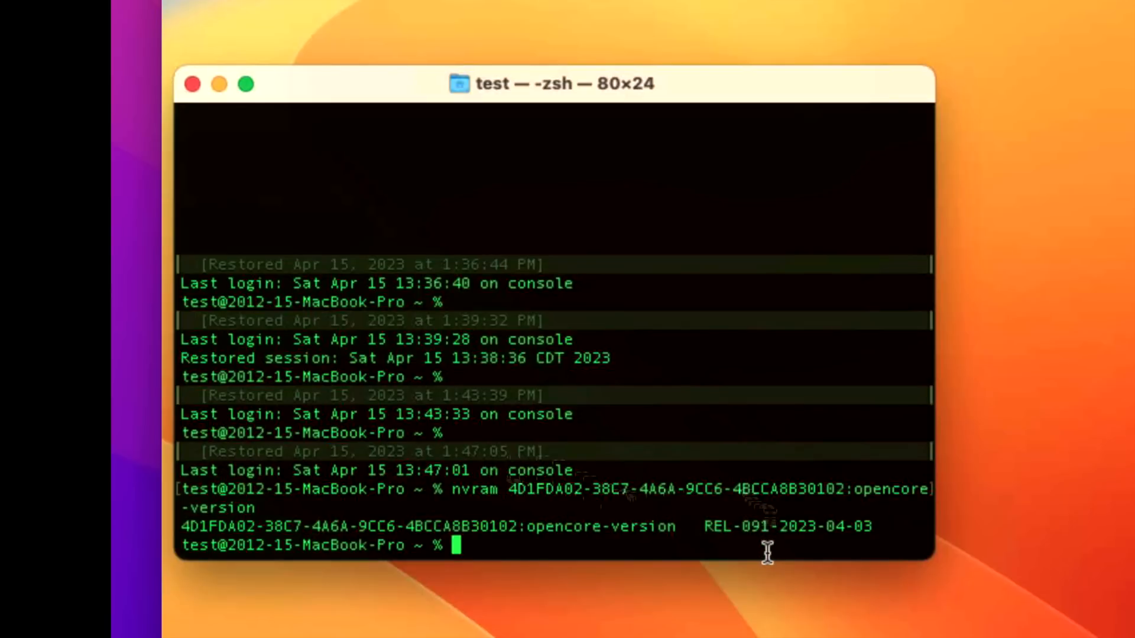
pyautogui.moveTo(831, 613)
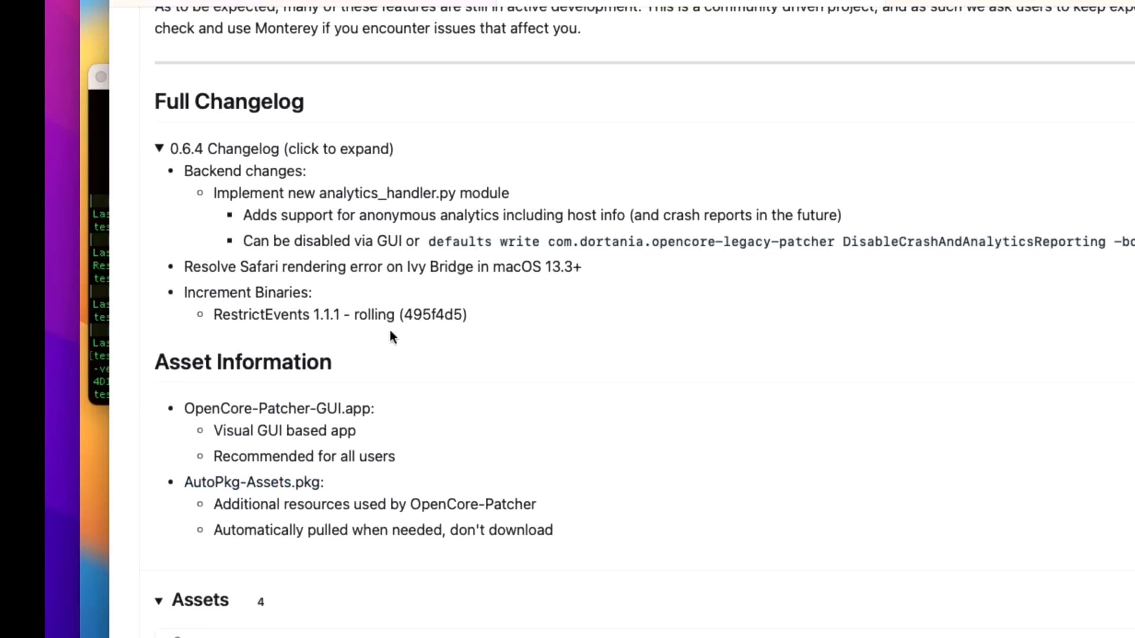
pyautogui.moveTo(487, 340)
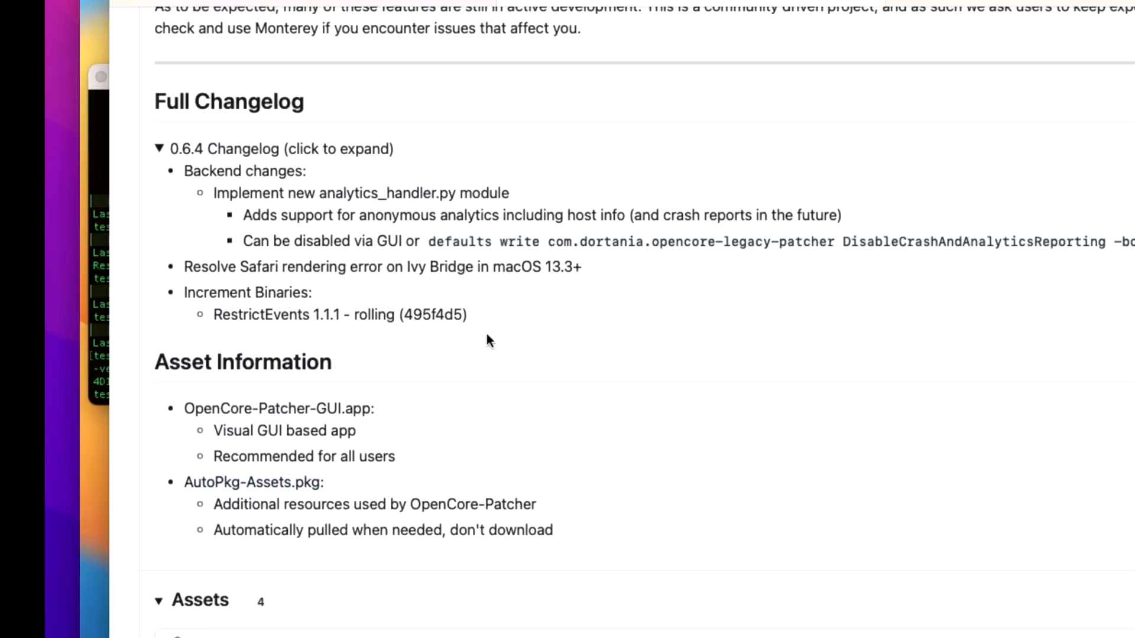
# Step: Expand the 0.6.3 changelog and highlight the 'OpenCorePkg 0.9.1 - release' line under Increment Binaries
pyautogui.scroll(3)
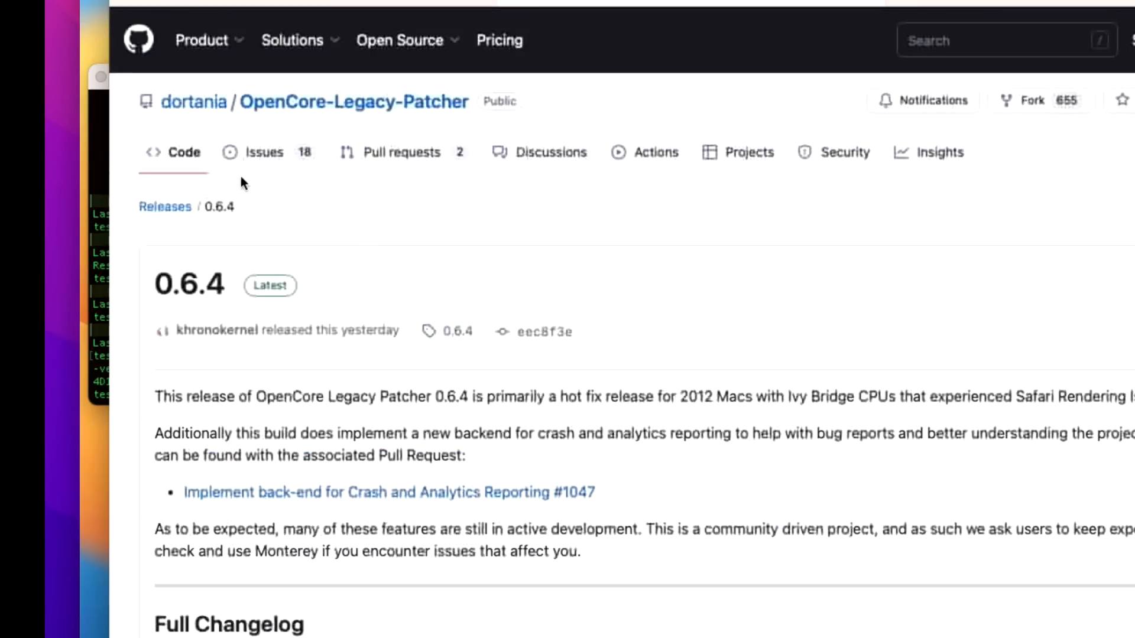
pyautogui.scroll(3)
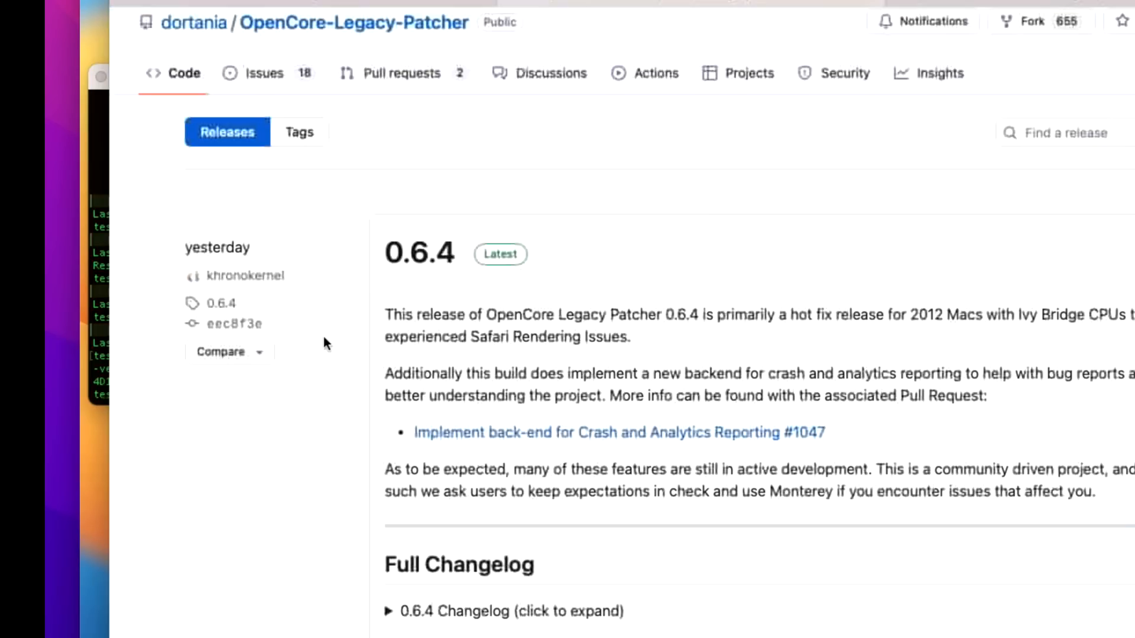
pyautogui.scroll(-3)
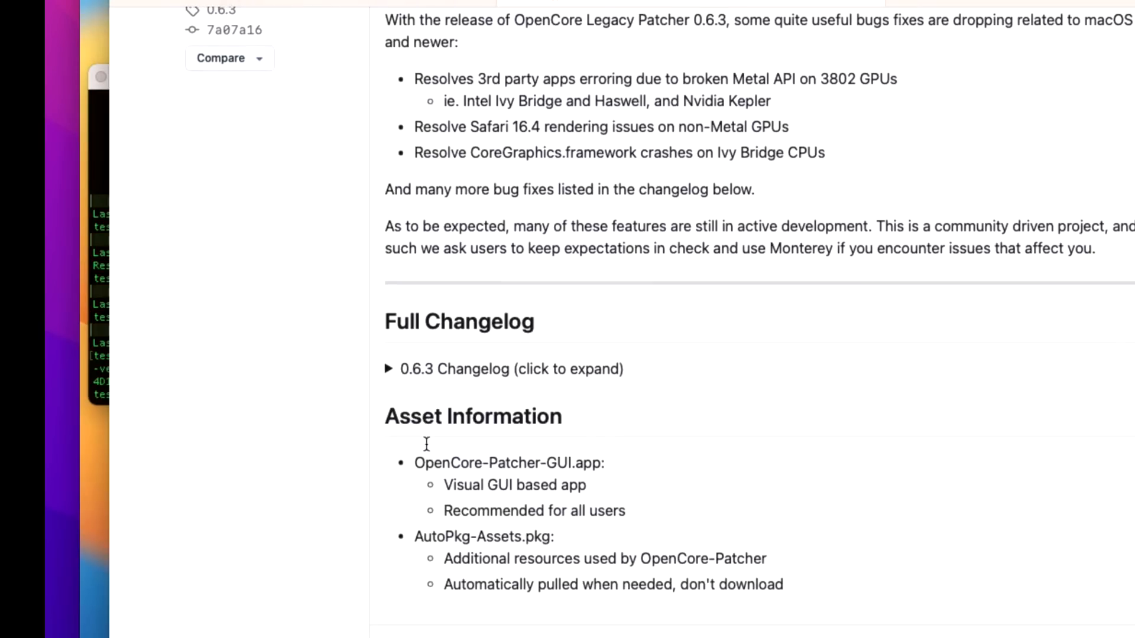
pyautogui.scroll(-3)
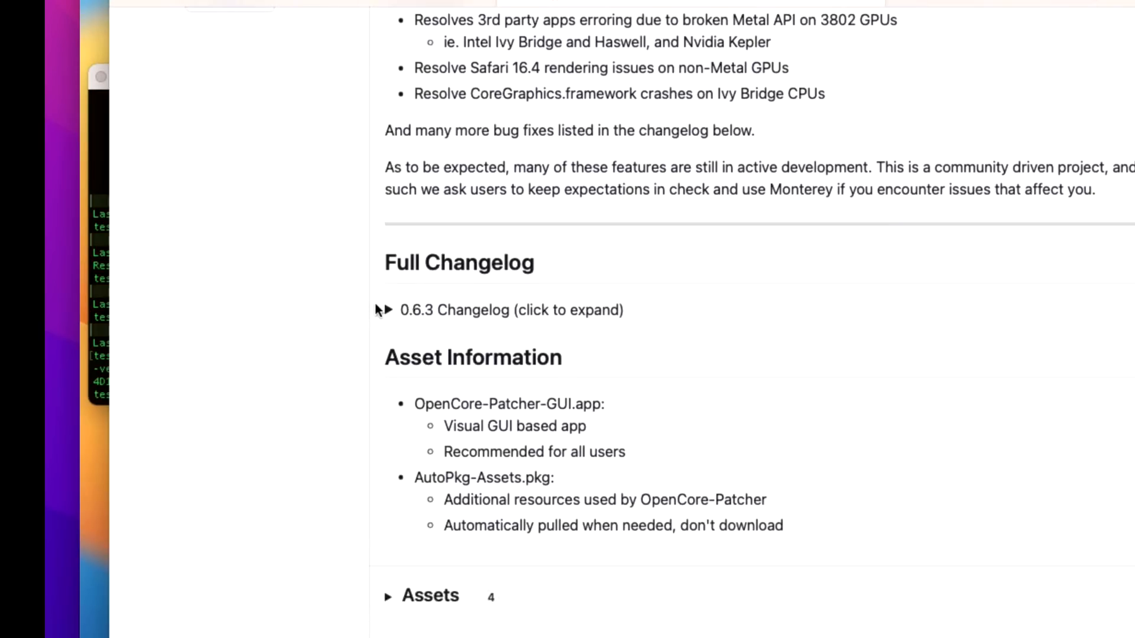
pyautogui.click(391, 310)
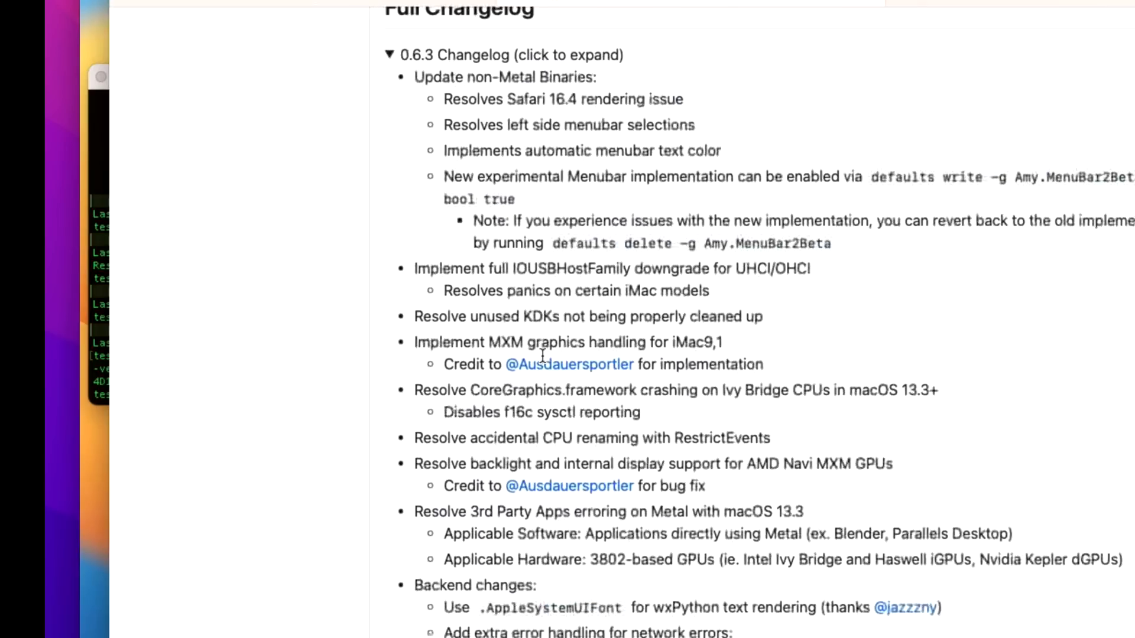
pyautogui.scroll(-3)
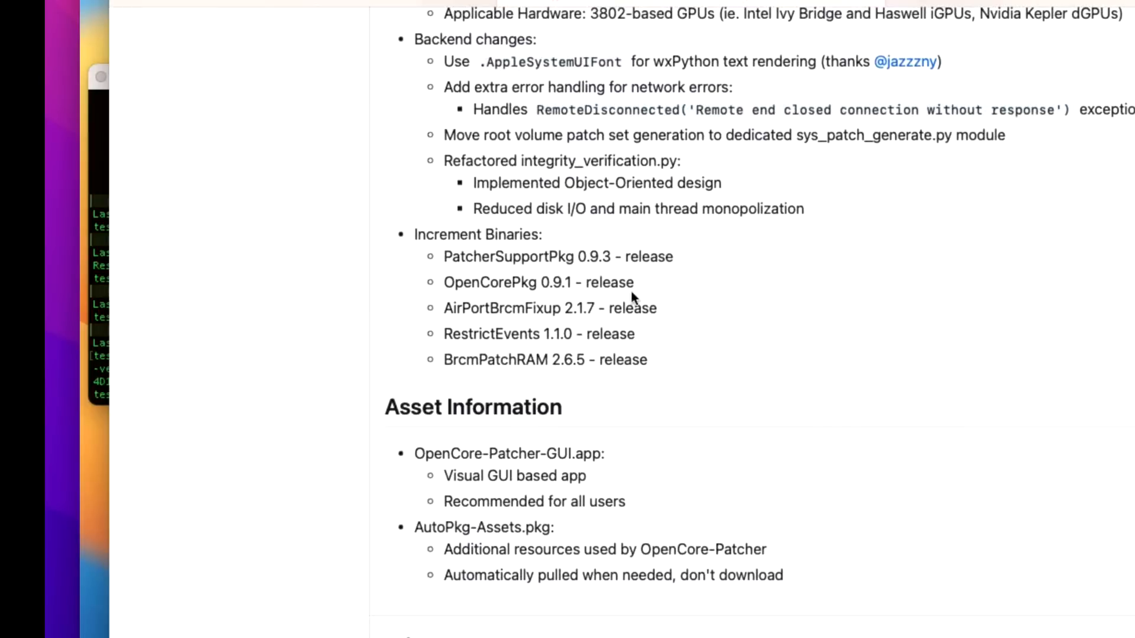
pyautogui.doubleClick(538, 282)
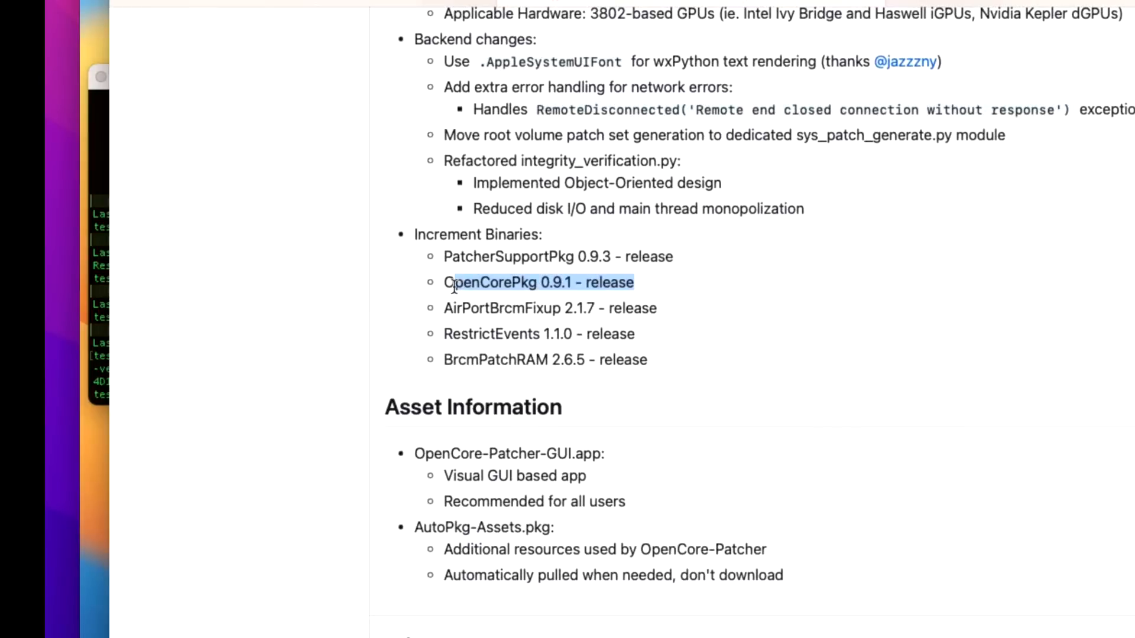
pyautogui.click(282, 38)
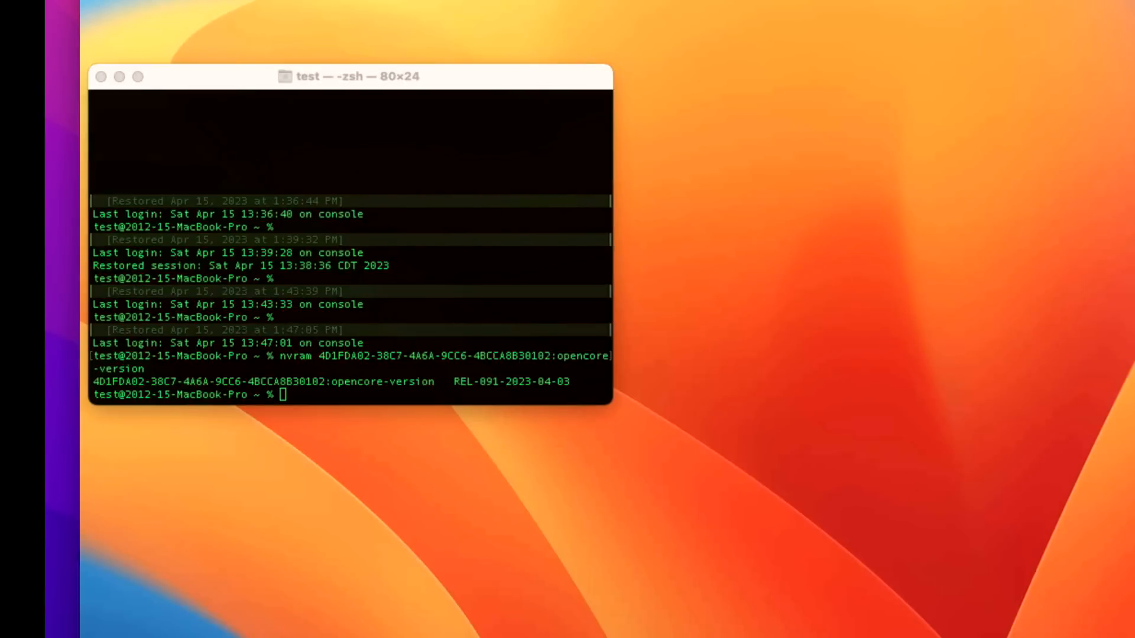
pyautogui.moveTo(1053, 492)
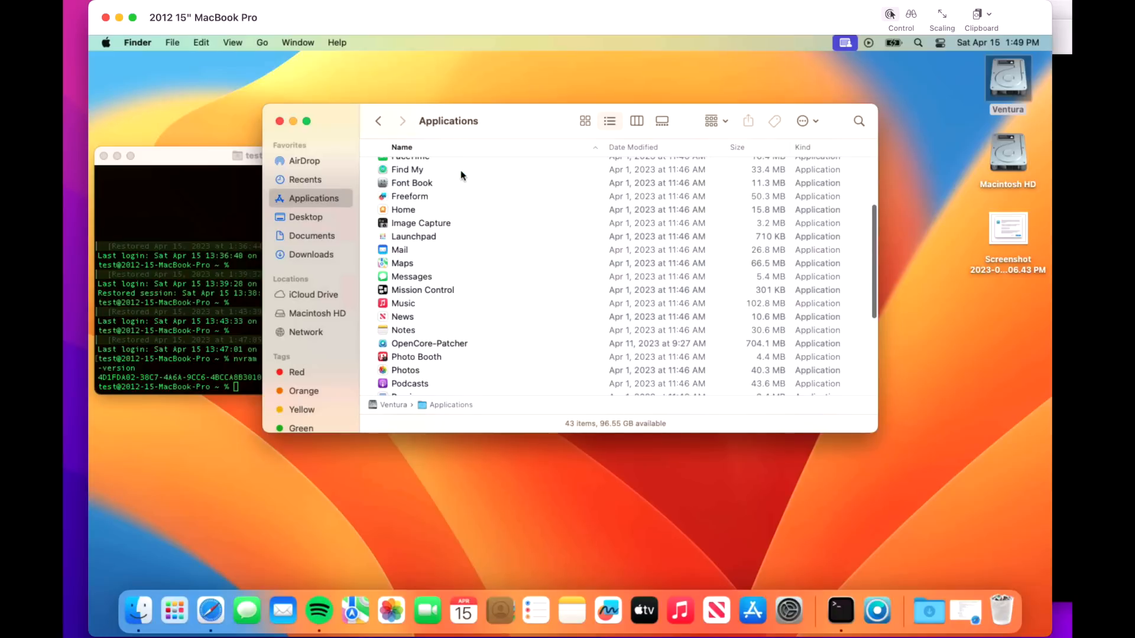
pyautogui.moveTo(575, 339)
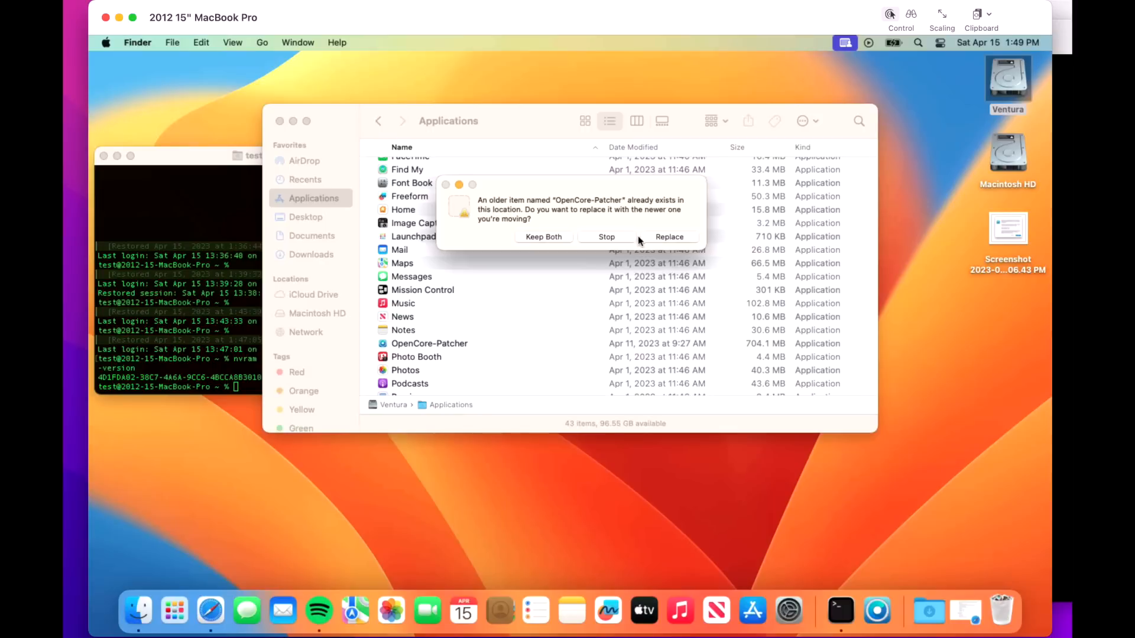
# Step: Replace the older OpenCore-Patcher in Applications and launch the v0.6.4 copy
pyautogui.click(668, 236)
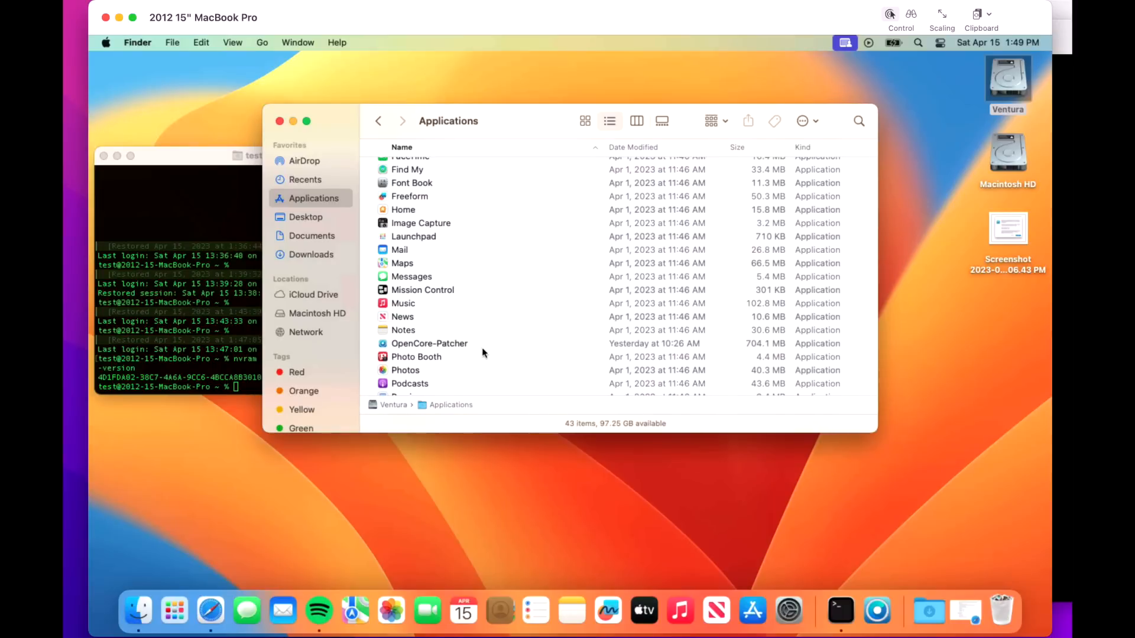
pyautogui.doubleClick(429, 343)
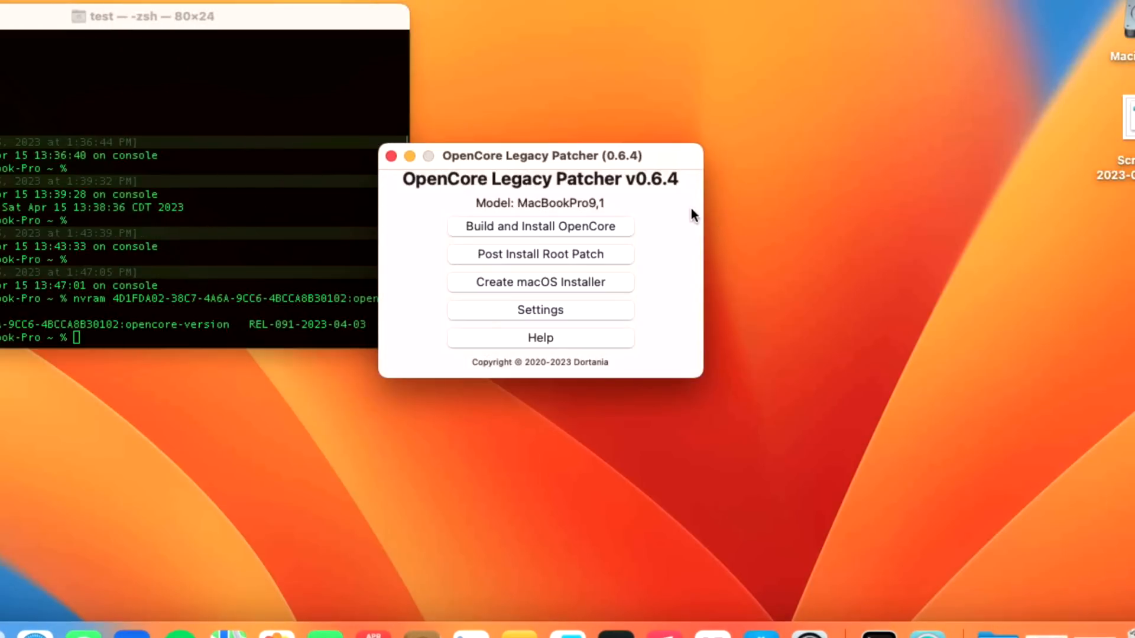
pyautogui.moveTo(612, 239)
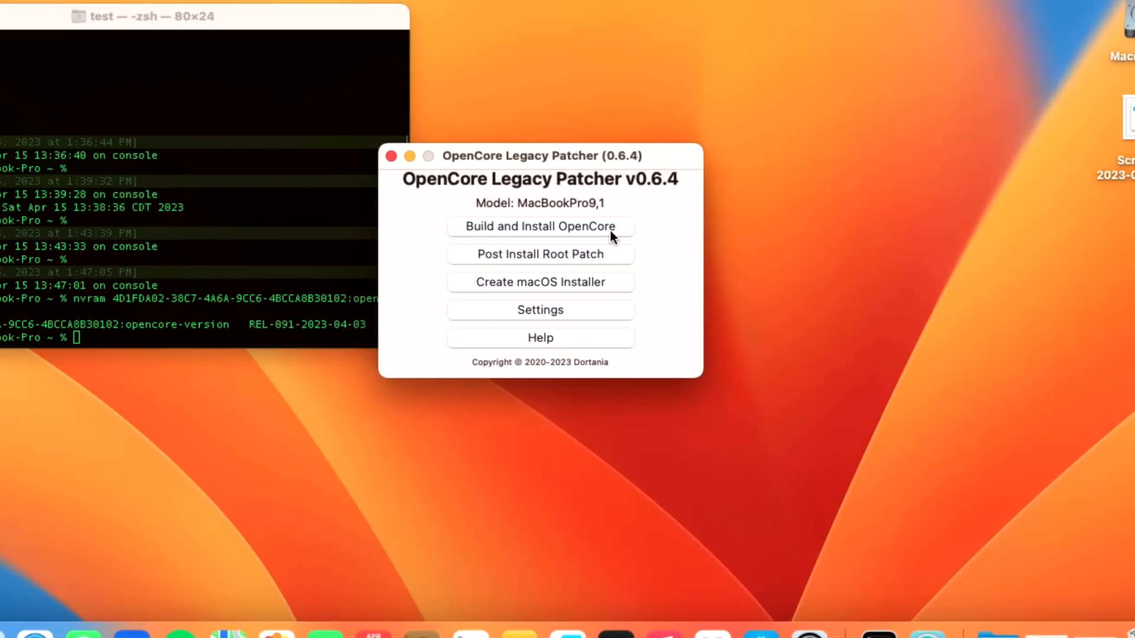
pyautogui.moveTo(657, 233)
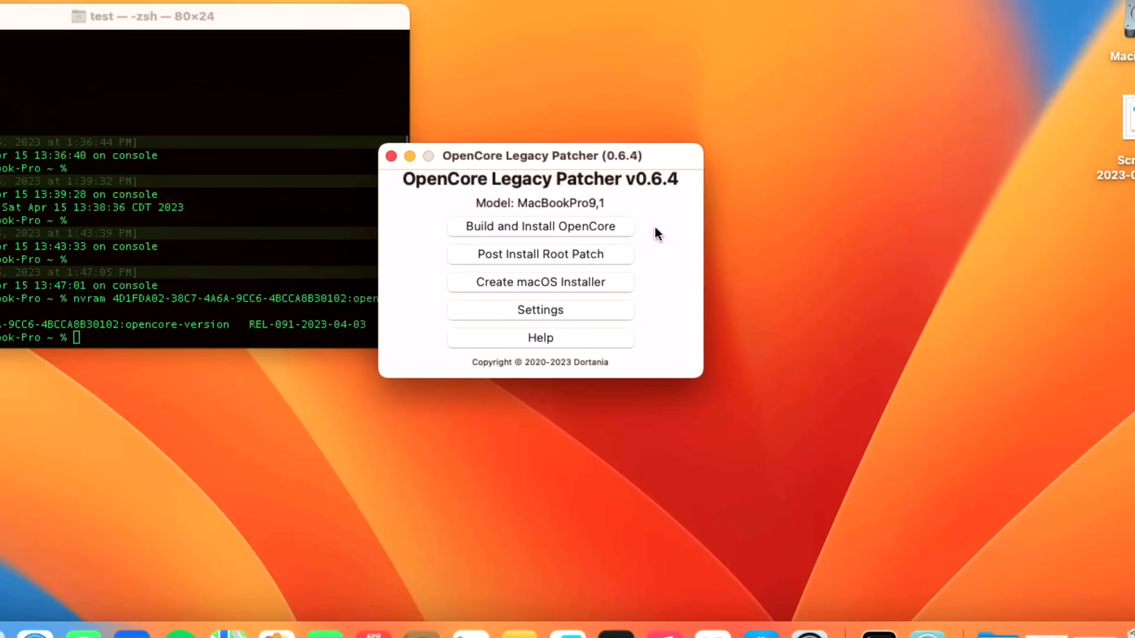
# Step: Build OpenCore, install it to the disk's EFI partition with password authorisation, and choose Reboot
pyautogui.click(540, 226)
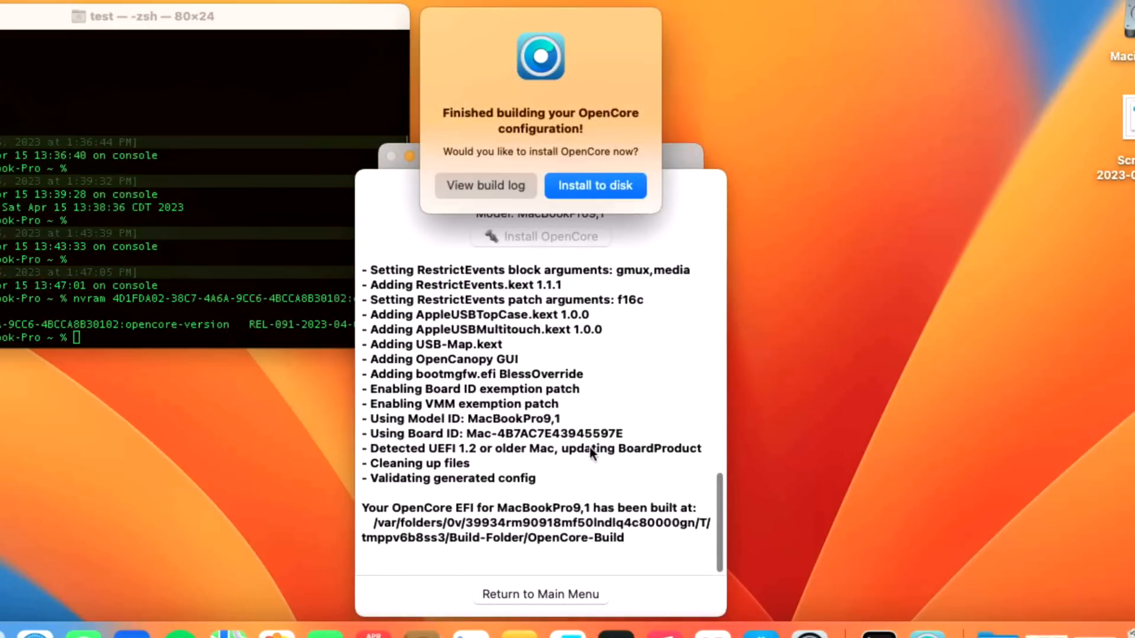
pyautogui.click(595, 185)
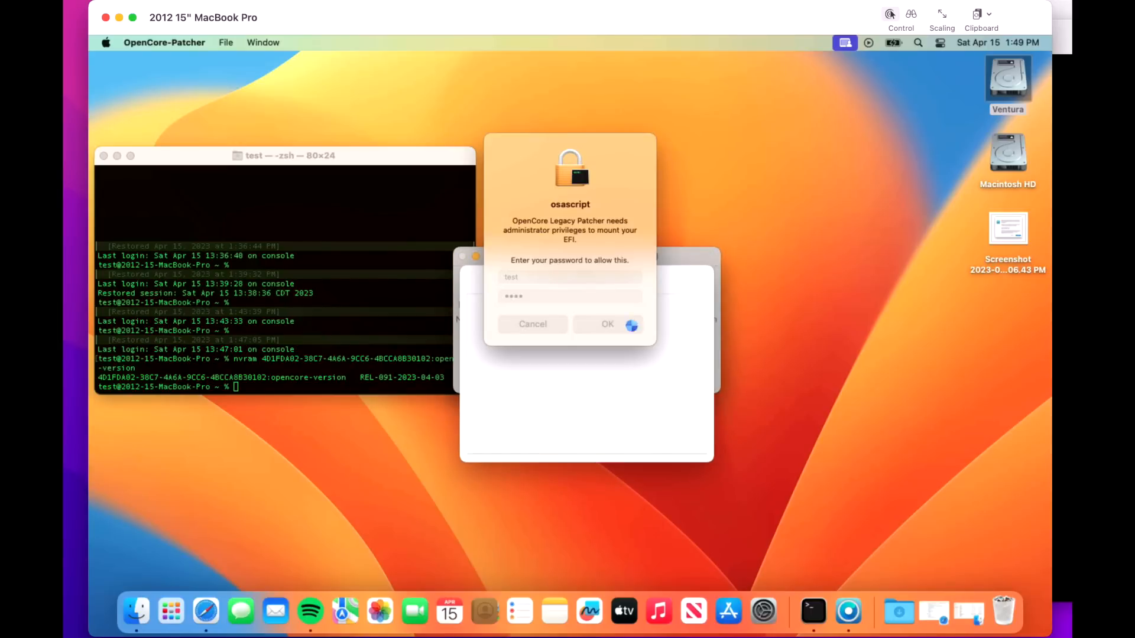
pyautogui.click(608, 324)
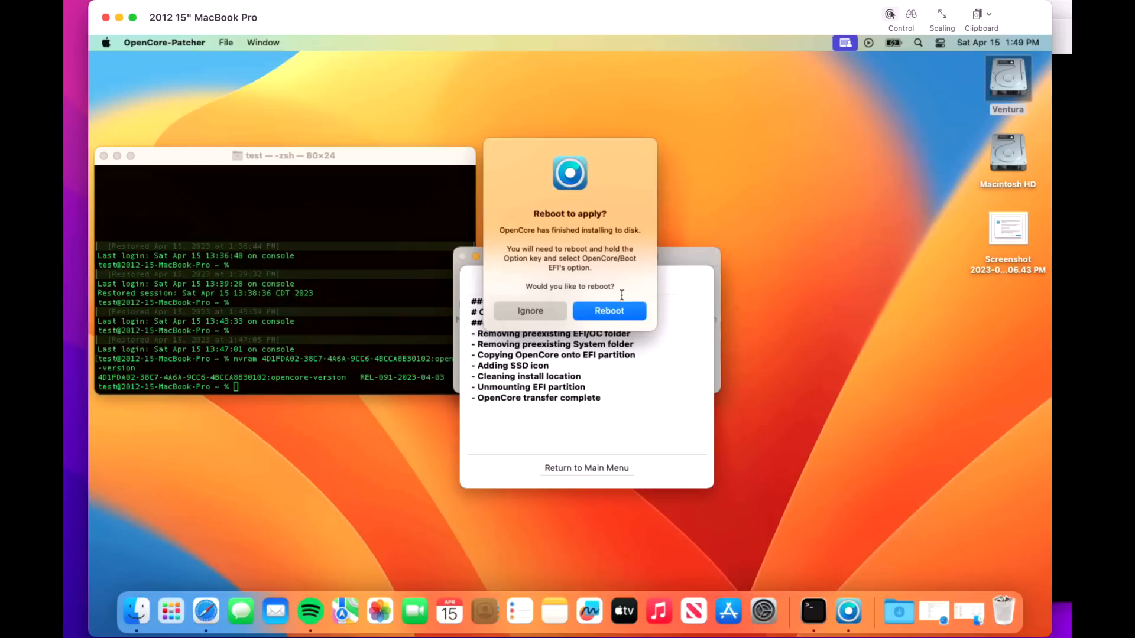
pyautogui.click(609, 311)
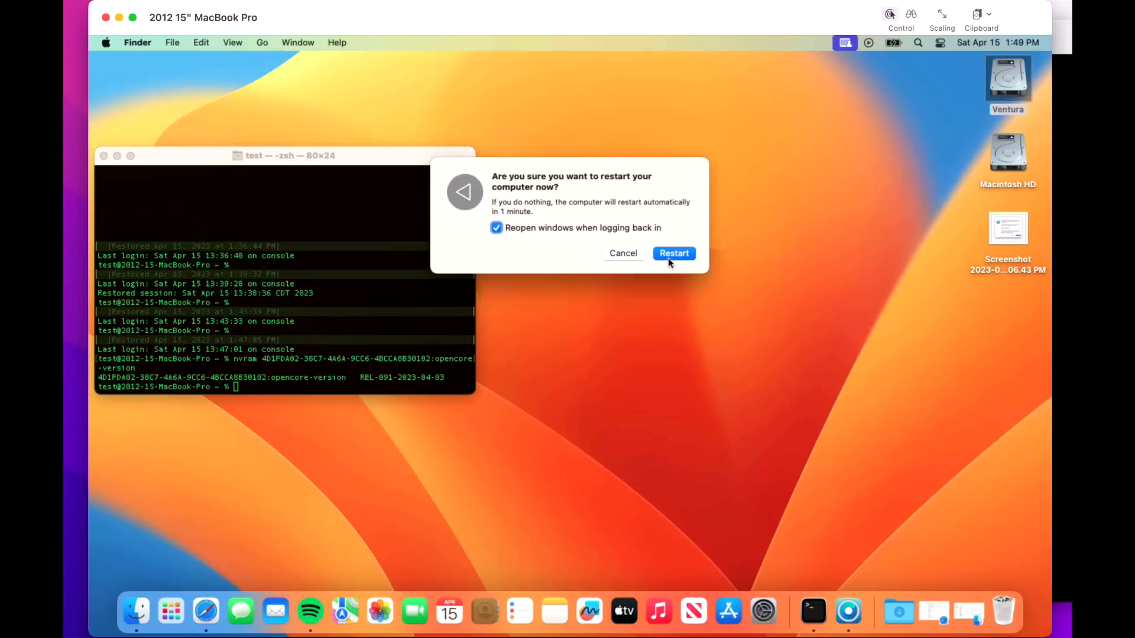
# Step: Confirm the restart, then play and mute the YouTube video after the Mac comes back
pyautogui.click(673, 253)
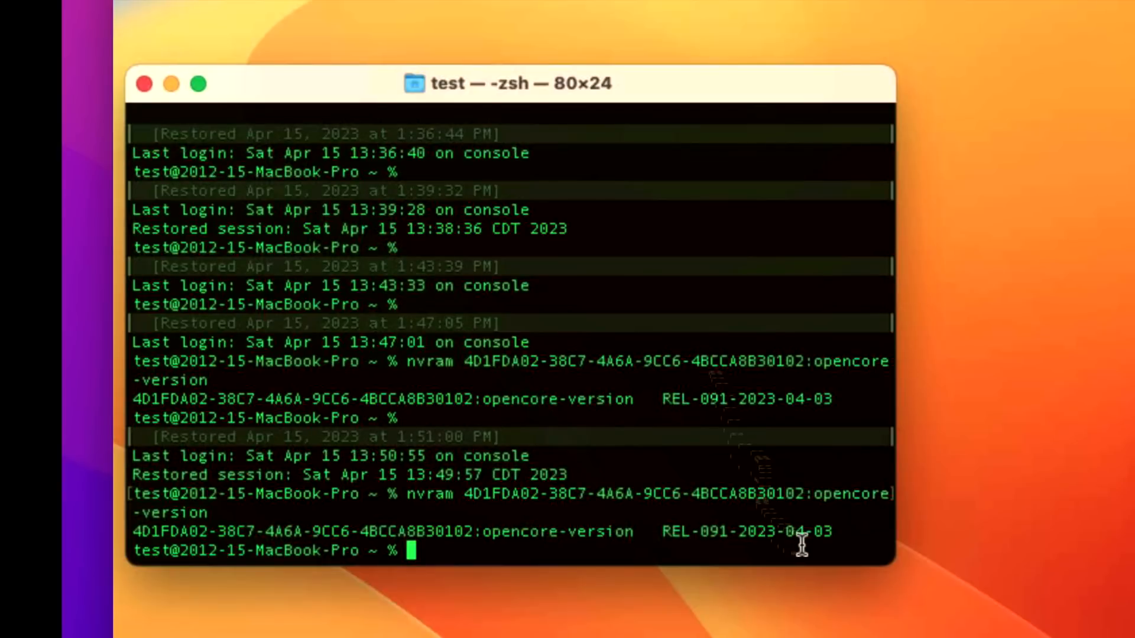
pyautogui.moveTo(860, 544)
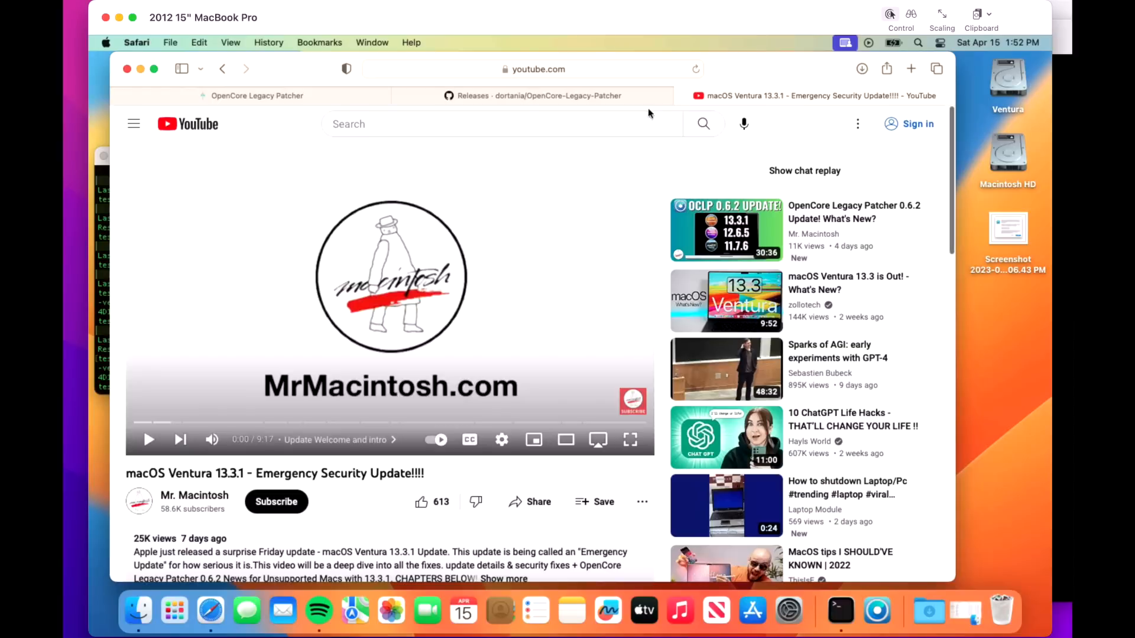
pyautogui.click(149, 440)
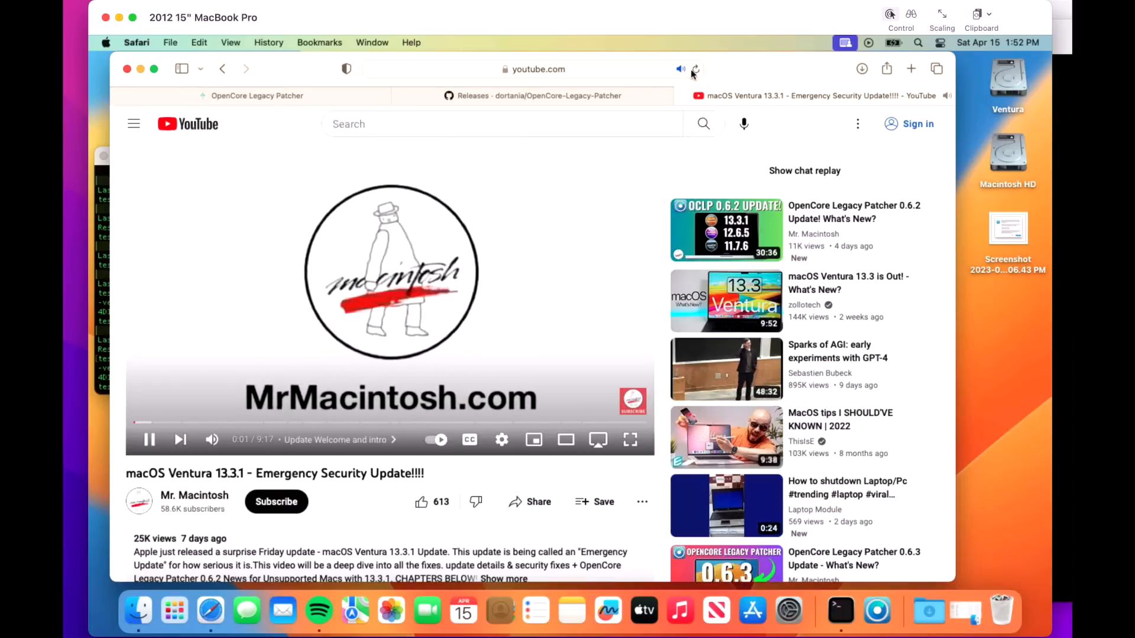
pyautogui.click(150, 440)
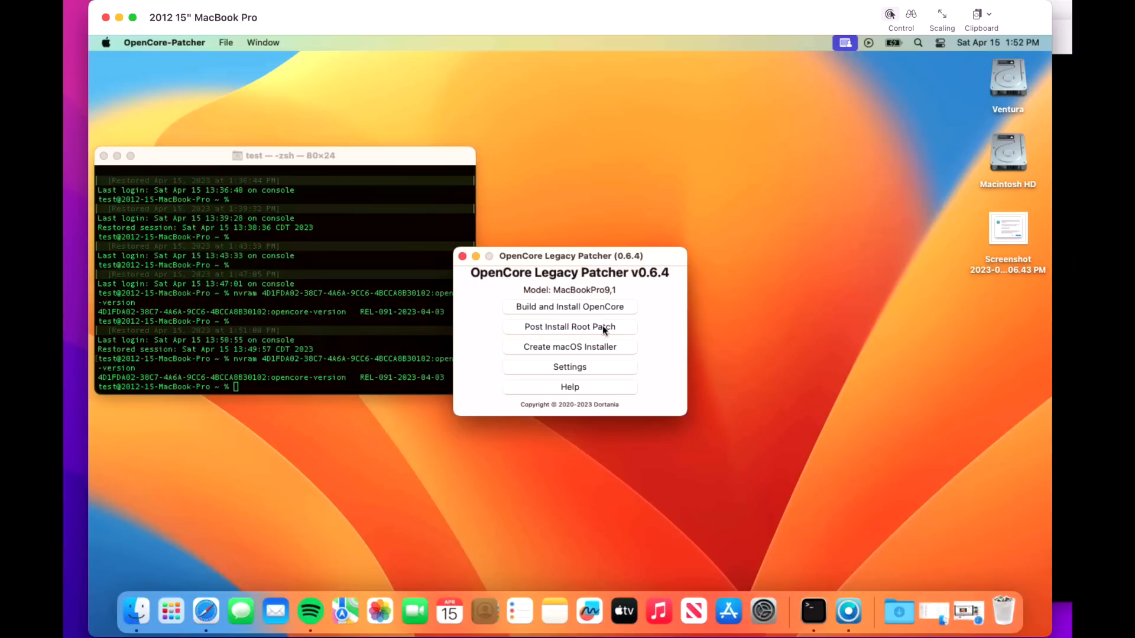
# Step: Start Post Install Root Patching for the Nvidia Kepler and Intel Ivy Bridge graphics patches
pyautogui.click(569, 327)
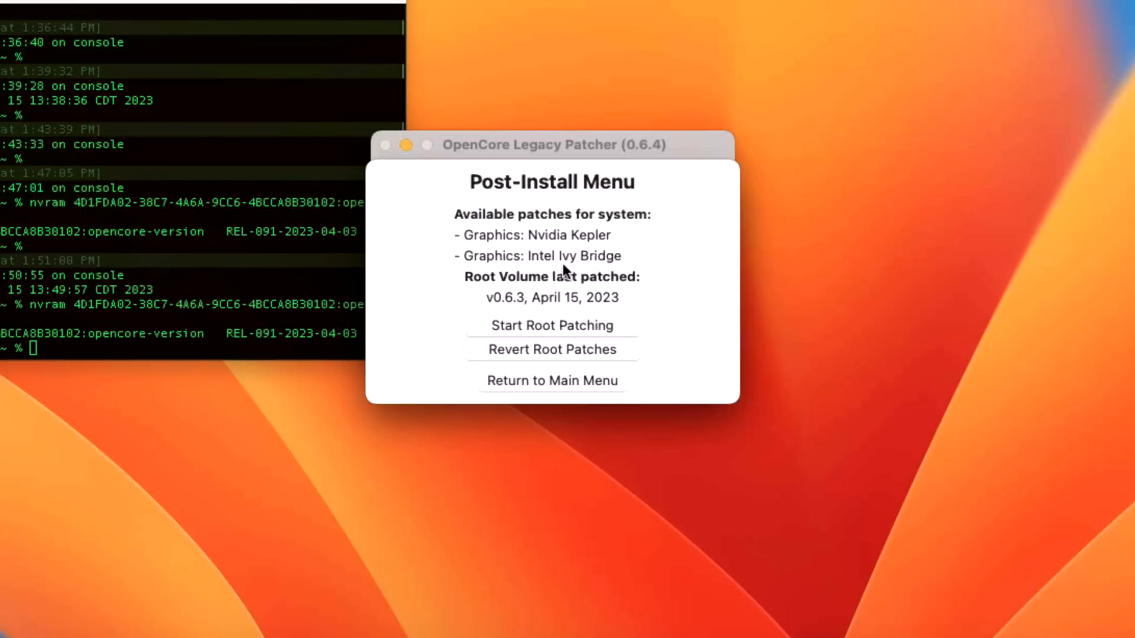
pyautogui.moveTo(528, 242)
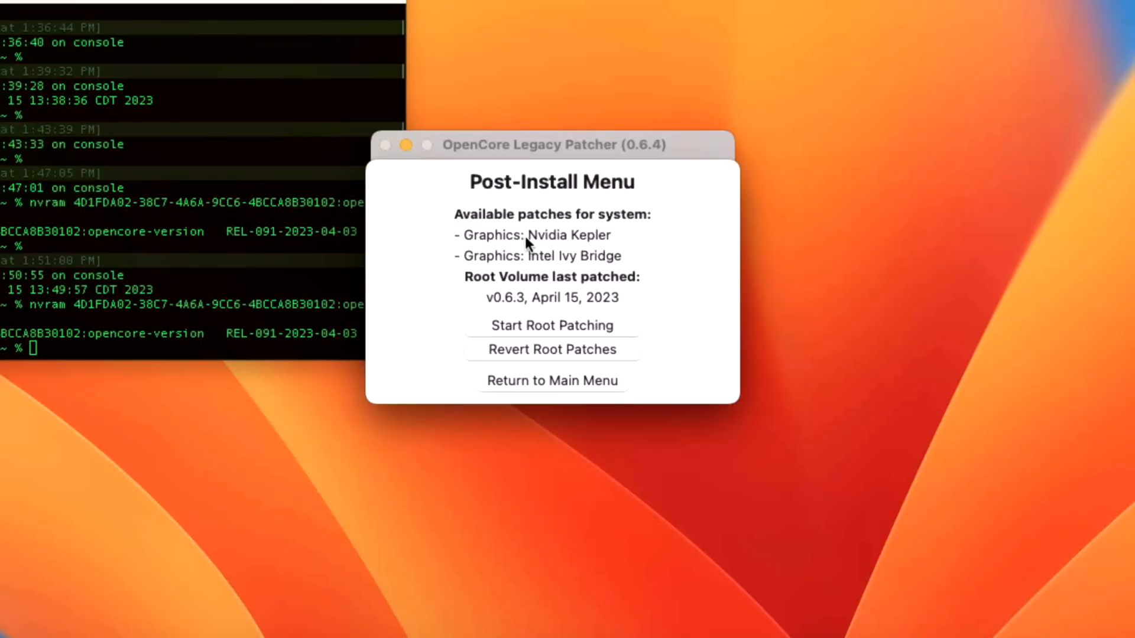
pyautogui.moveTo(556, 323)
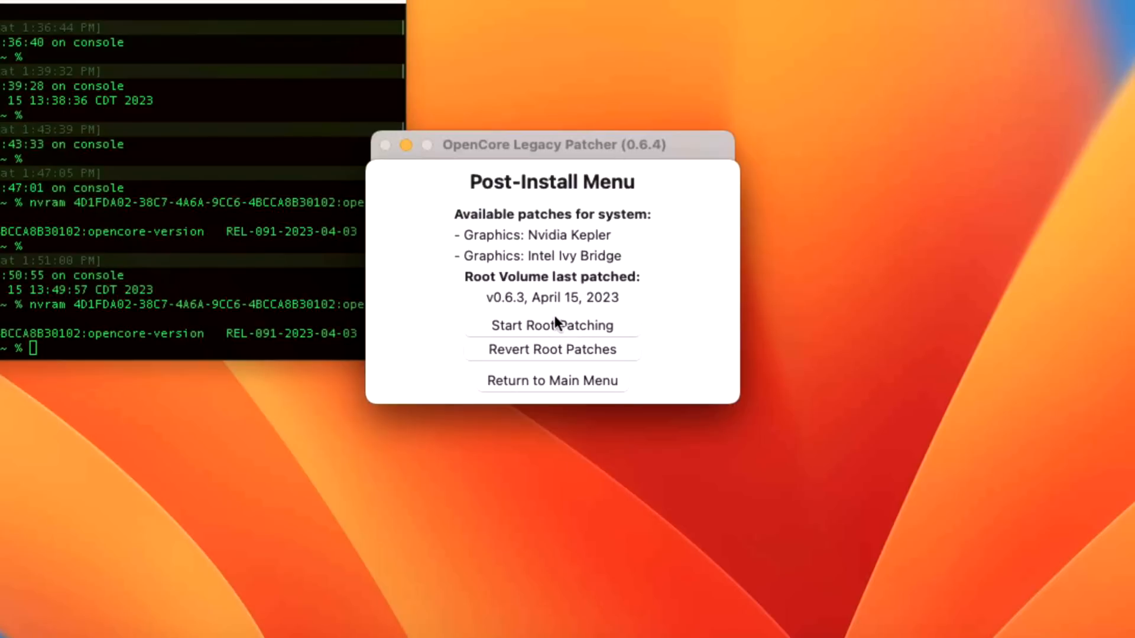
pyautogui.moveTo(547, 331)
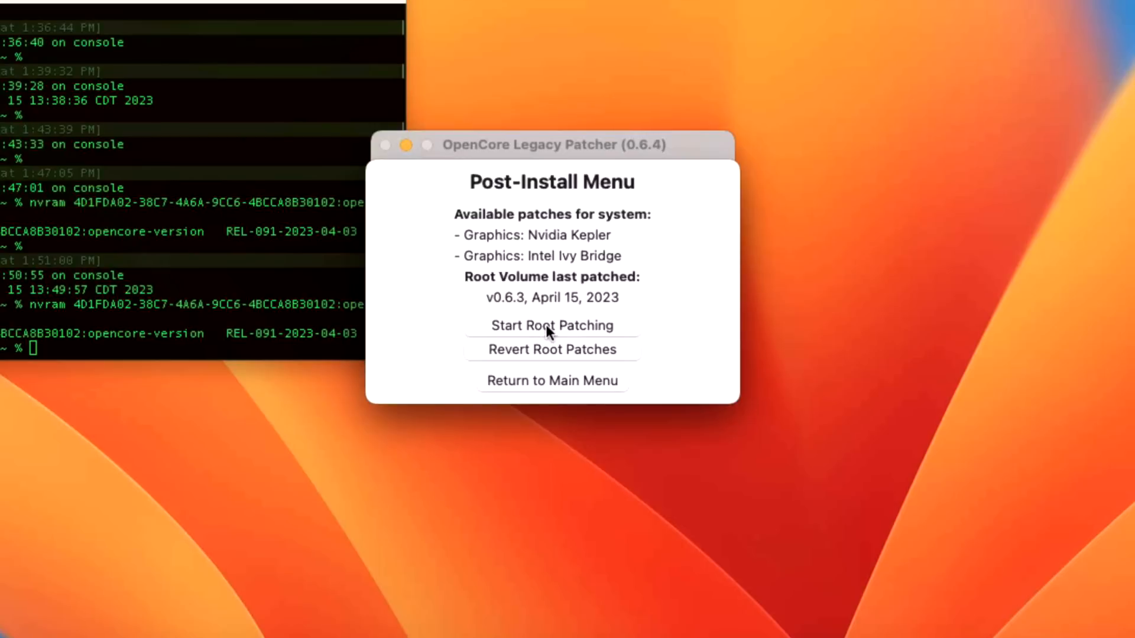
pyautogui.click(553, 325)
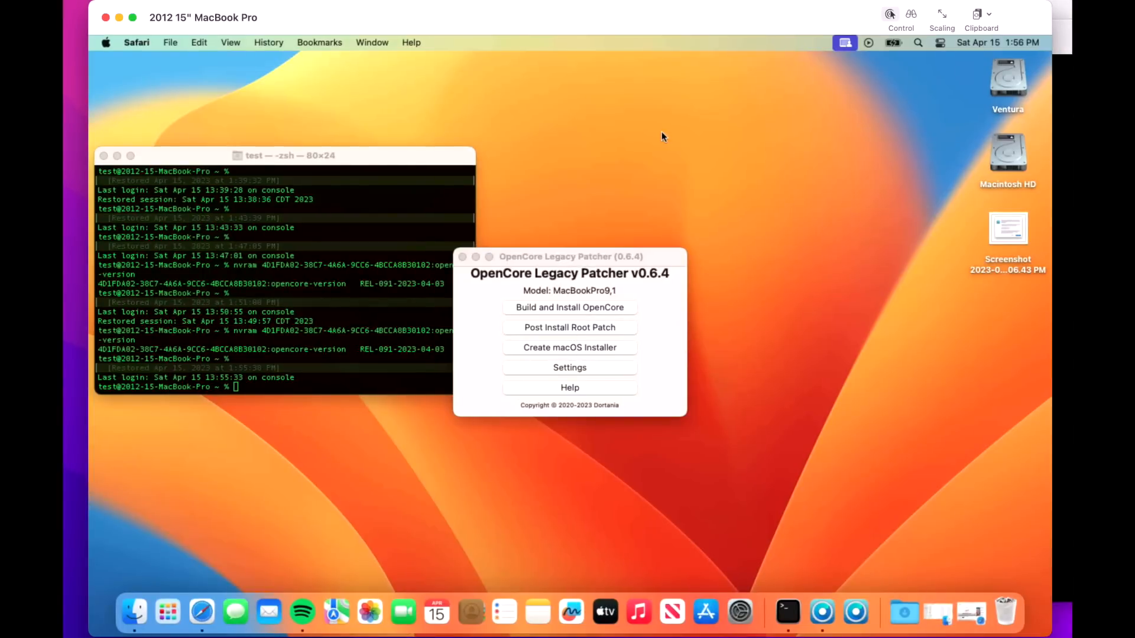
pyautogui.click(569, 327)
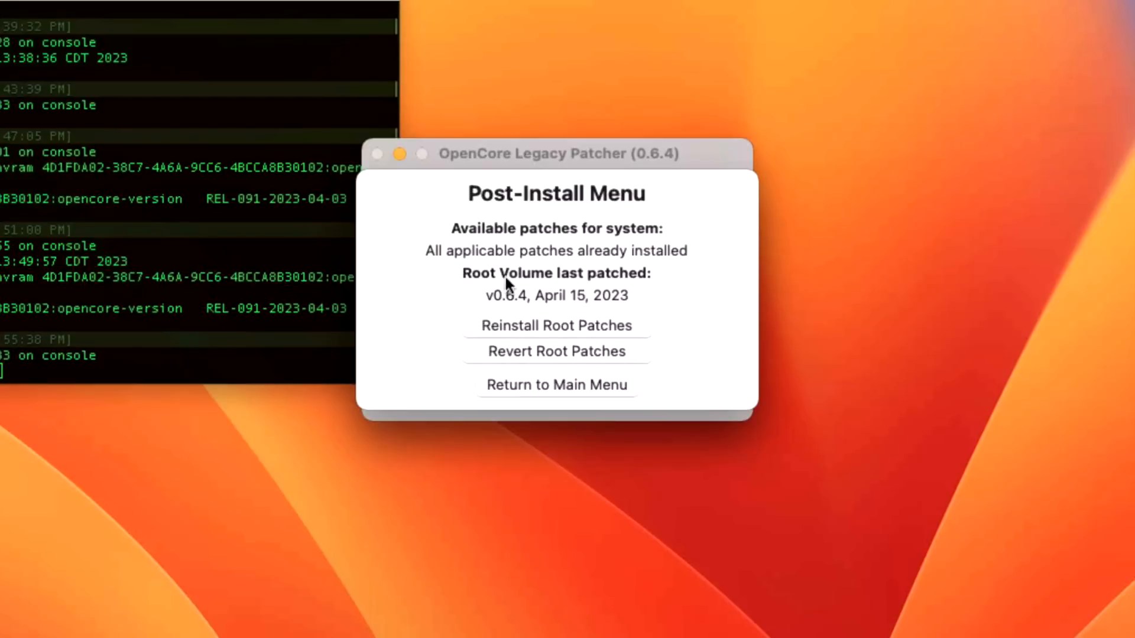
pyautogui.moveTo(514, 313)
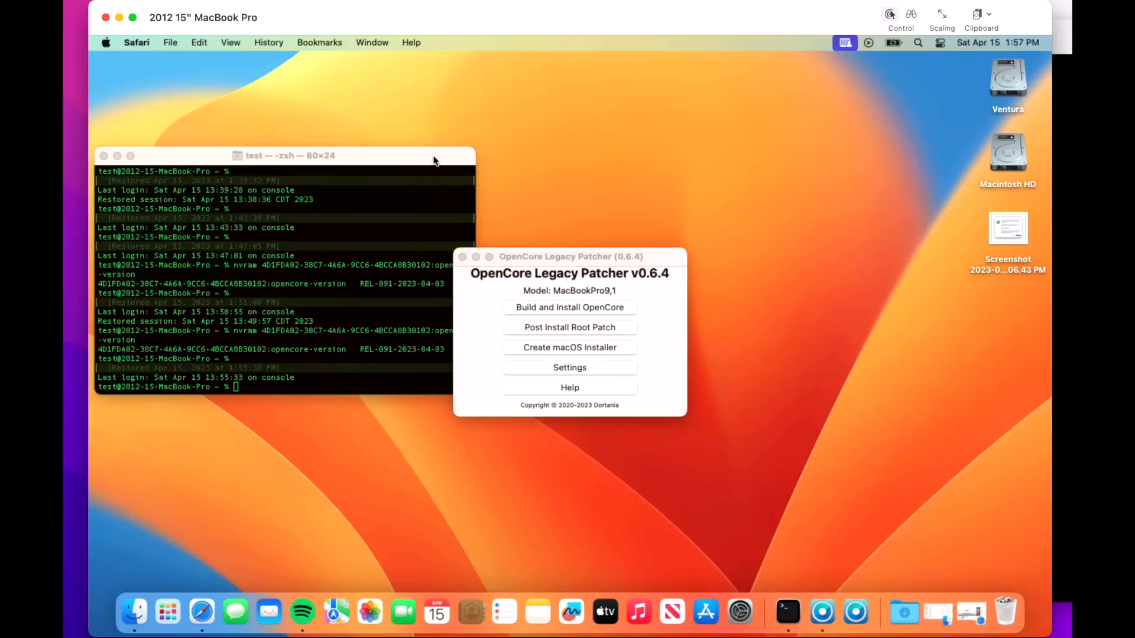
pyautogui.click(570, 257)
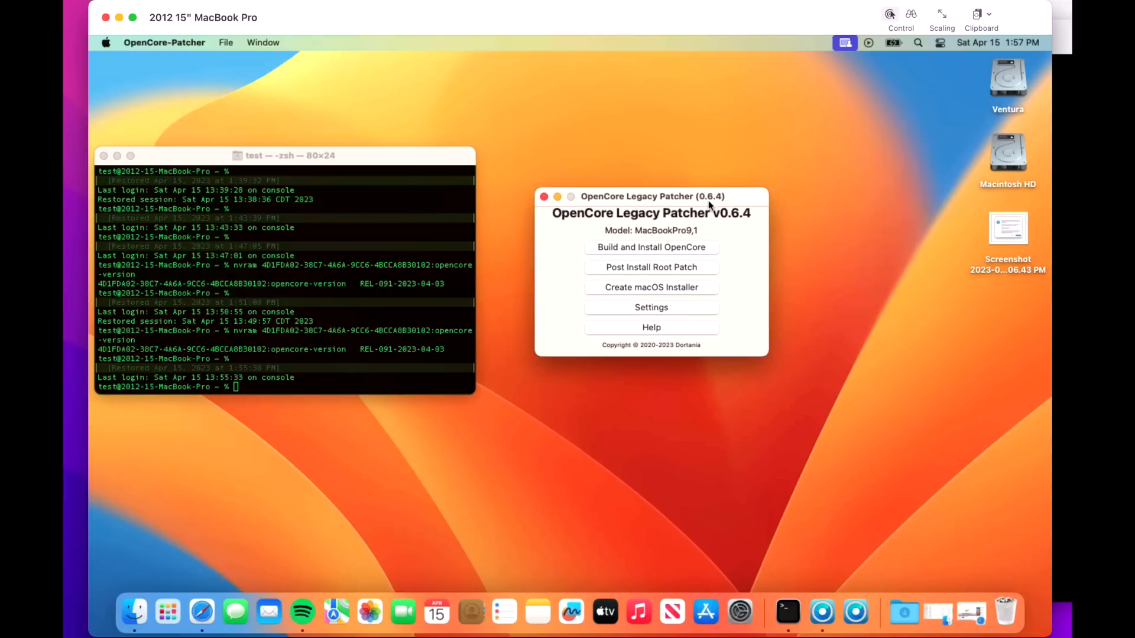
pyautogui.moveTo(876, 208)
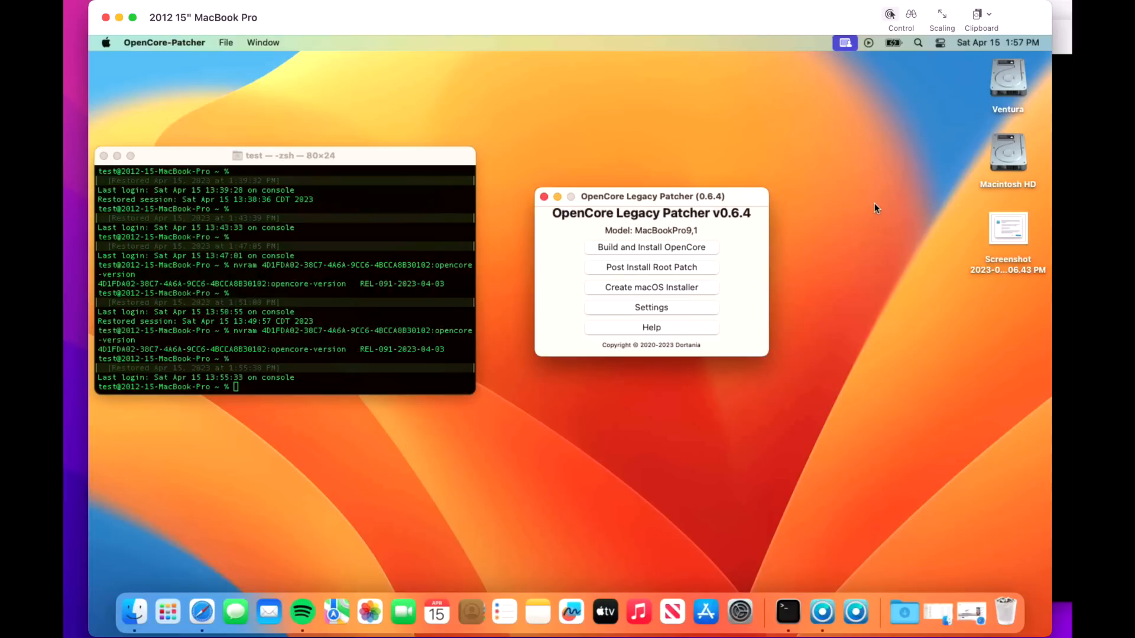
pyautogui.moveTo(446, 181)
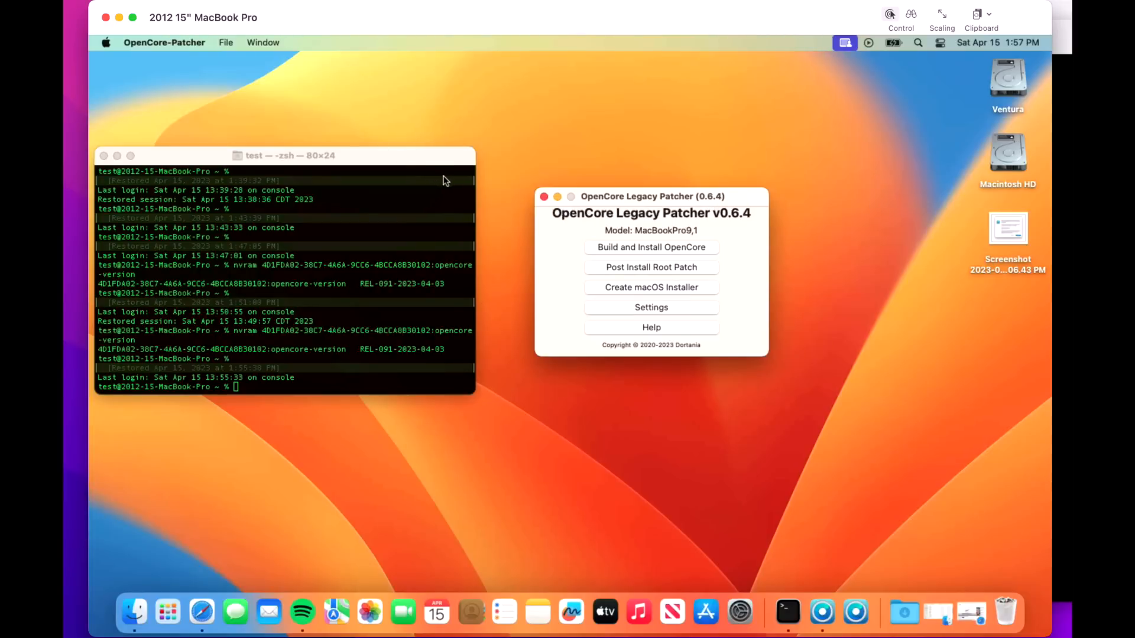
pyautogui.moveTo(467, 194)
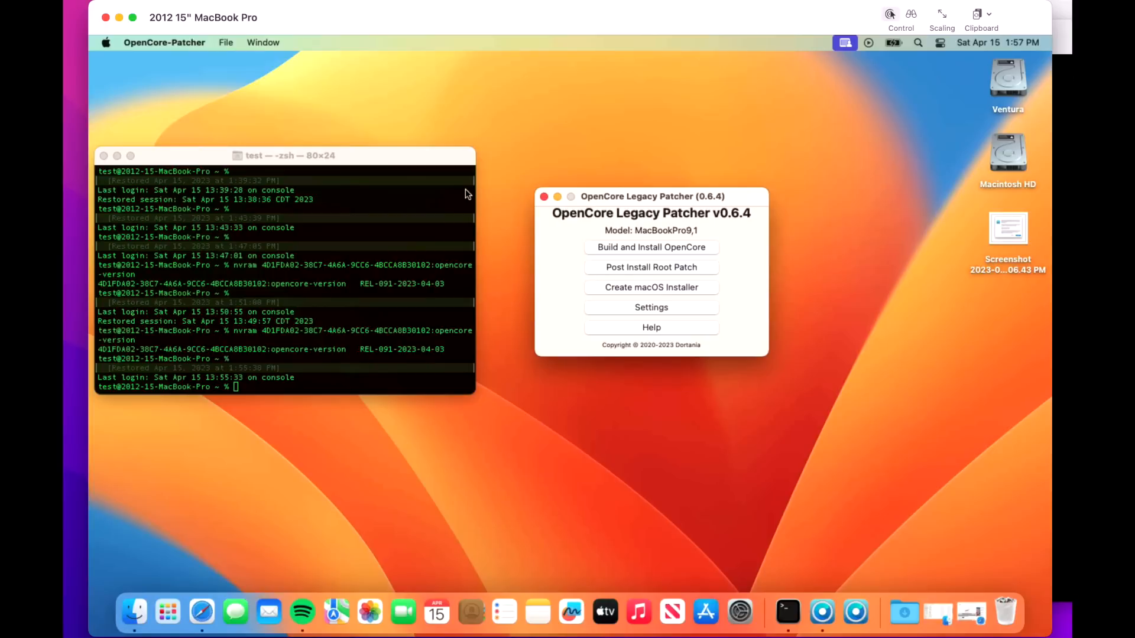
pyautogui.moveTo(835, 257)
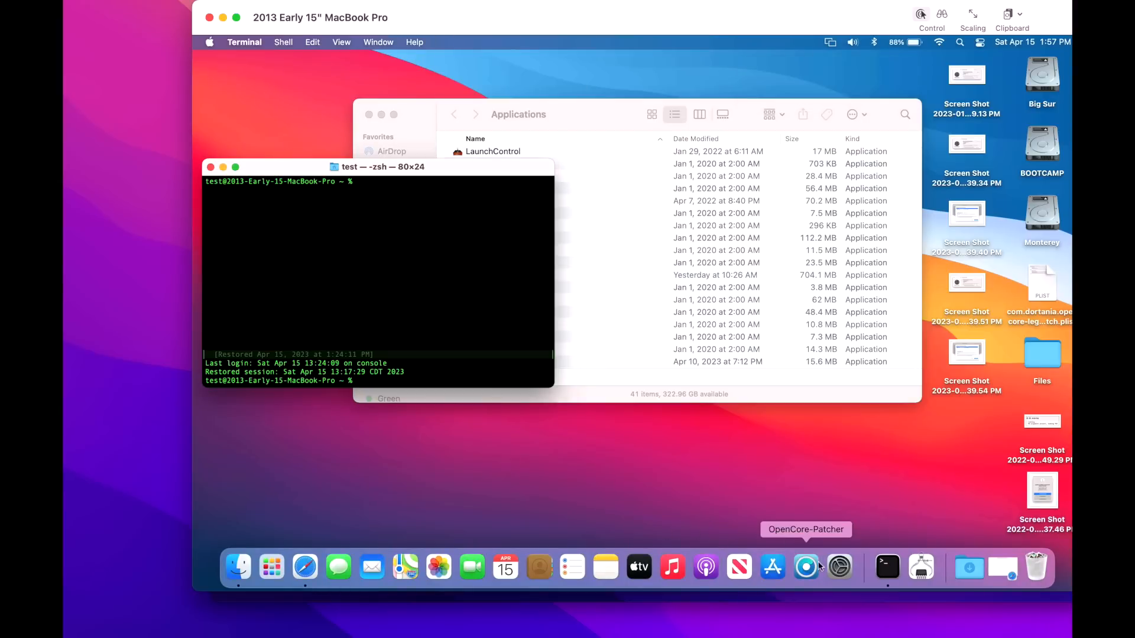
pyautogui.click(805, 567)
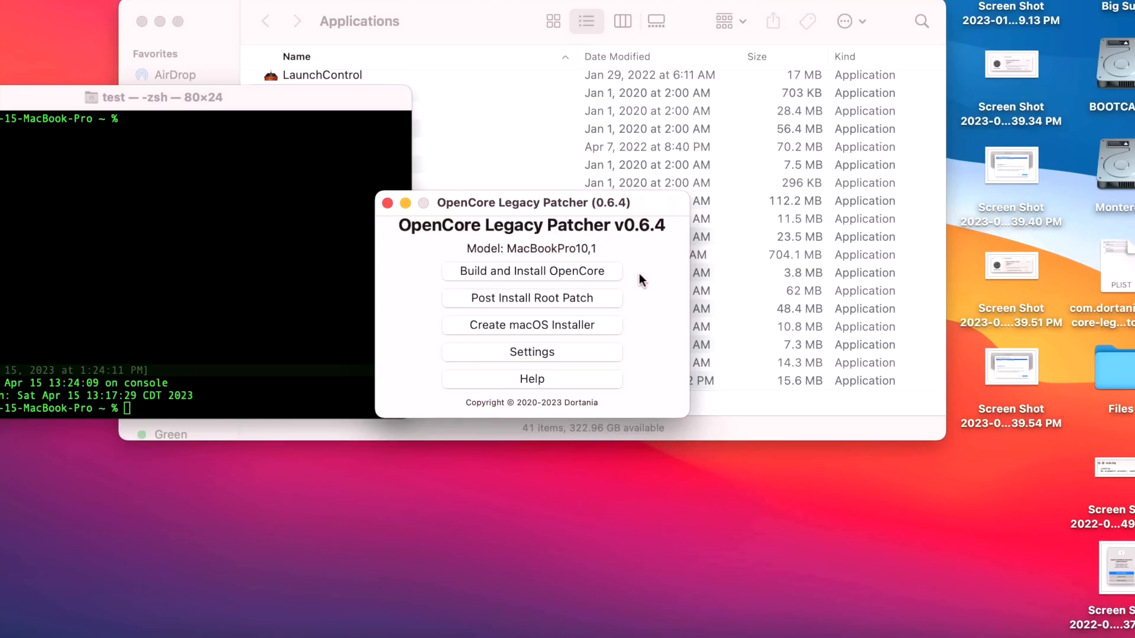
pyautogui.click(253, 310)
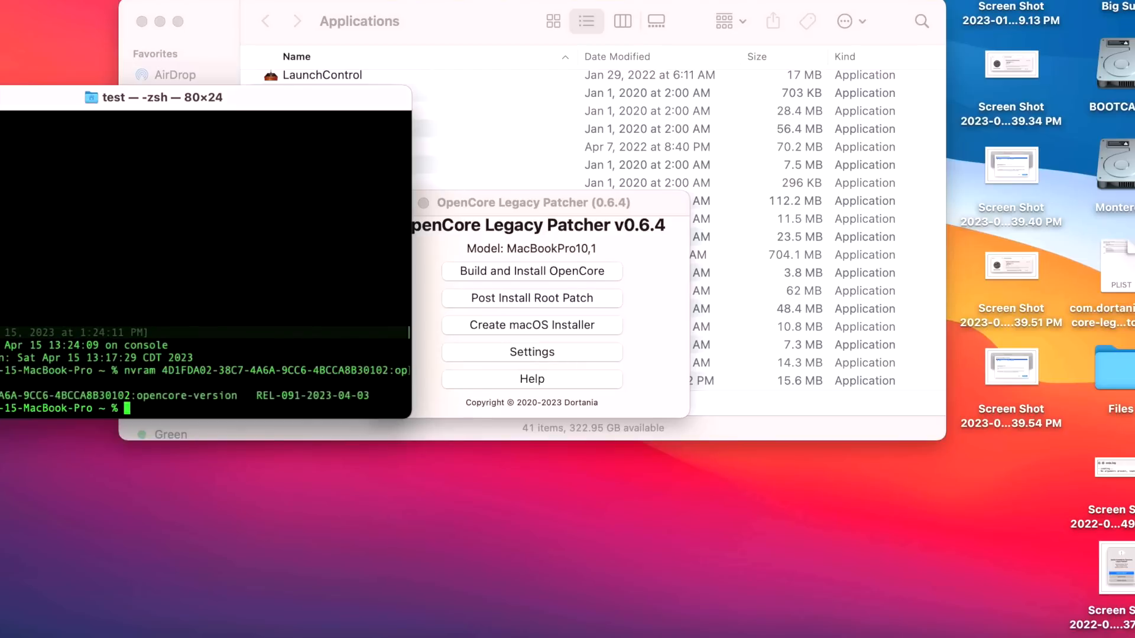
pyautogui.moveTo(346, 395)
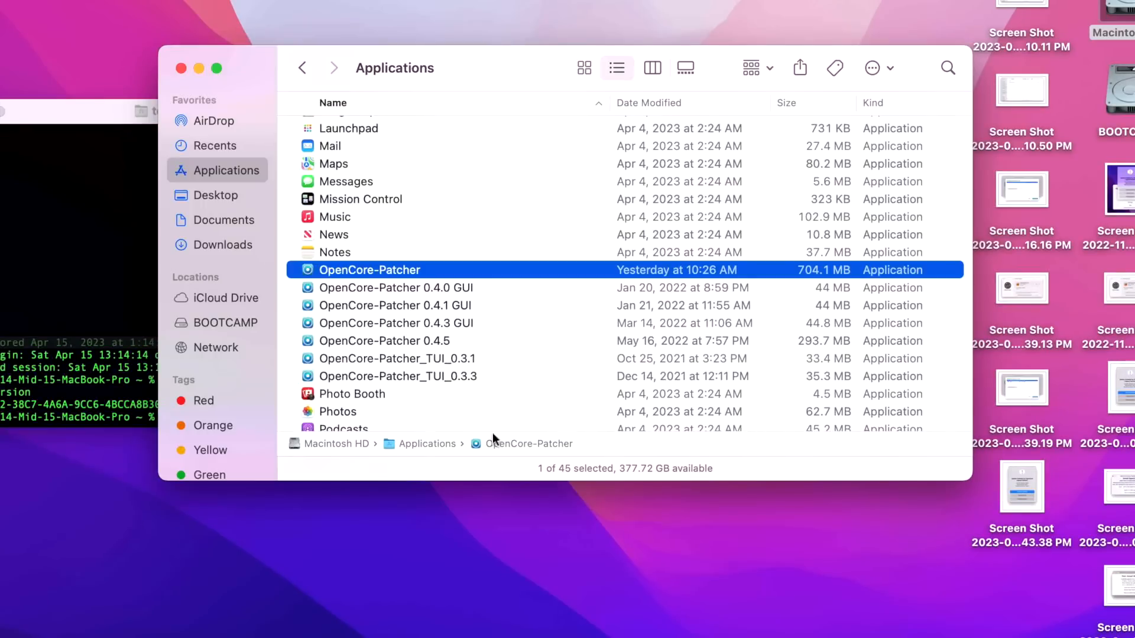
pyautogui.doubleClick(369, 270)
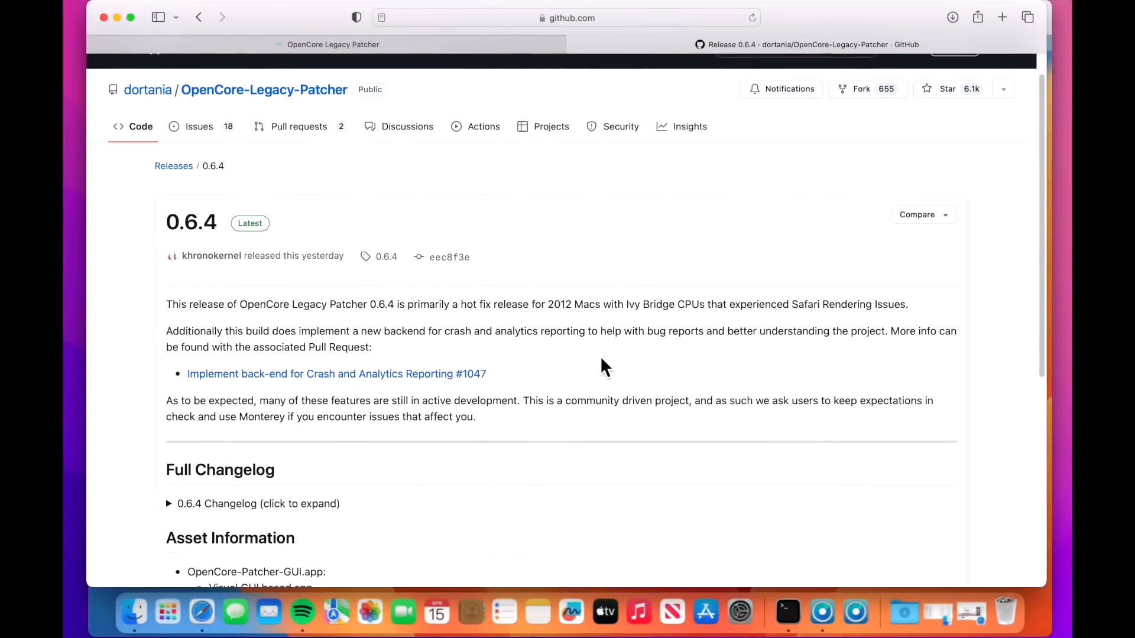
pyautogui.moveTo(521, 365)
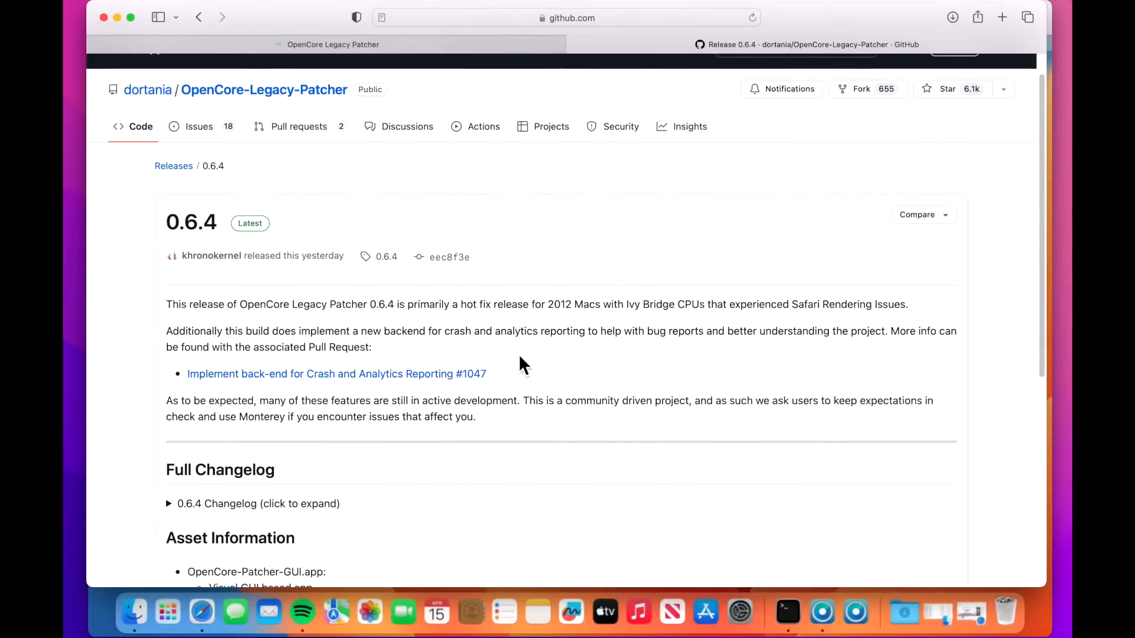
pyautogui.moveTo(225, 369)
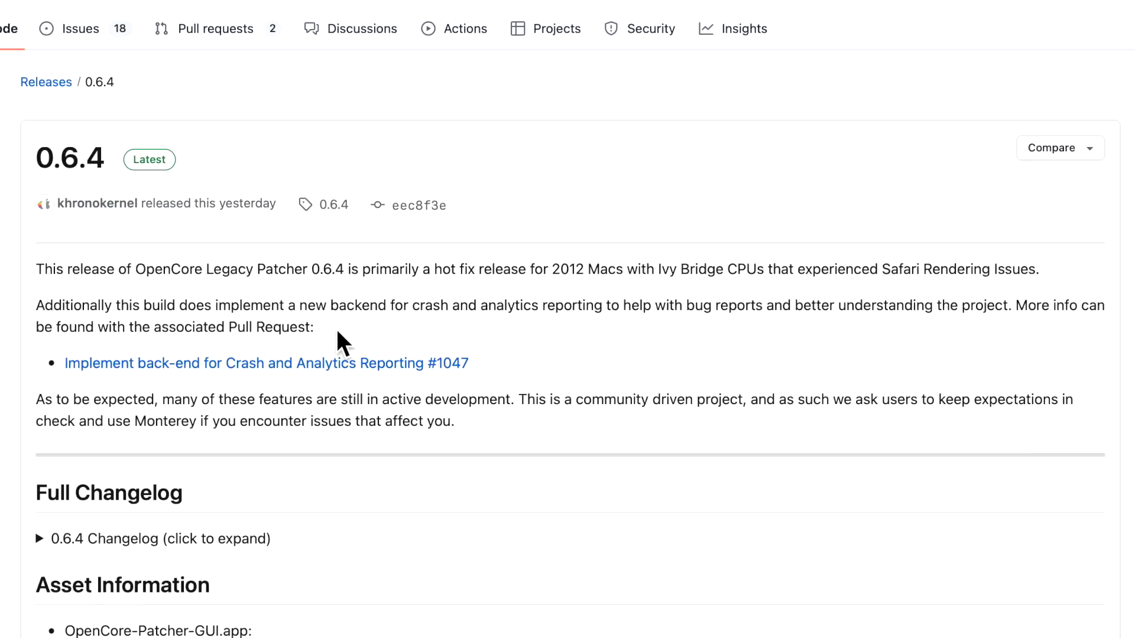
pyautogui.moveTo(472, 331)
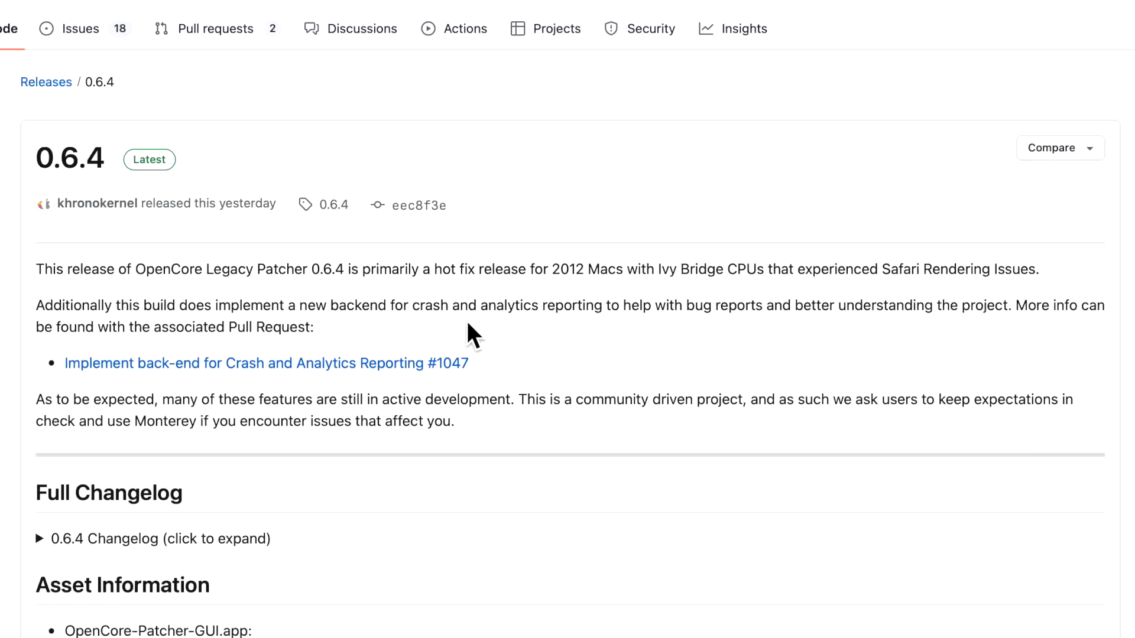
pyautogui.moveTo(743, 324)
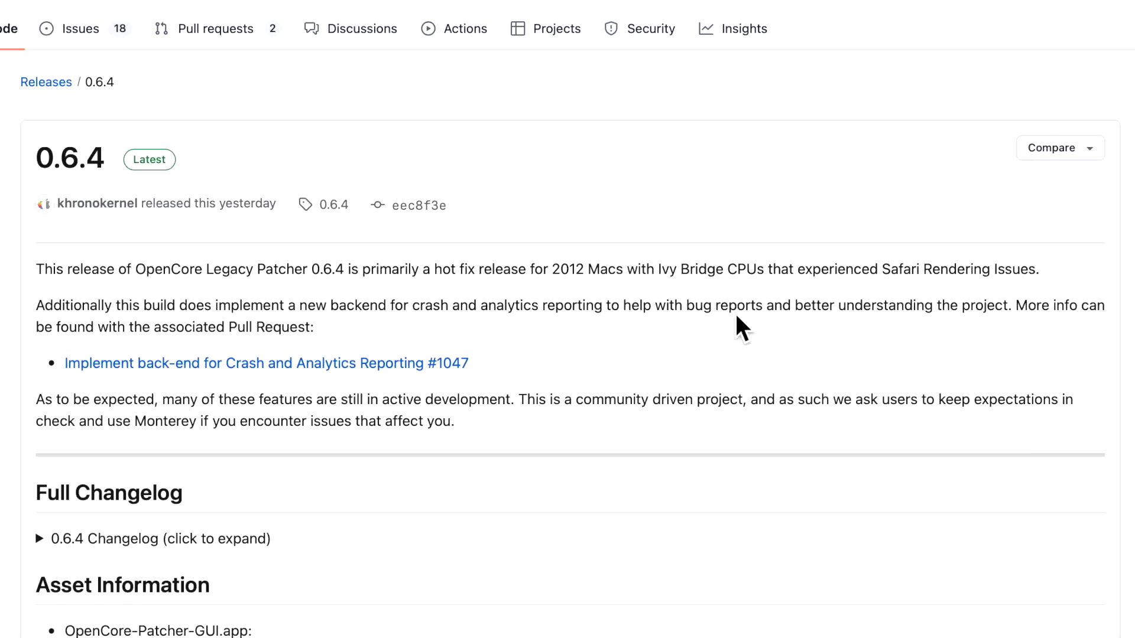
pyautogui.moveTo(986, 342)
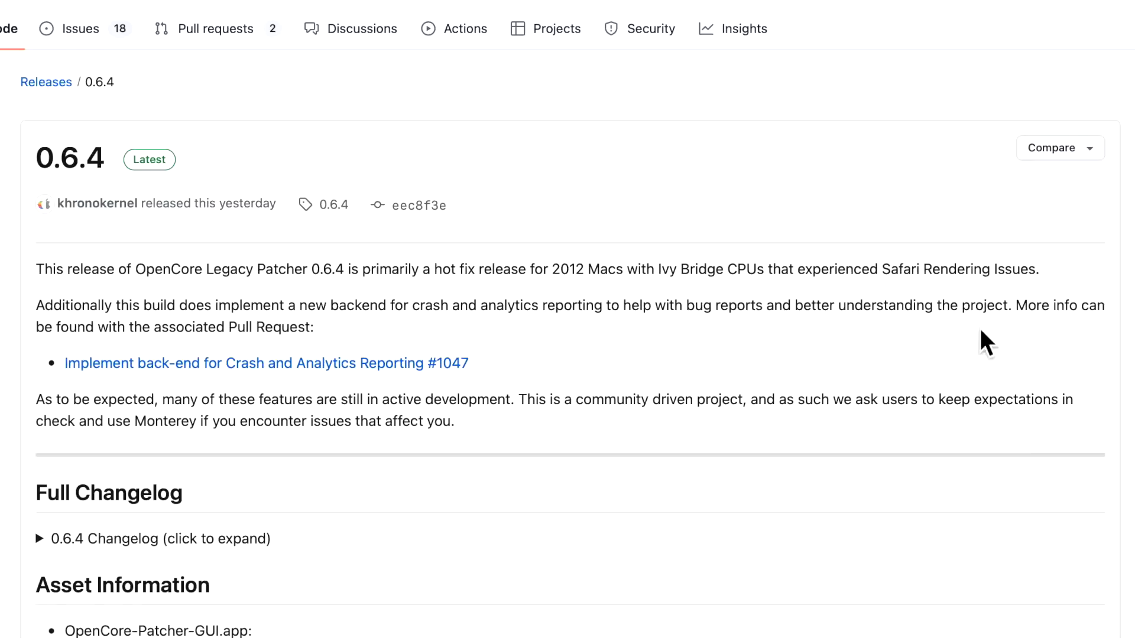
pyautogui.moveTo(415, 389)
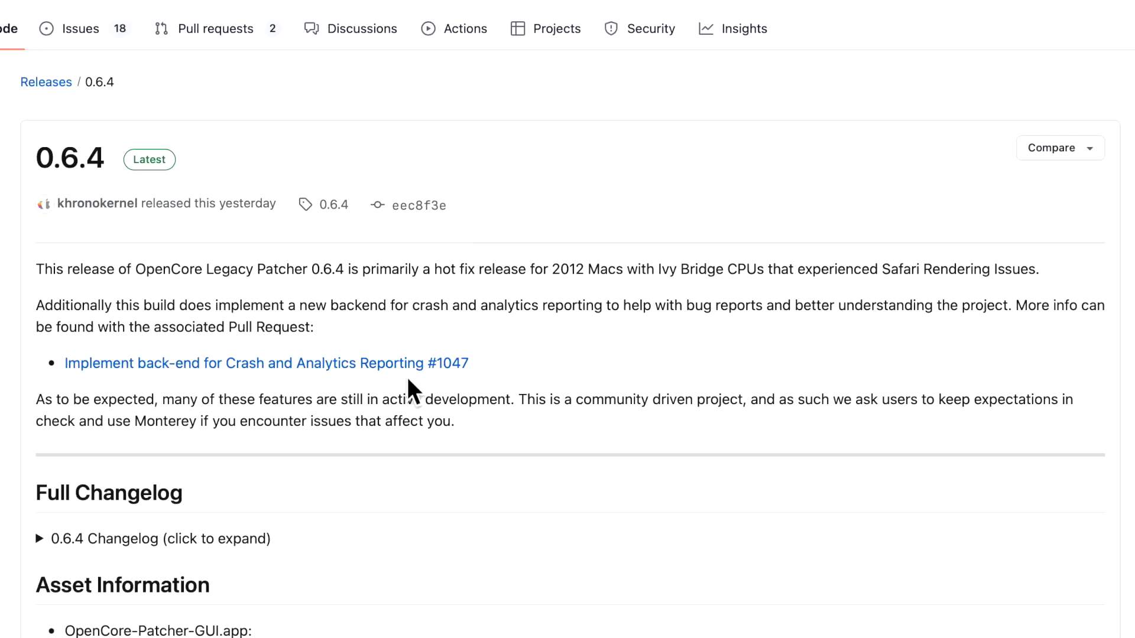
pyautogui.moveTo(602, 389)
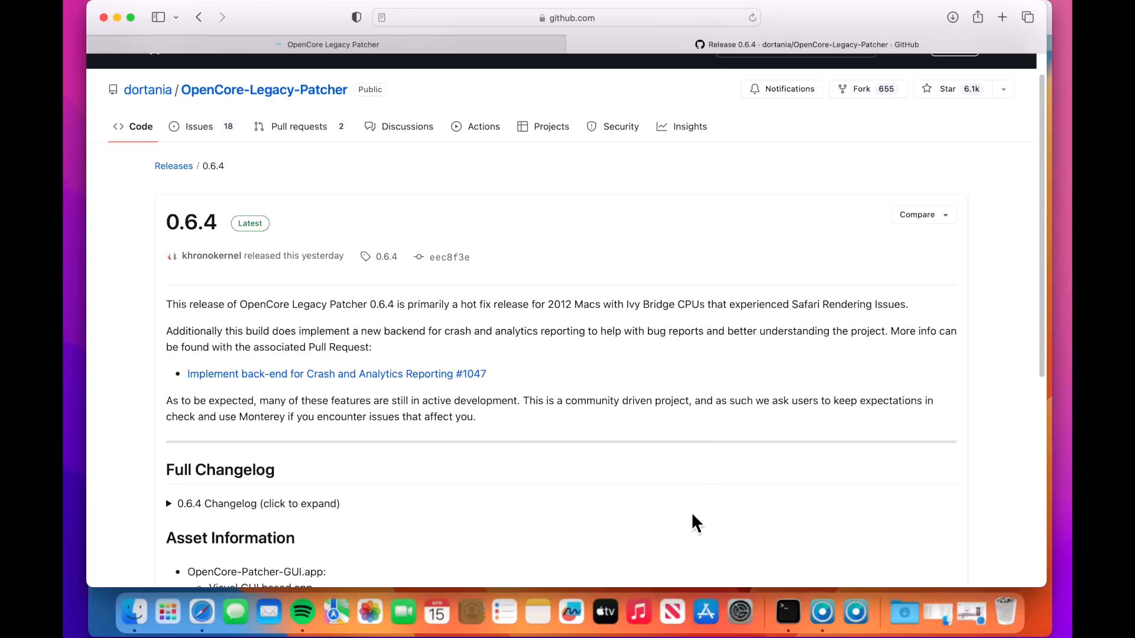
pyautogui.moveTo(654, 422)
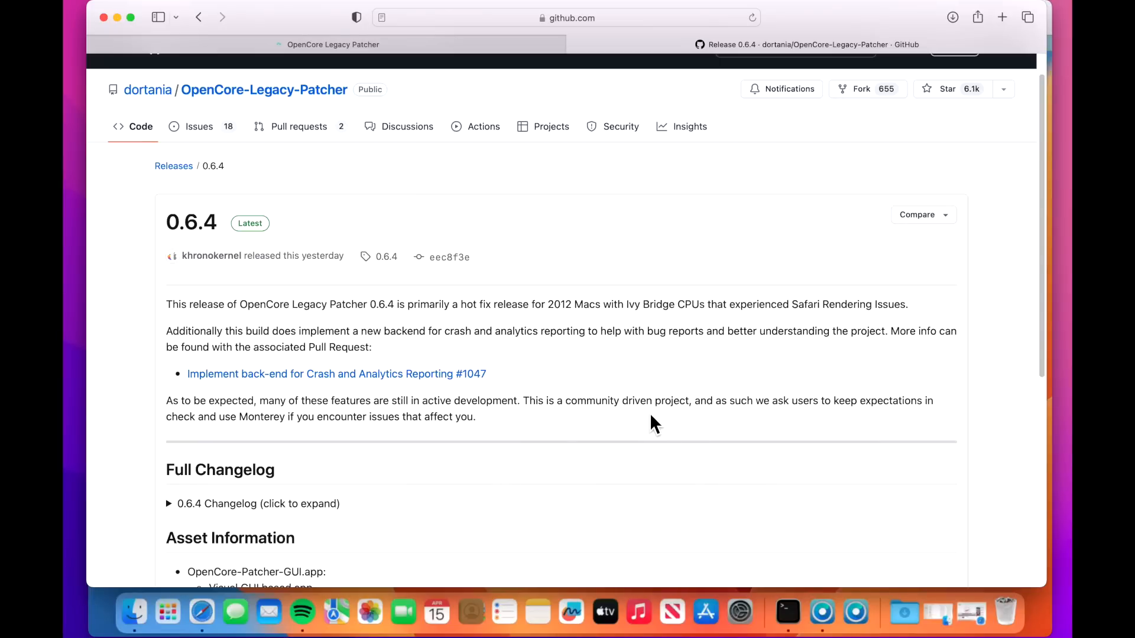
pyautogui.moveTo(527, 427)
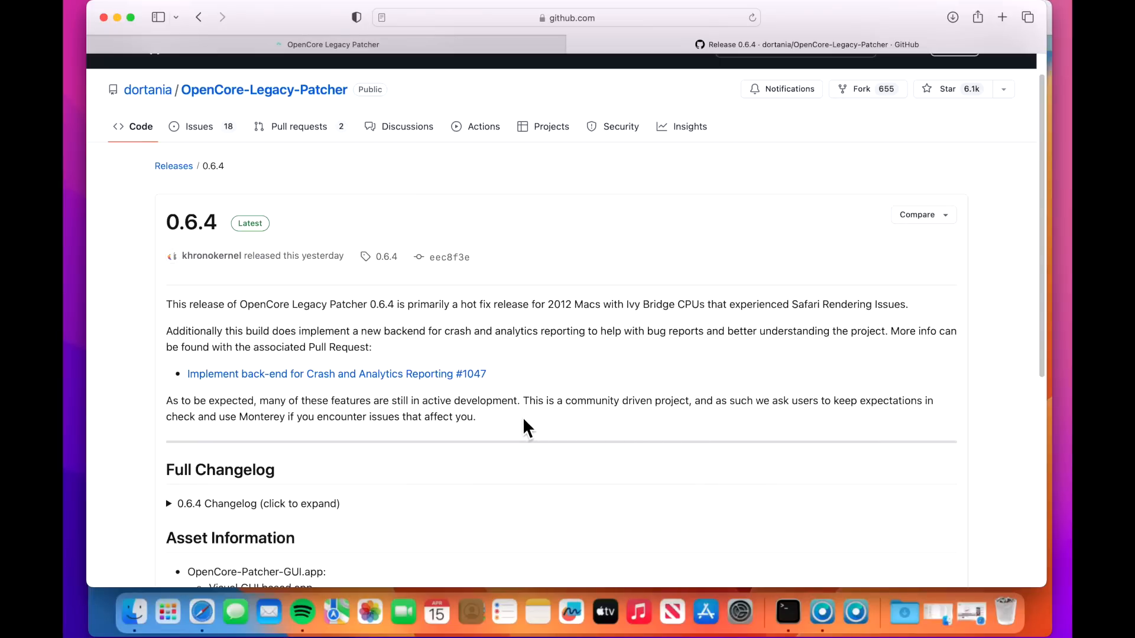
pyautogui.moveTo(522, 433)
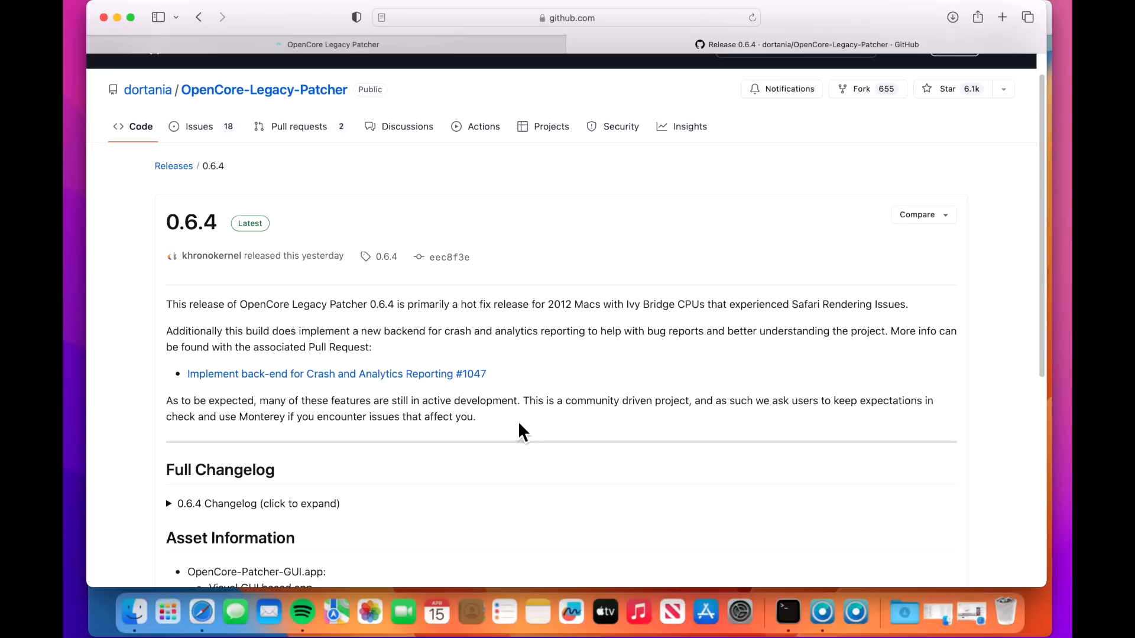
pyautogui.moveTo(552, 453)
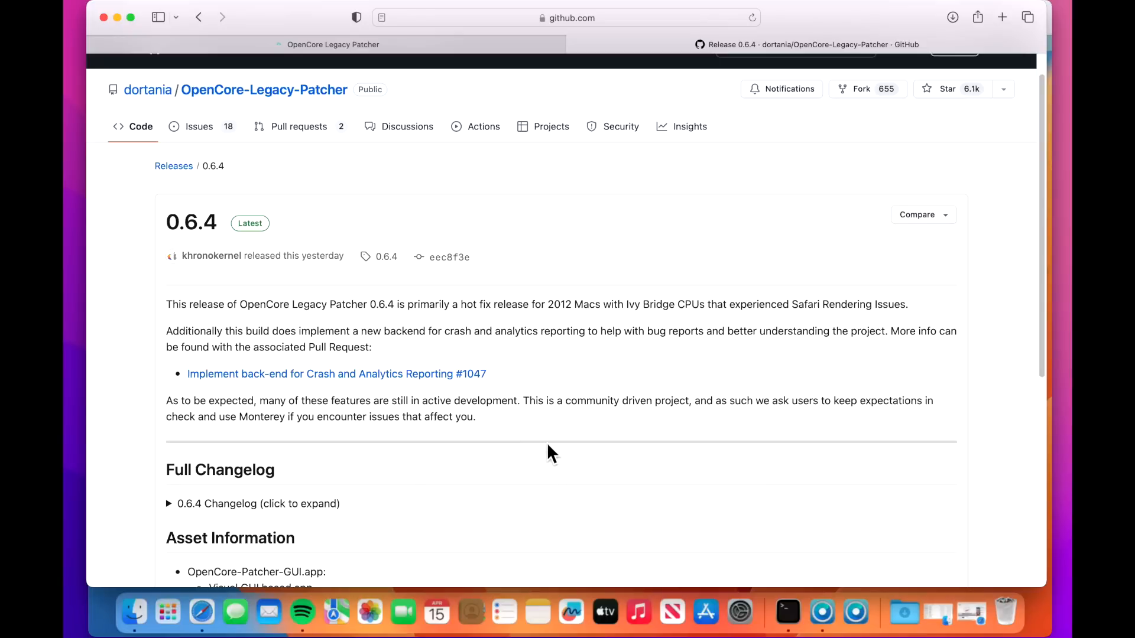
pyautogui.moveTo(572, 453)
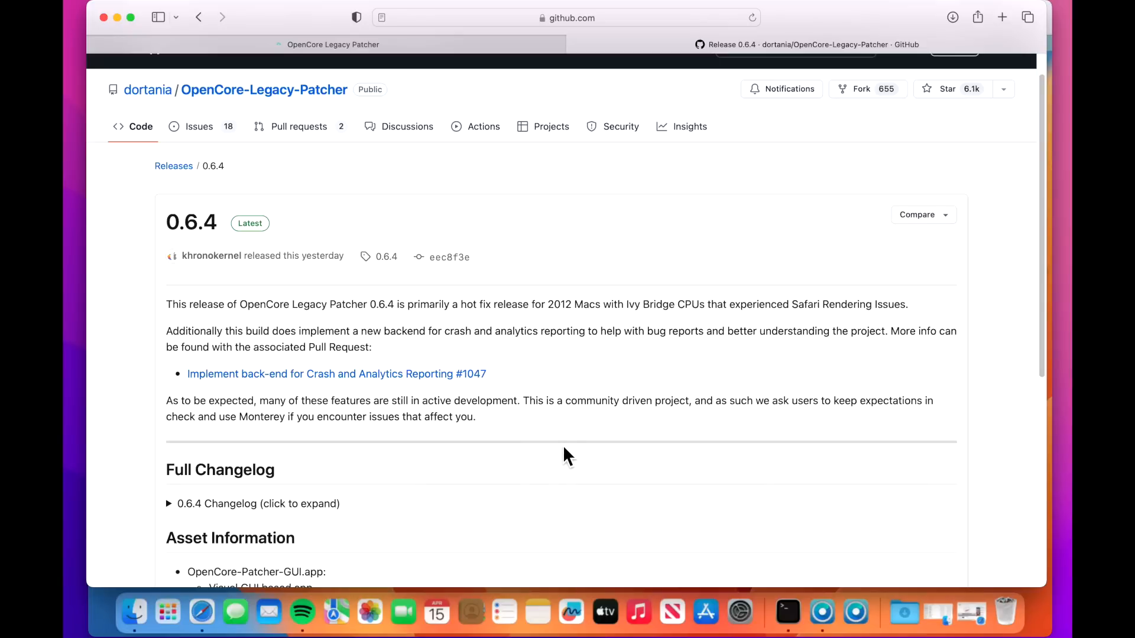
pyautogui.moveTo(549, 440)
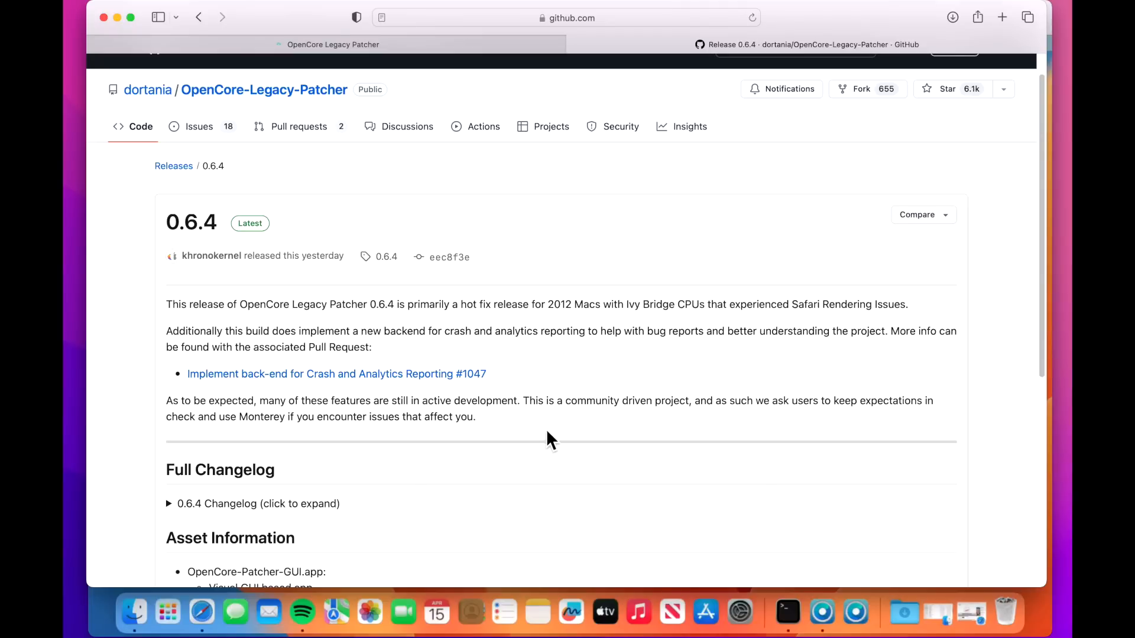
pyautogui.moveTo(658, 434)
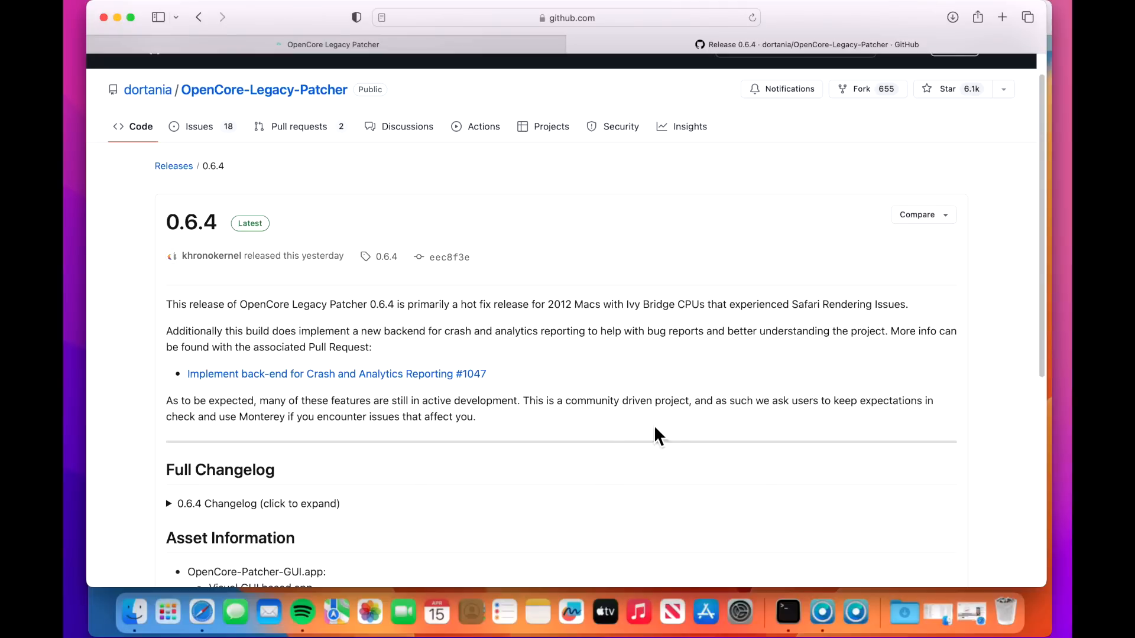
pyautogui.moveTo(666, 451)
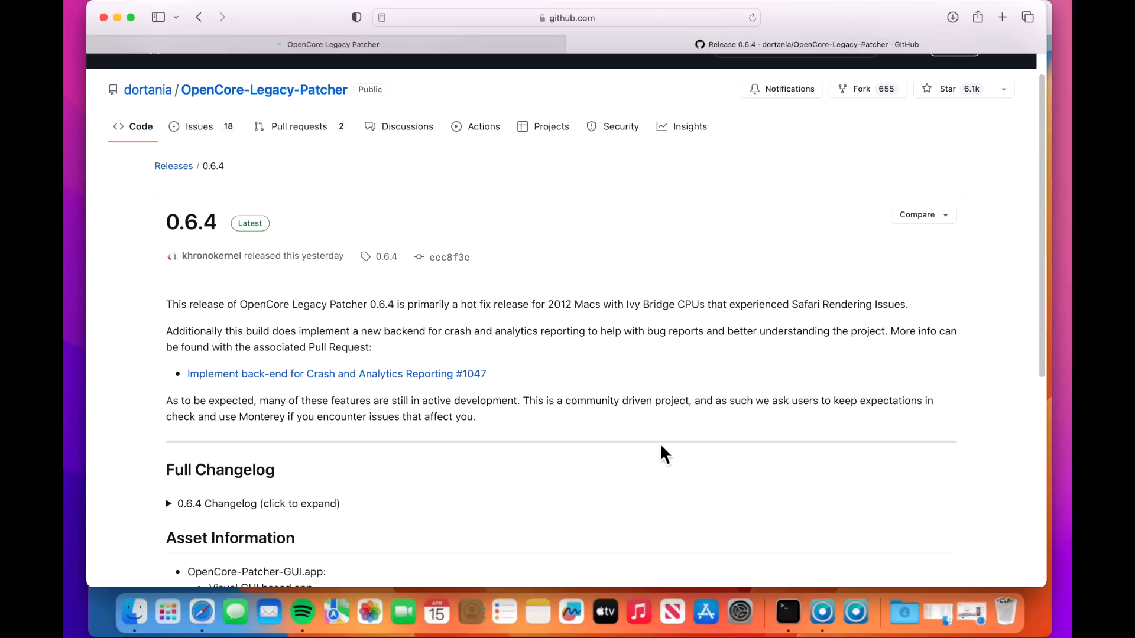
pyautogui.moveTo(632, 470)
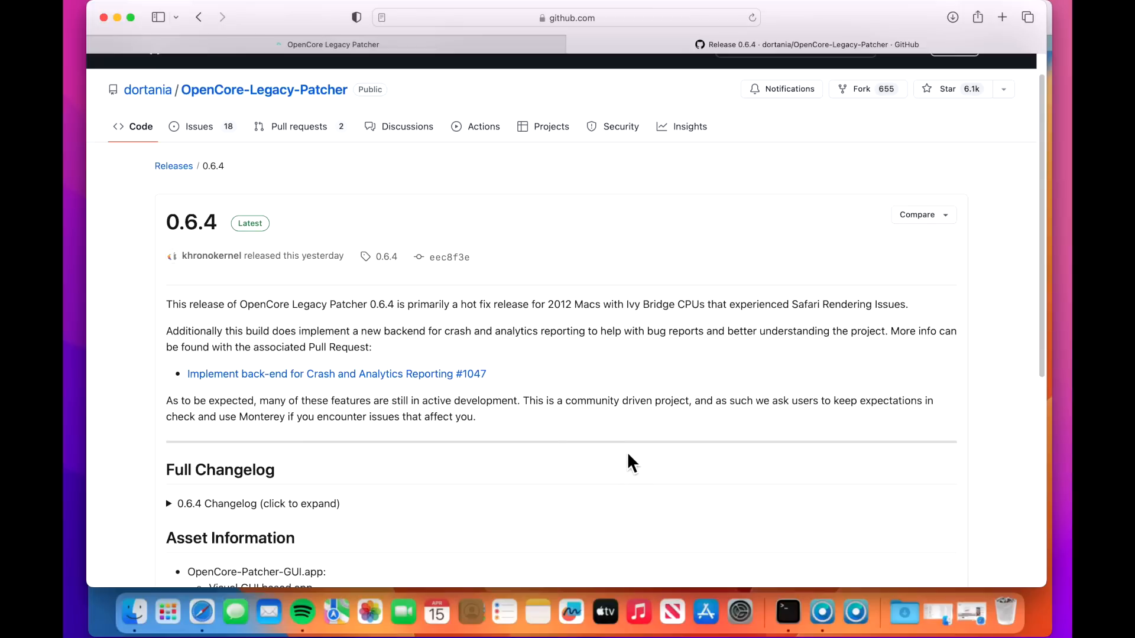
pyautogui.moveTo(550, 440)
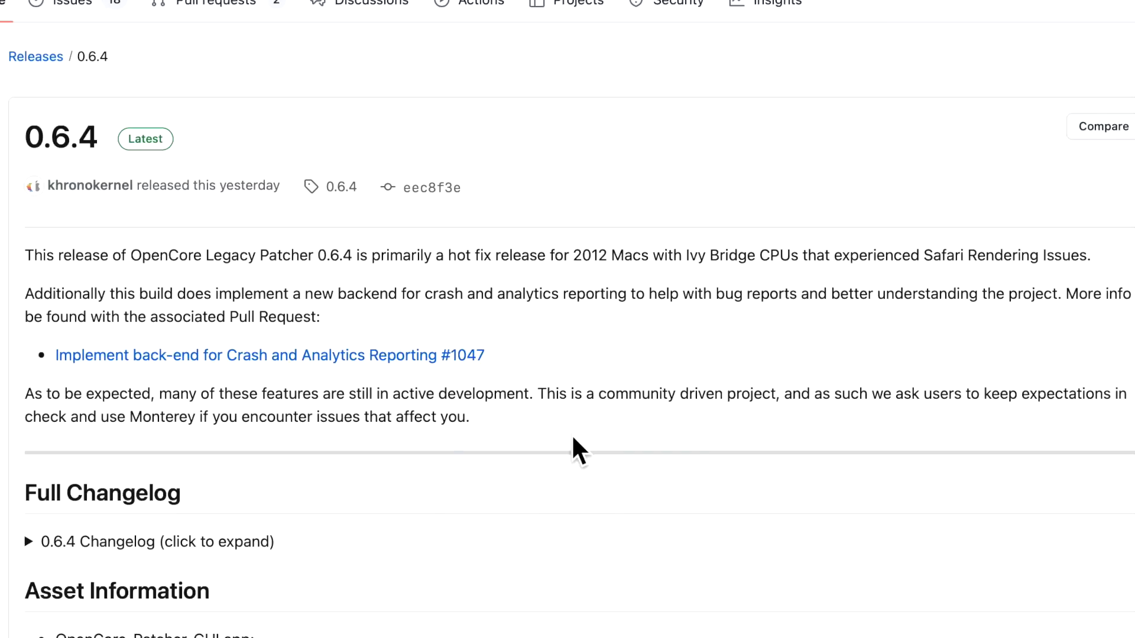
pyautogui.moveTo(552, 397)
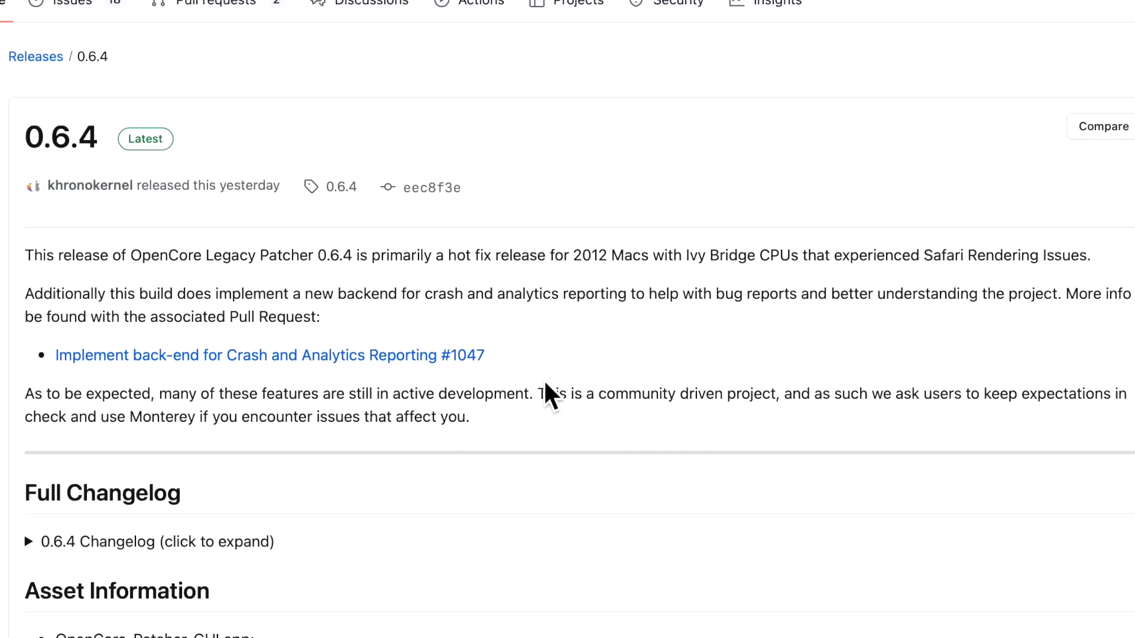
pyautogui.moveTo(504, 434)
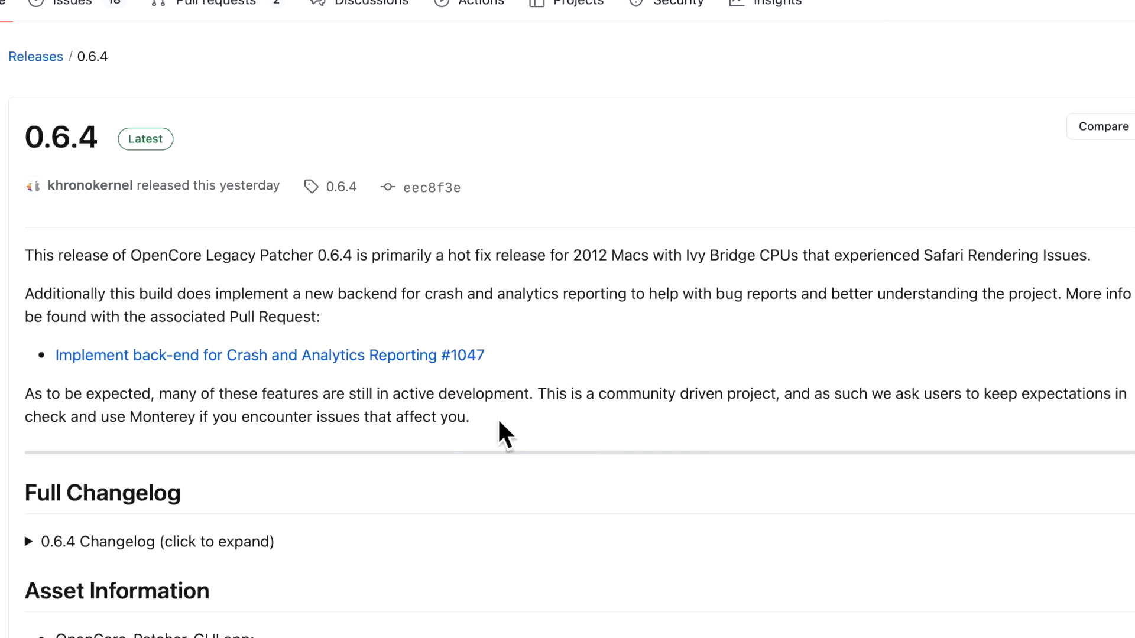
pyautogui.moveTo(375, 407)
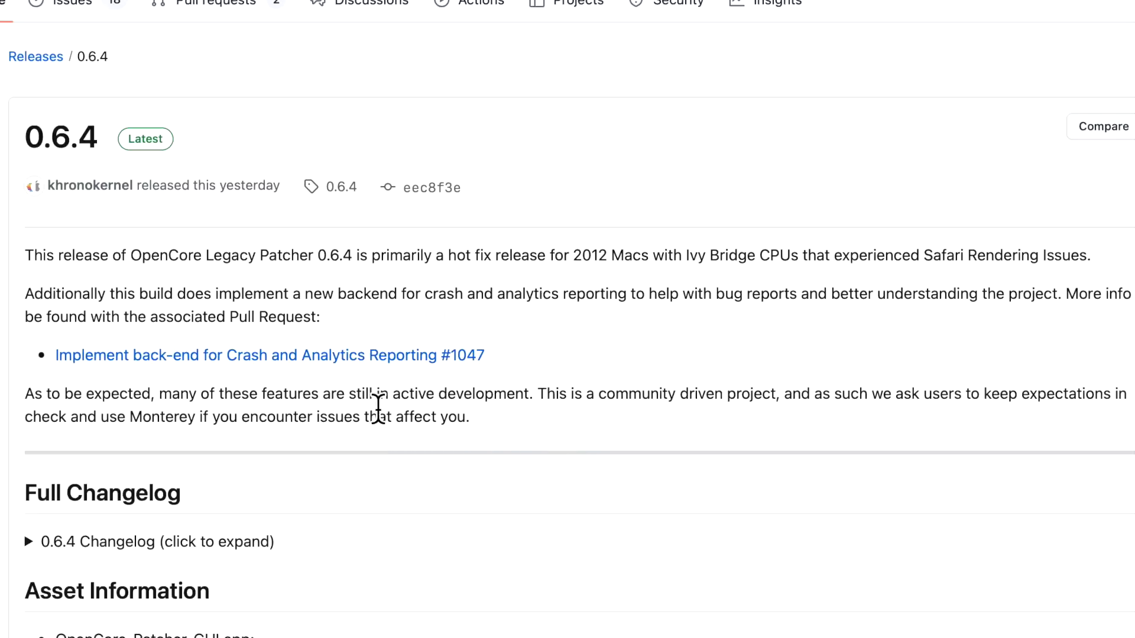
pyautogui.click(270, 355)
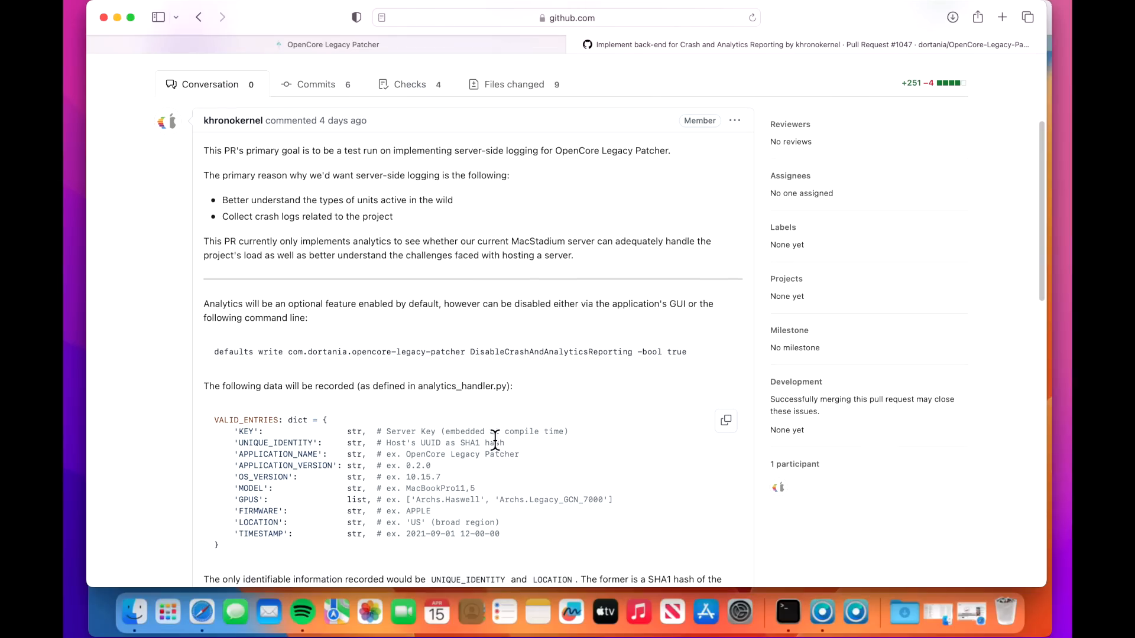
pyautogui.moveTo(507, 409)
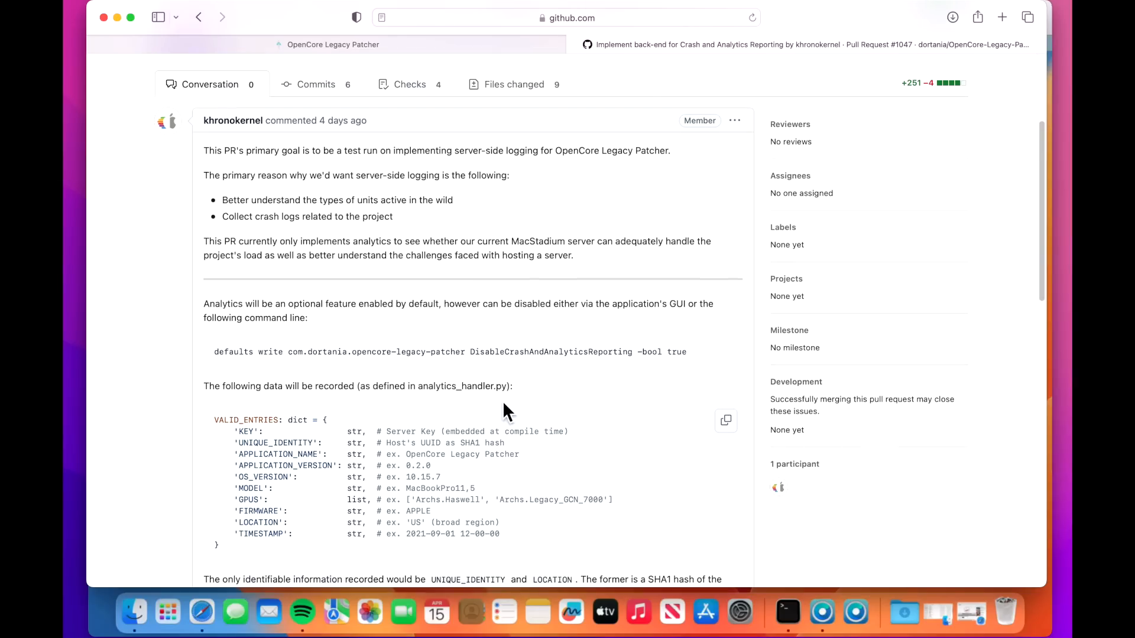
pyautogui.moveTo(549, 449)
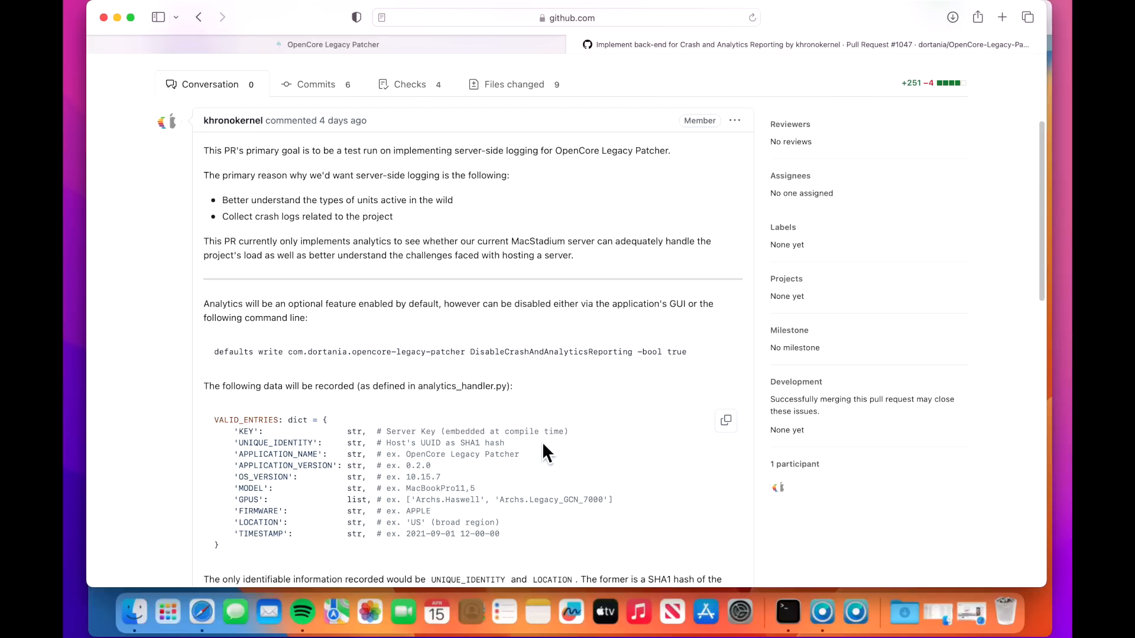
pyautogui.moveTo(552, 426)
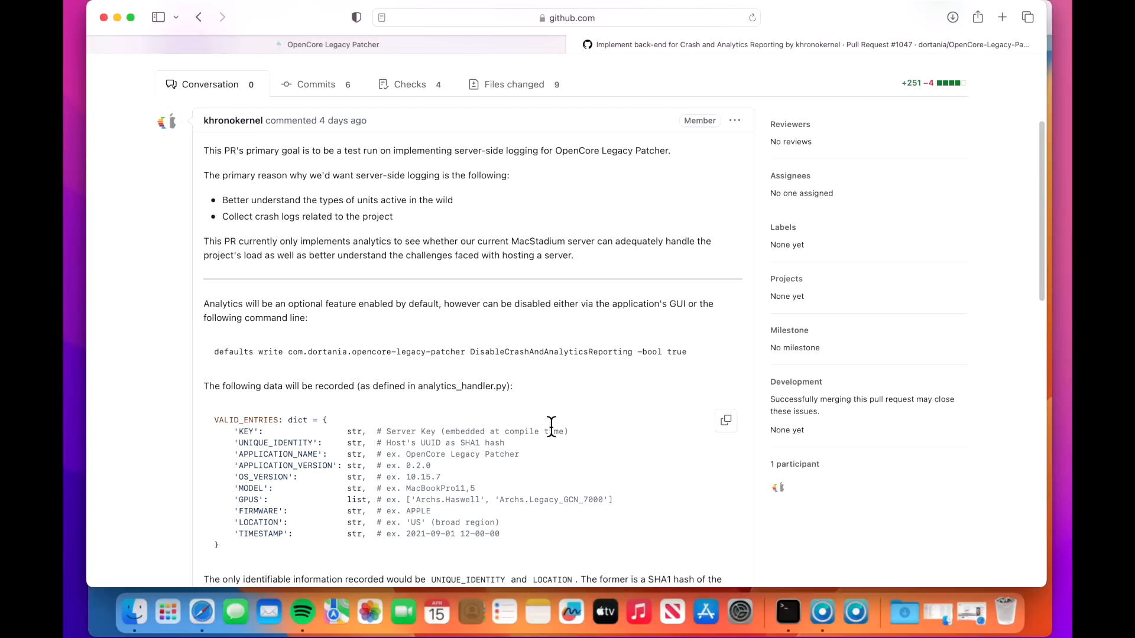
pyautogui.moveTo(489, 454)
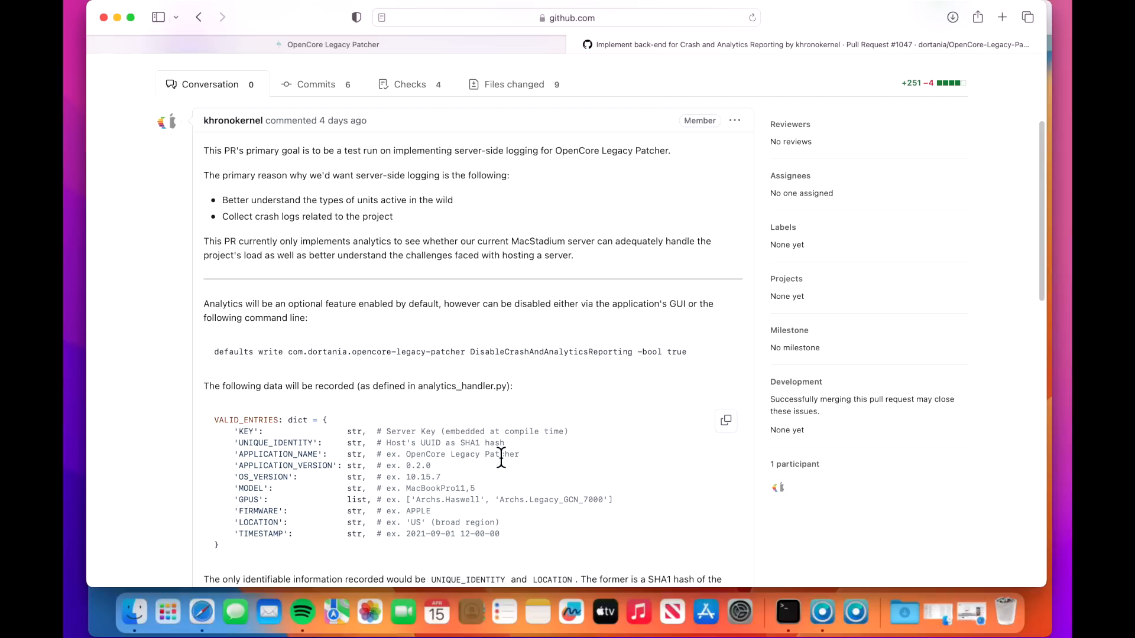
pyautogui.moveTo(518, 484)
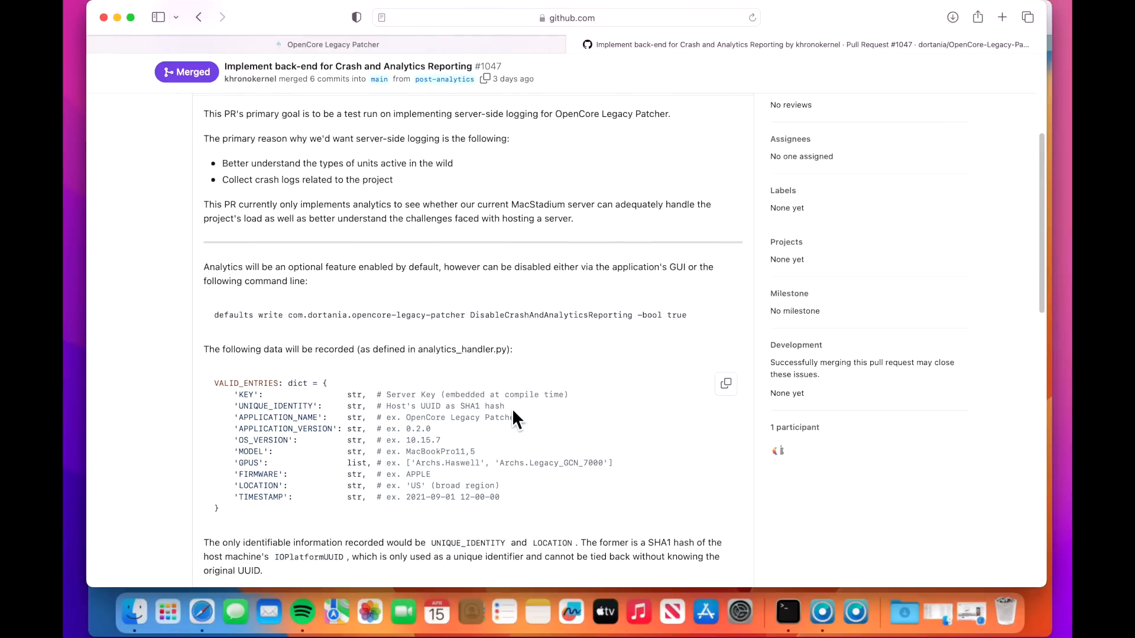
pyautogui.scroll(-3)
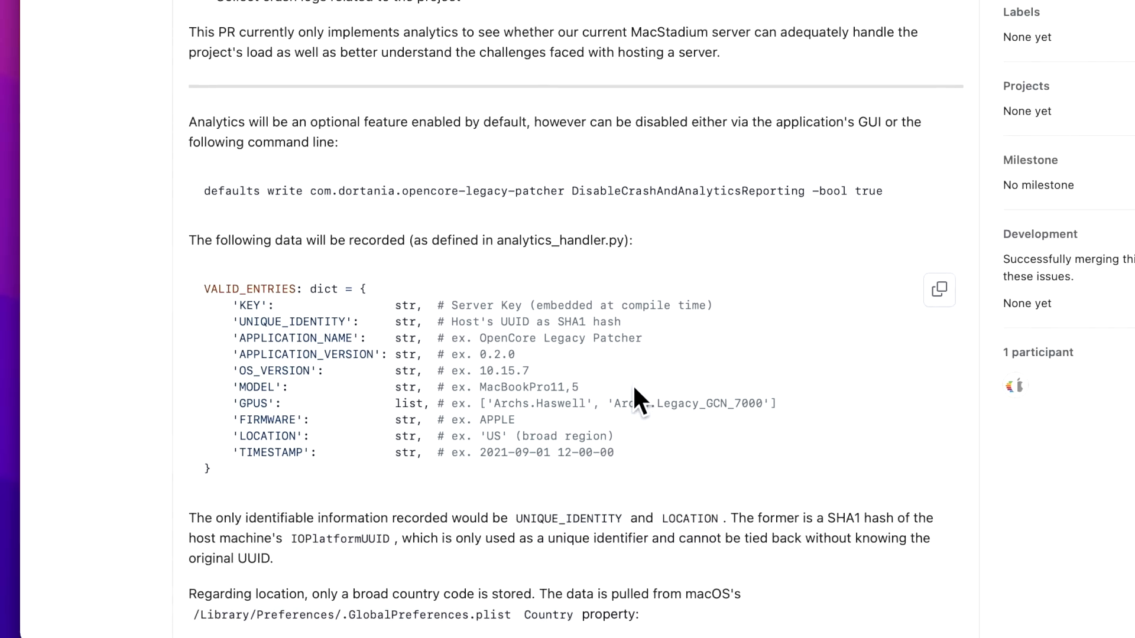
pyautogui.moveTo(628, 395)
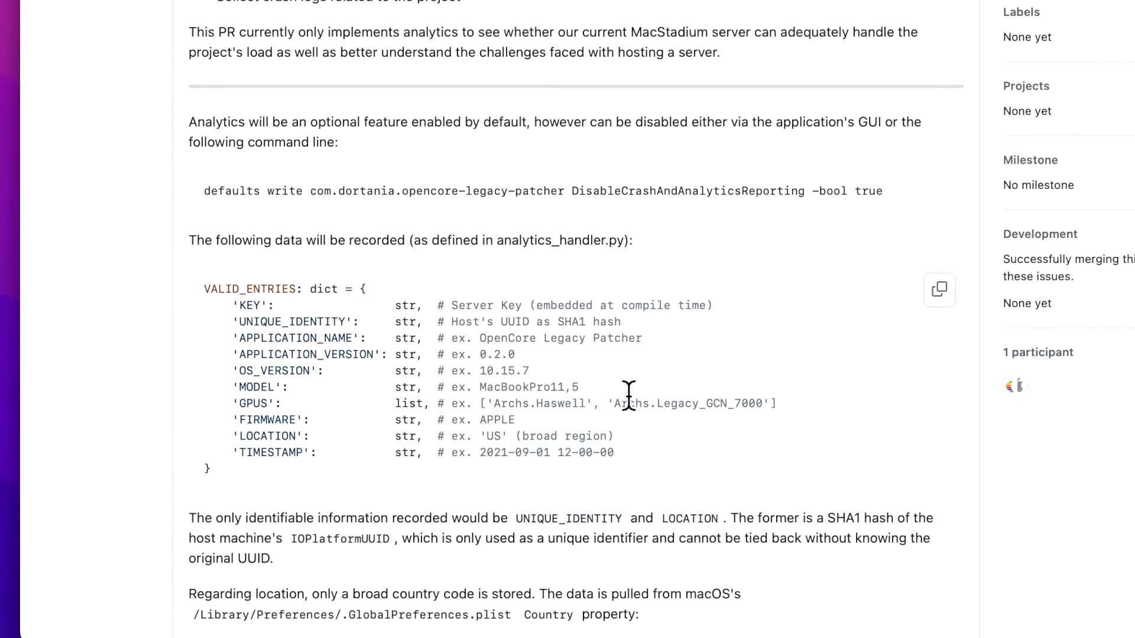
pyautogui.scroll(-3)
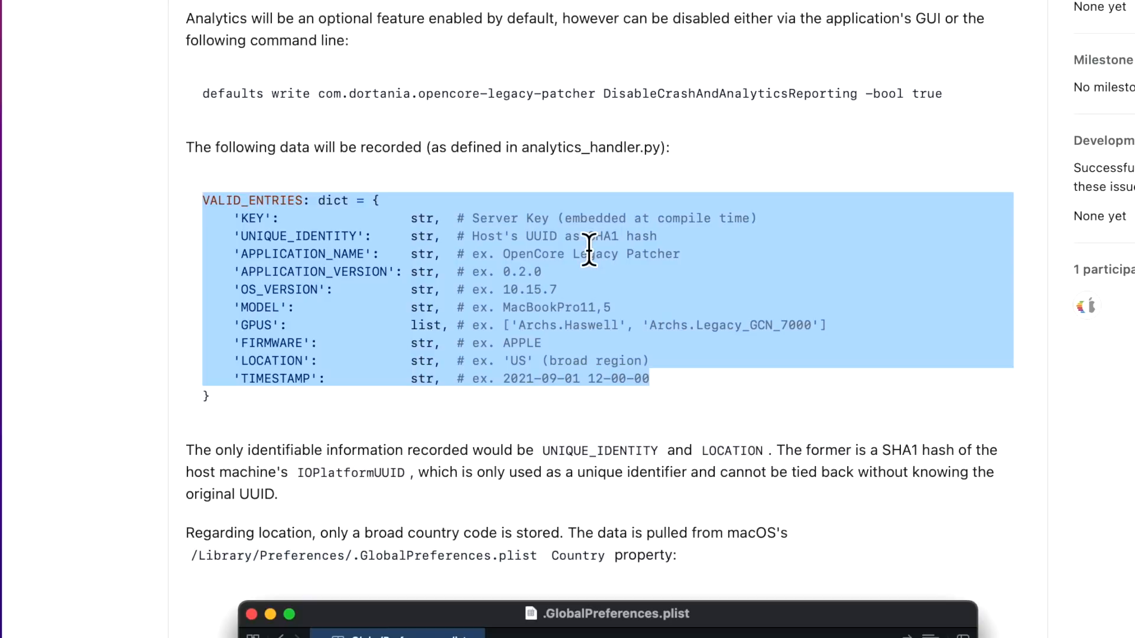
pyautogui.moveTo(582, 293)
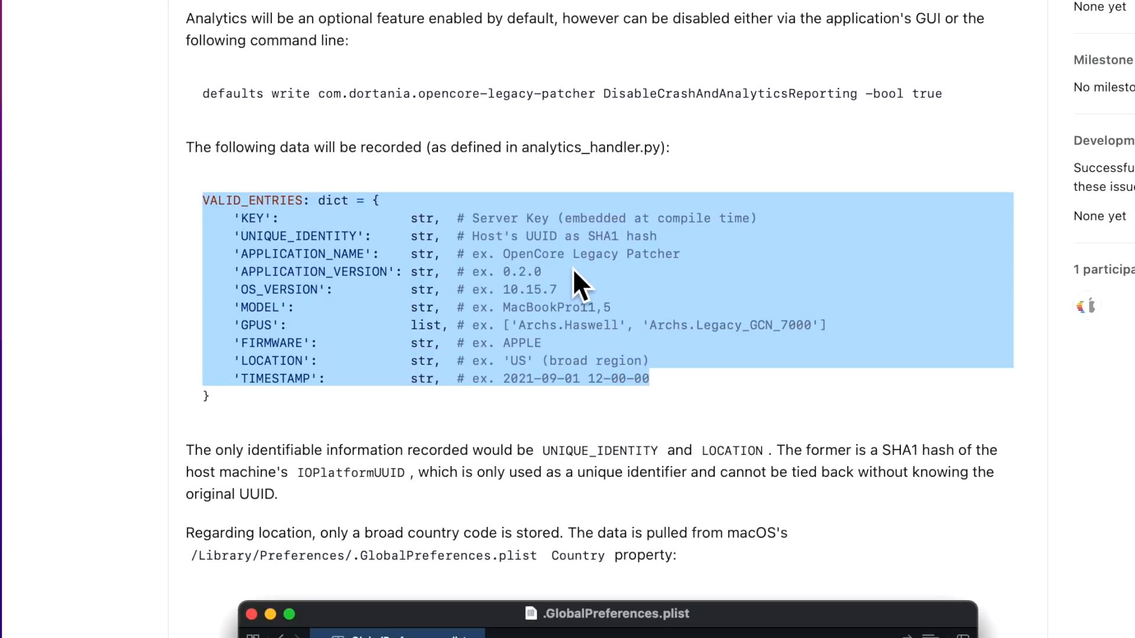
pyautogui.moveTo(648, 282)
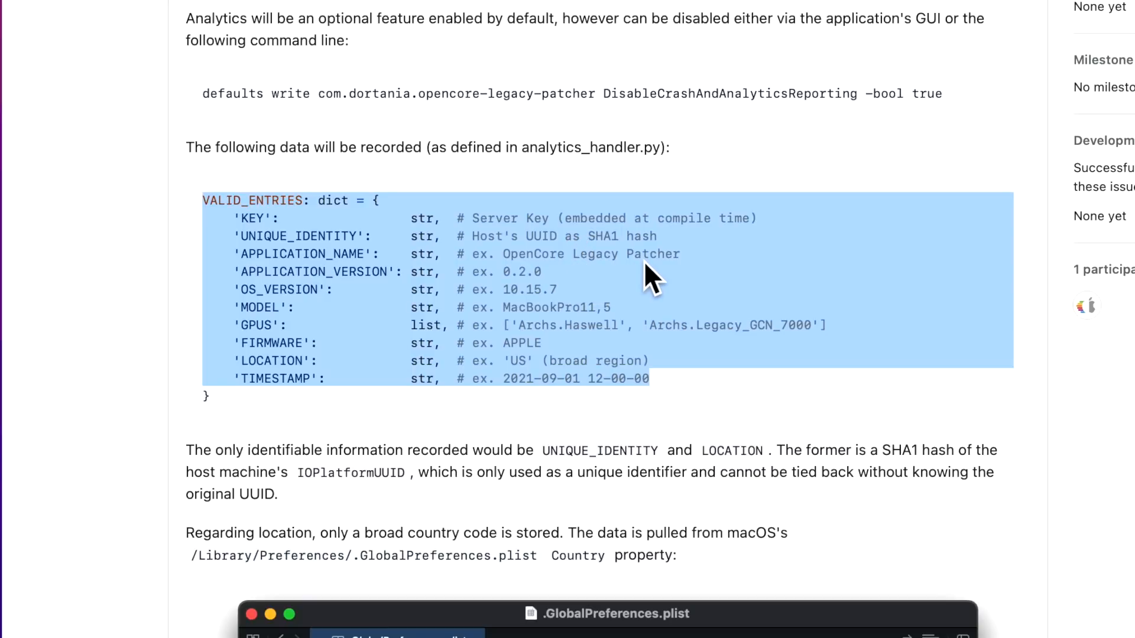
pyautogui.moveTo(626, 290)
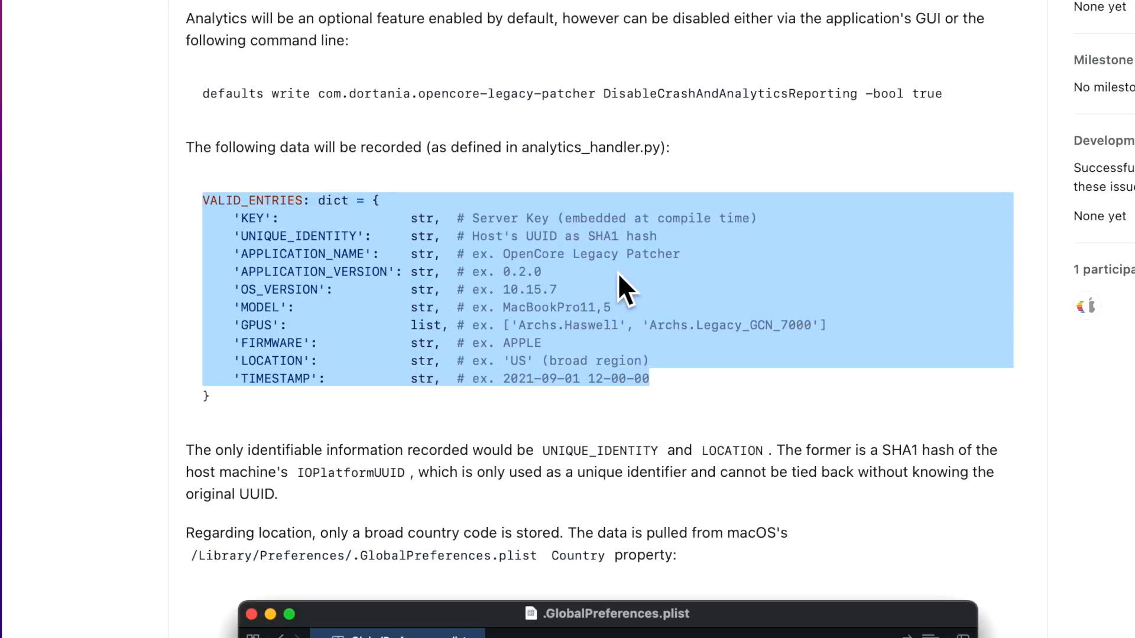
pyautogui.moveTo(546, 311)
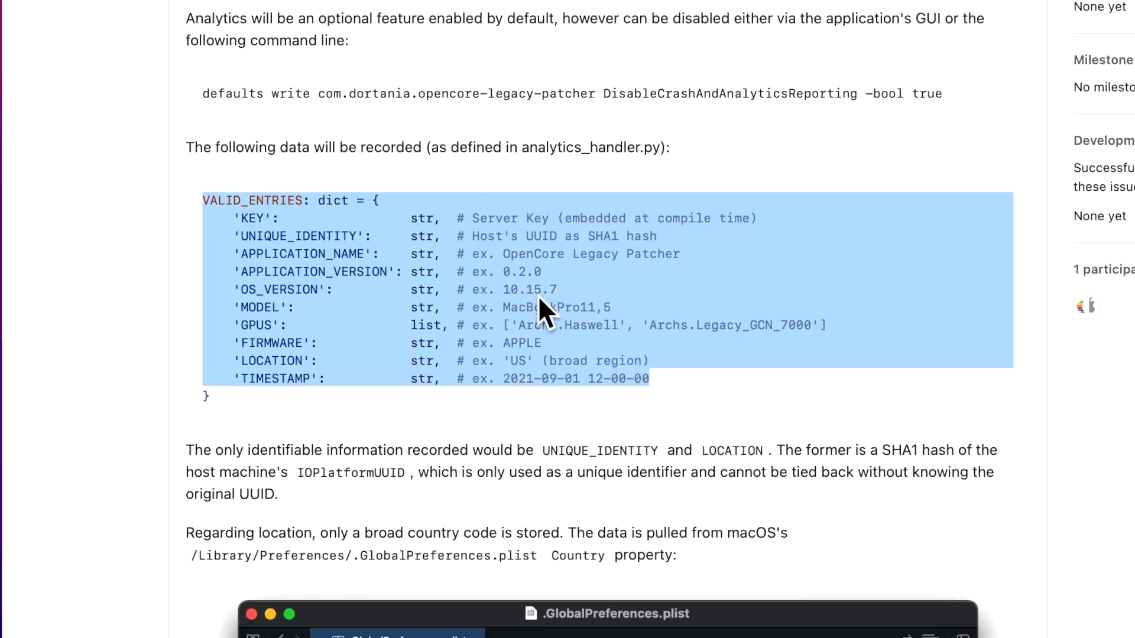
pyautogui.moveTo(633, 315)
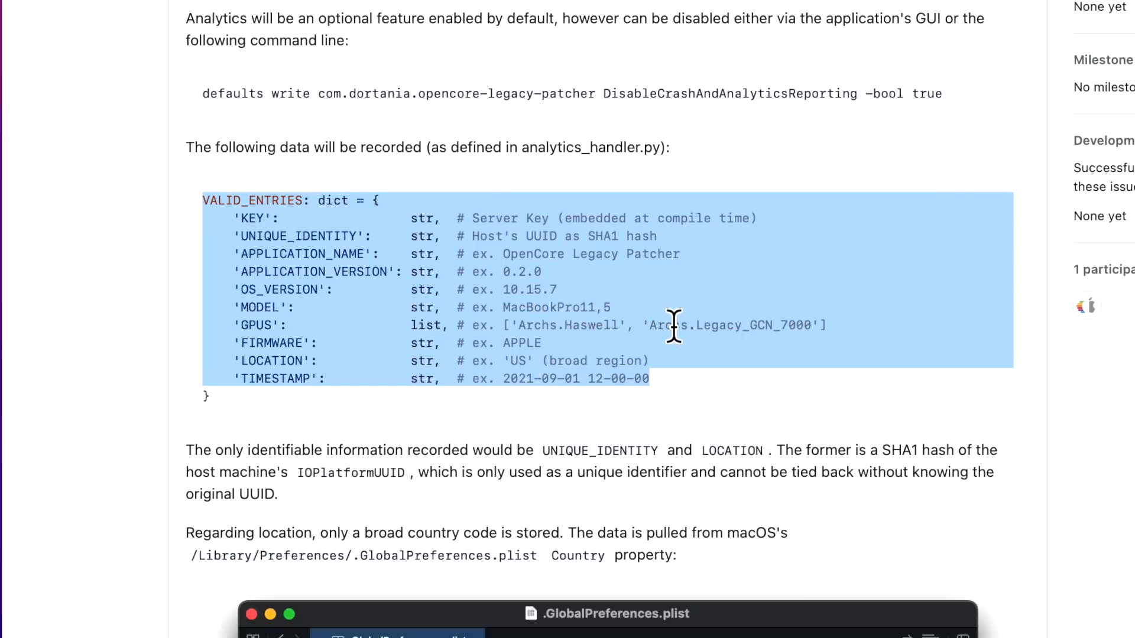
pyautogui.moveTo(644, 361)
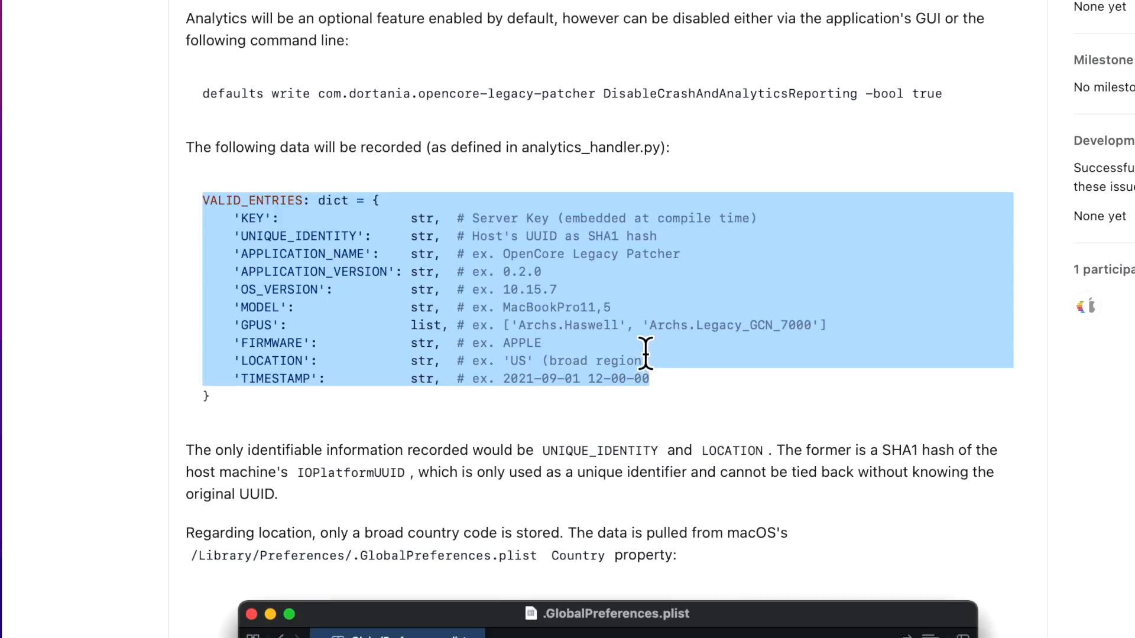
pyautogui.moveTo(628, 371)
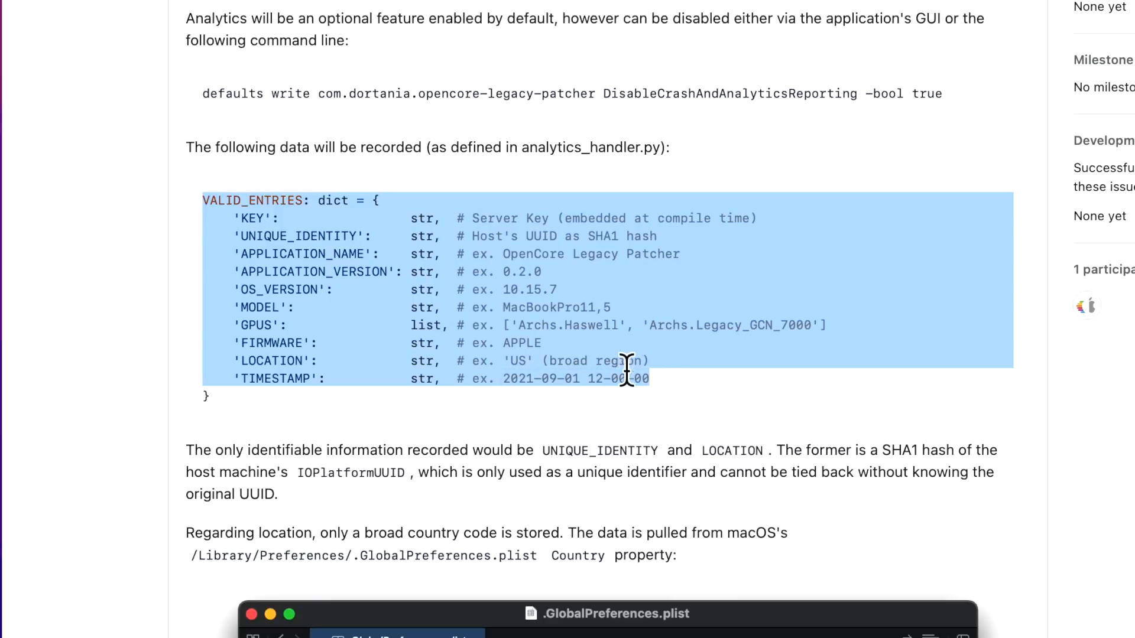
pyautogui.click(681, 388)
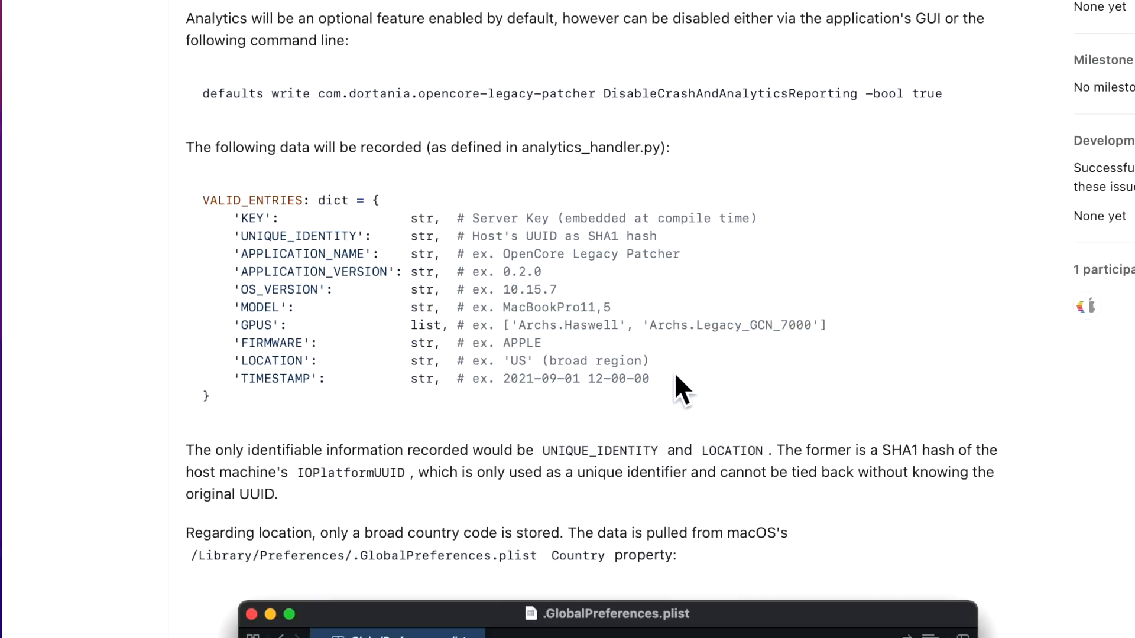
pyautogui.scroll(-3)
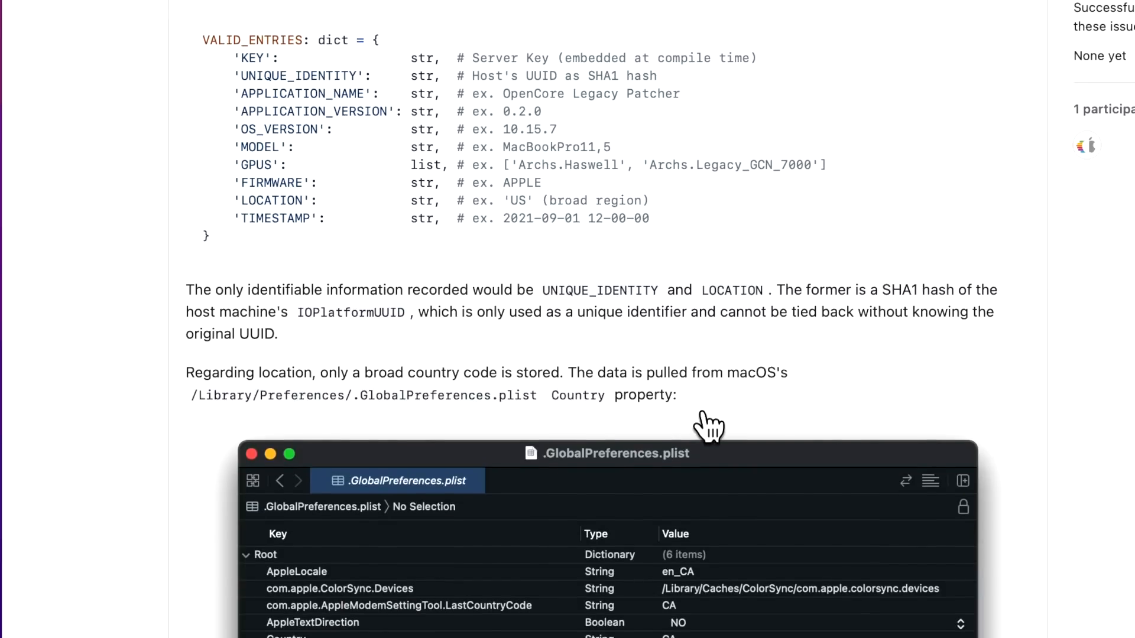
pyautogui.scroll(-3)
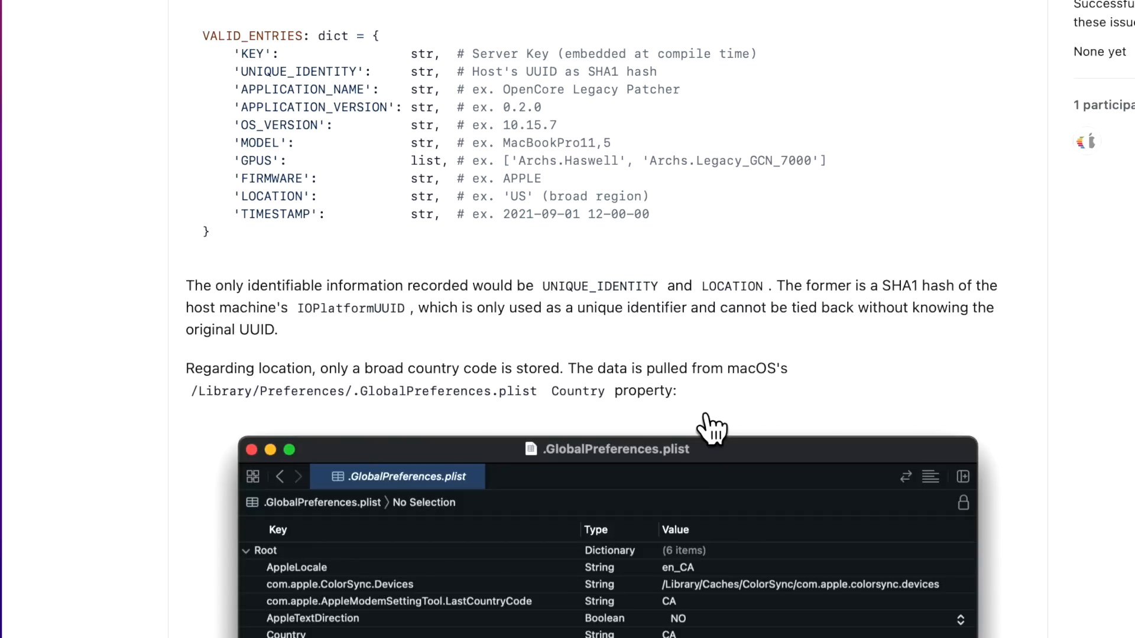
pyautogui.scroll(-3)
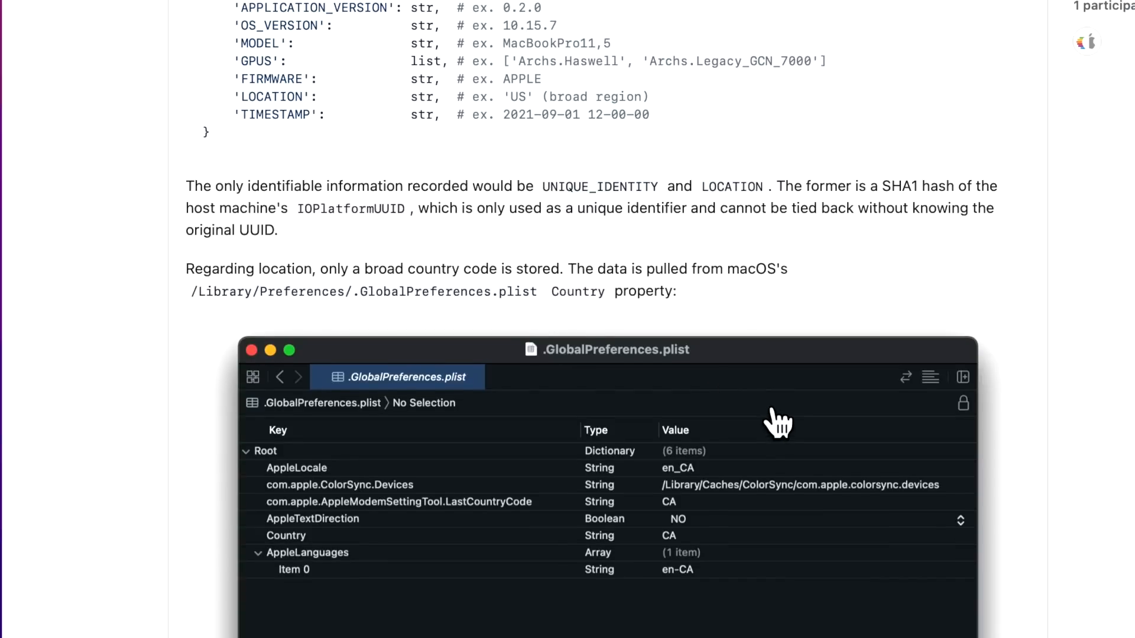
pyautogui.scroll(-3)
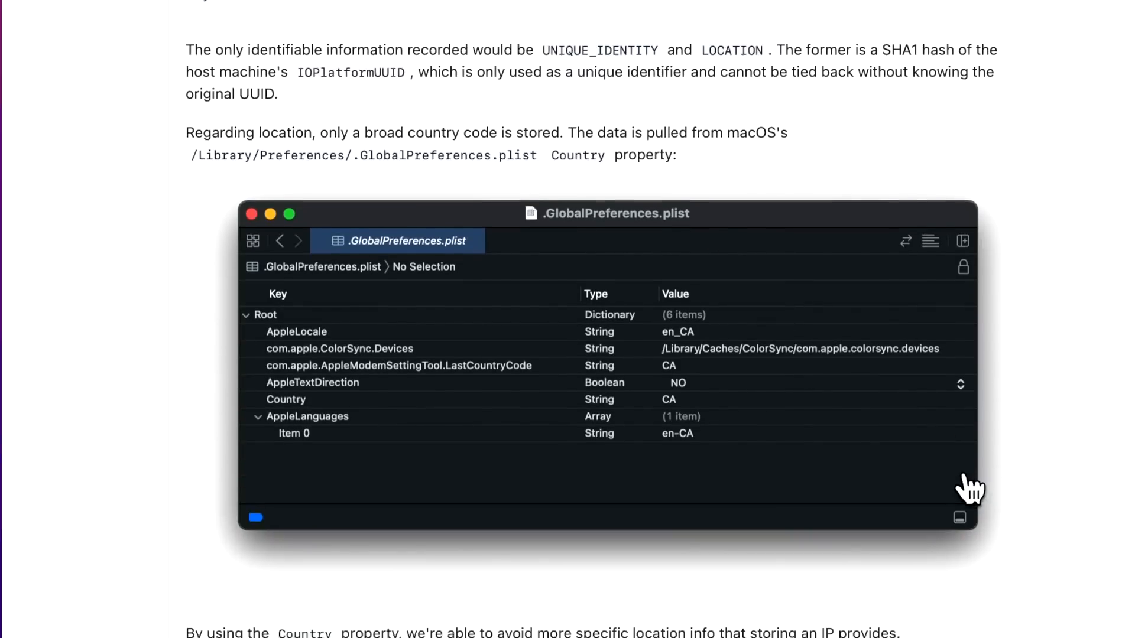
pyautogui.scroll(3)
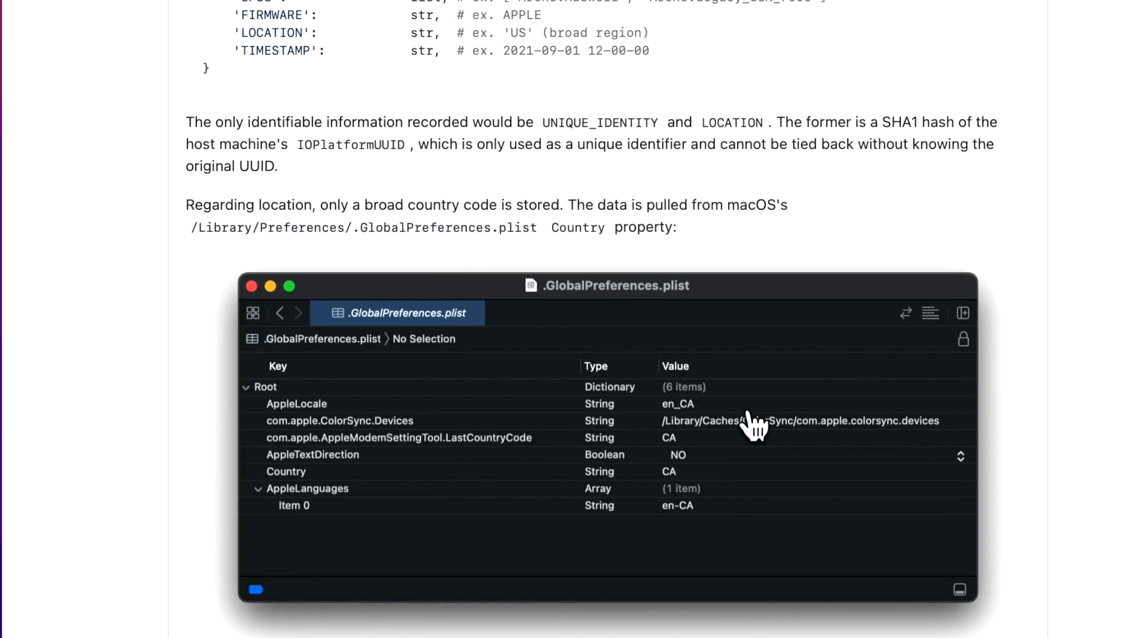
pyautogui.scroll(3)
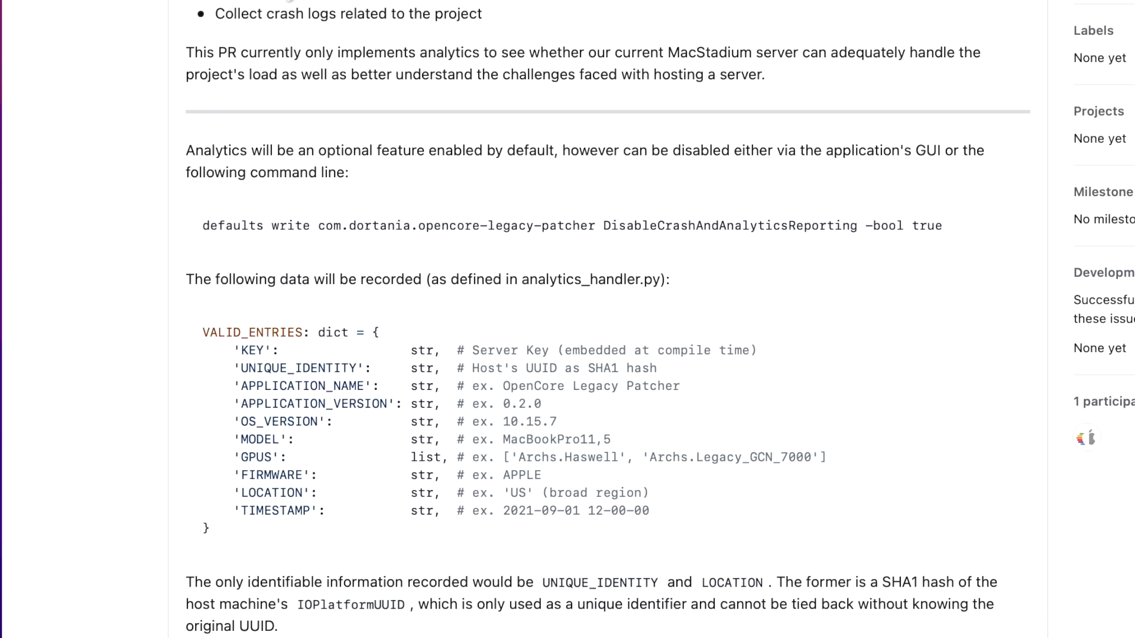
pyautogui.moveTo(514, 192)
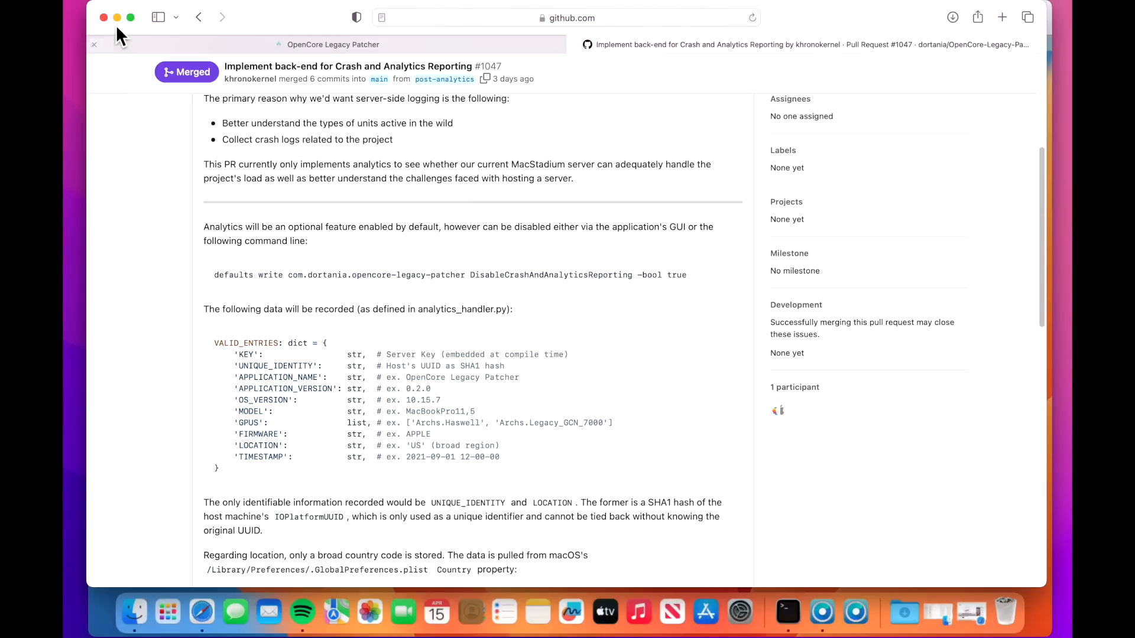
pyautogui.moveTo(117, 18)
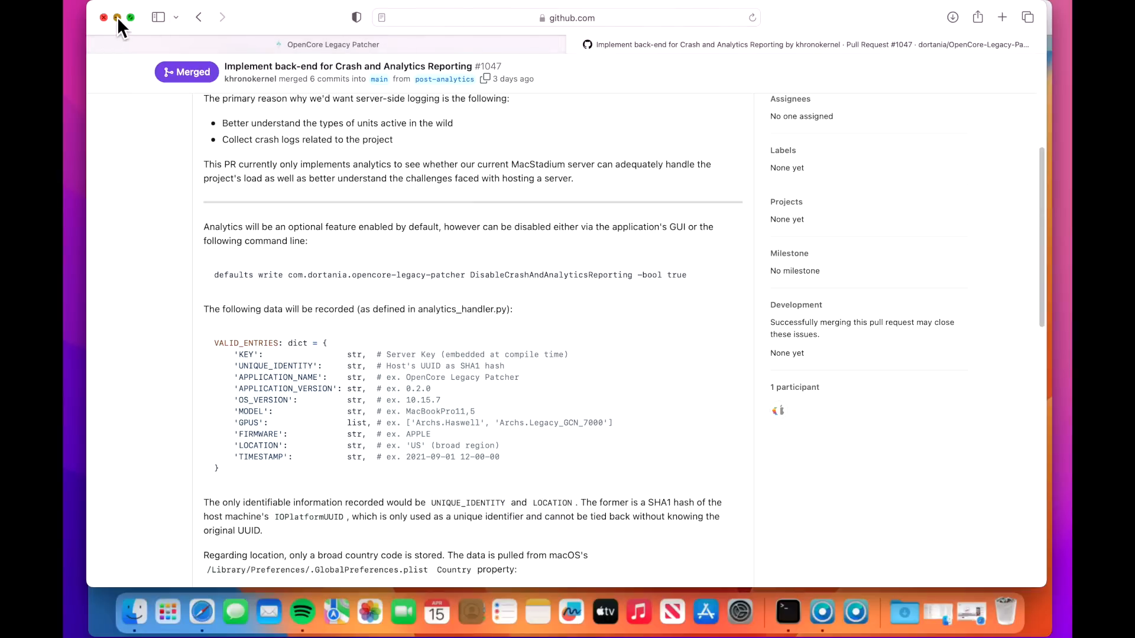
# Step: Tick Disable Crash/Analytics in Developer Settings and reopen the panel to confirm it stays on
pyautogui.click(104, 17)
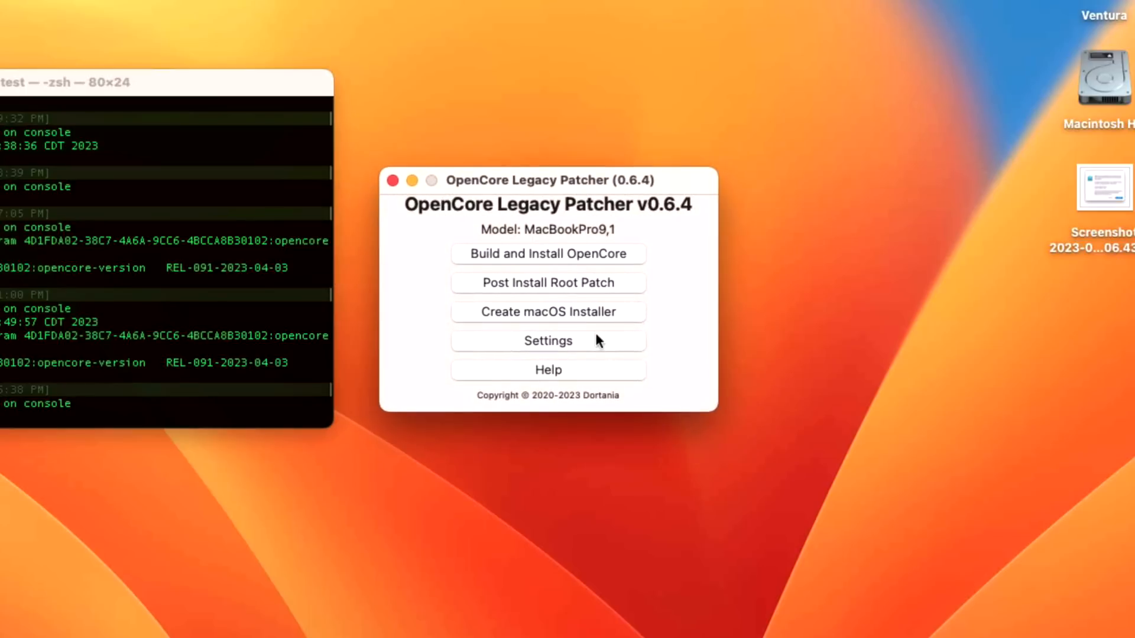
pyautogui.click(548, 341)
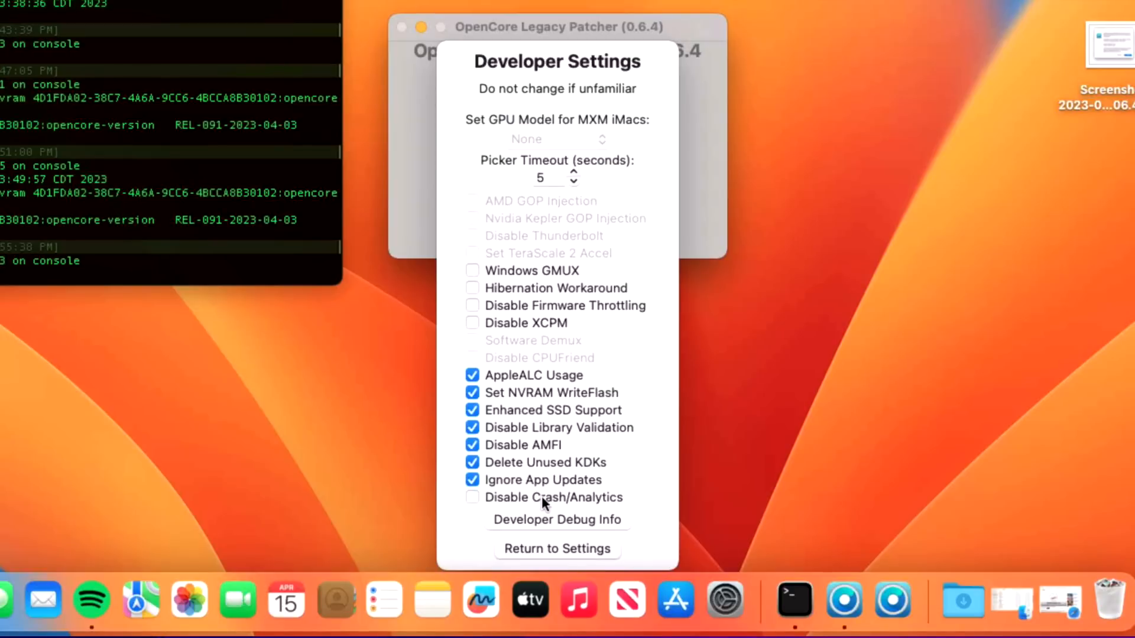
pyautogui.click(471, 498)
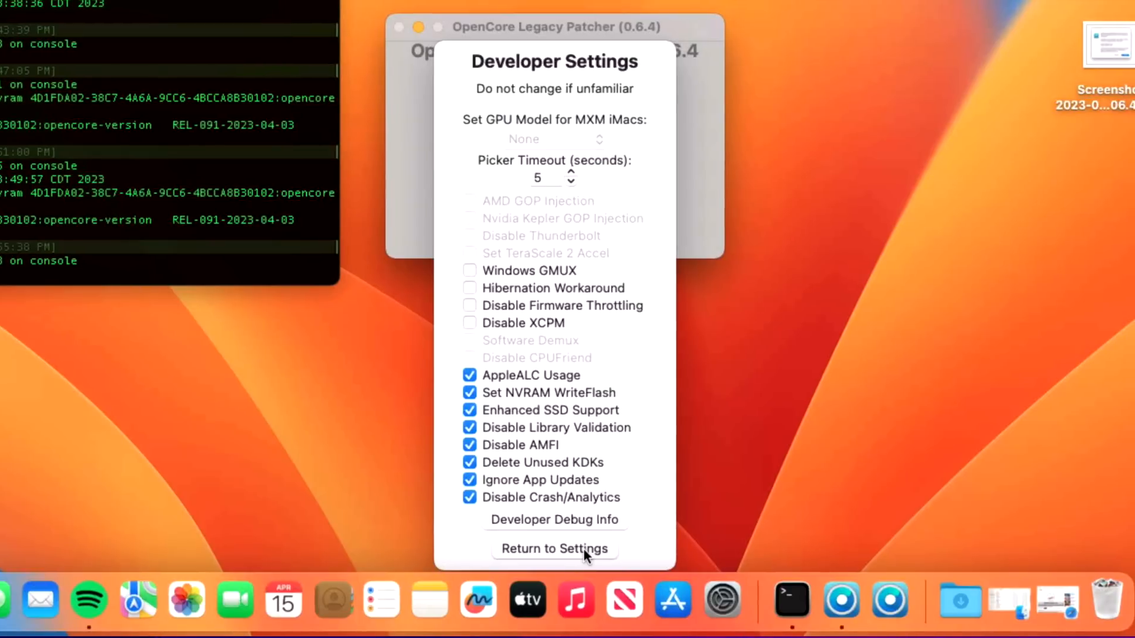
pyautogui.click(554, 548)
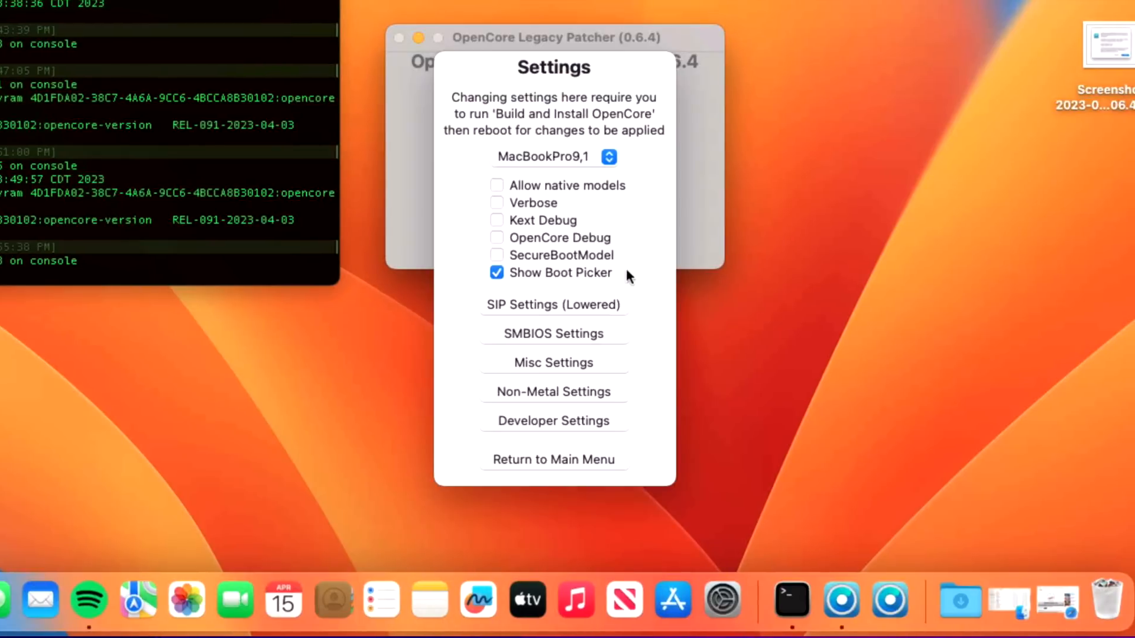
pyautogui.click(553, 421)
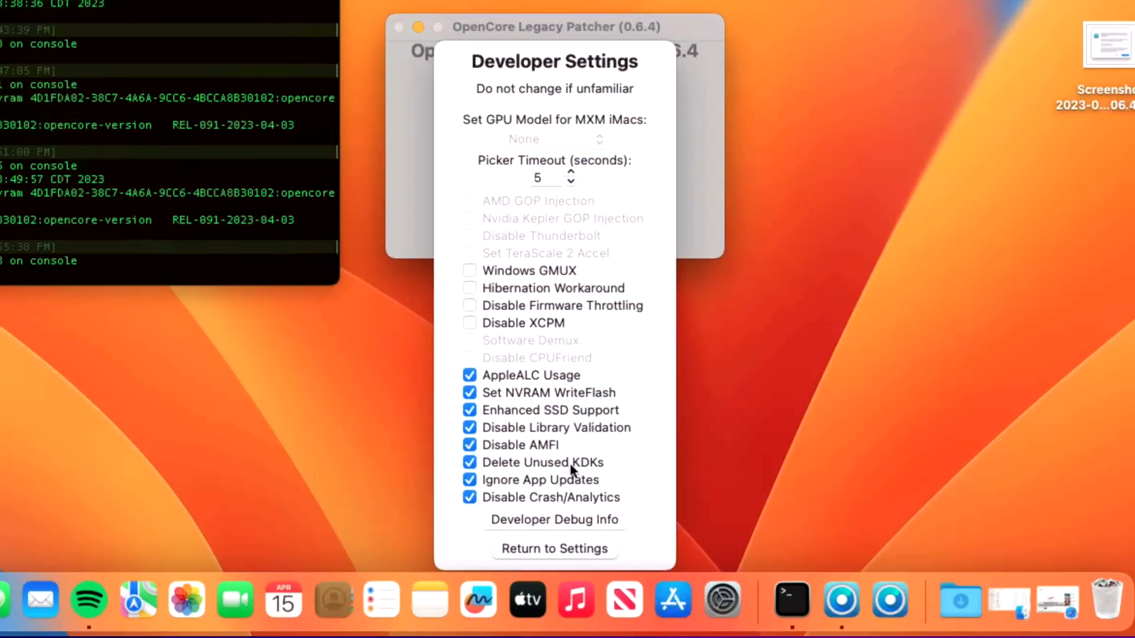
pyautogui.moveTo(540, 480)
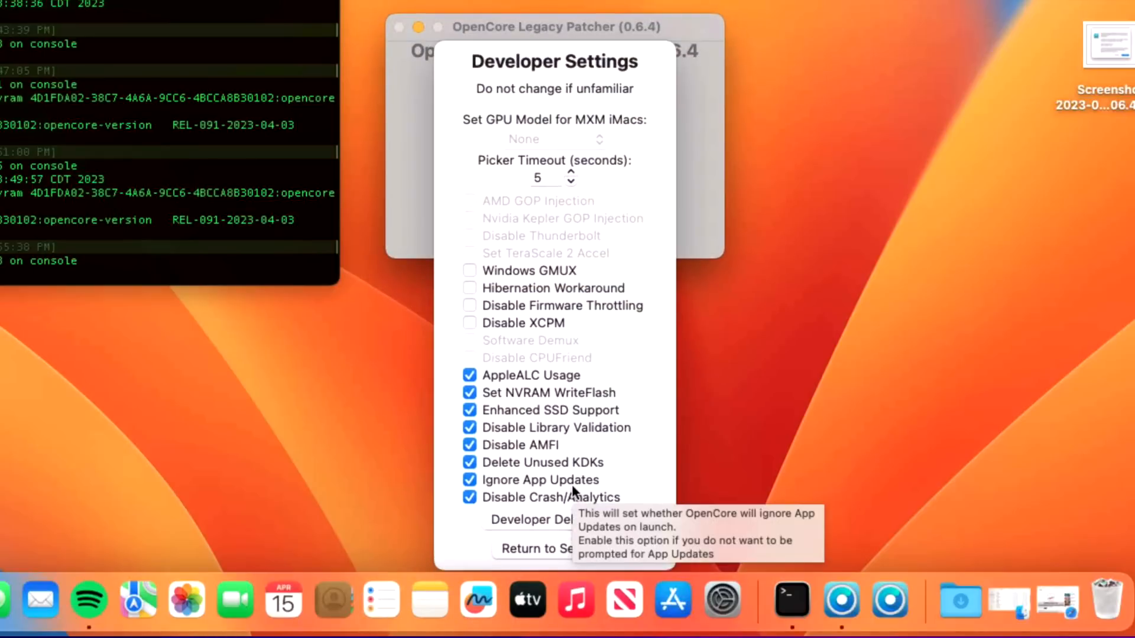
pyautogui.moveTo(576, 501)
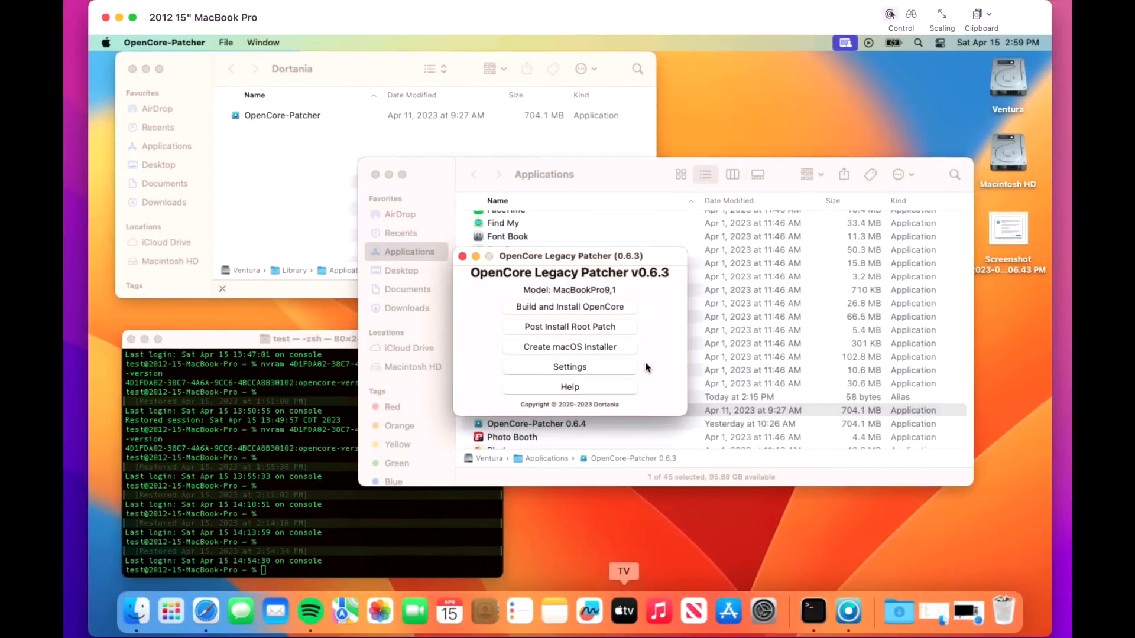
pyautogui.moveTo(839, 393)
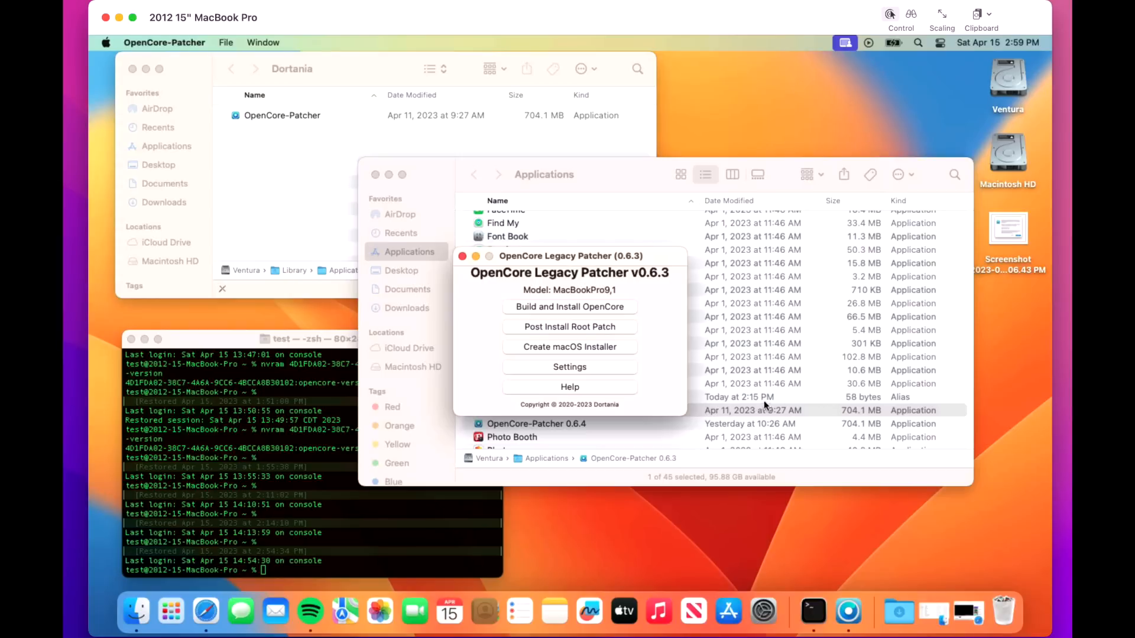
pyautogui.moveTo(742, 407)
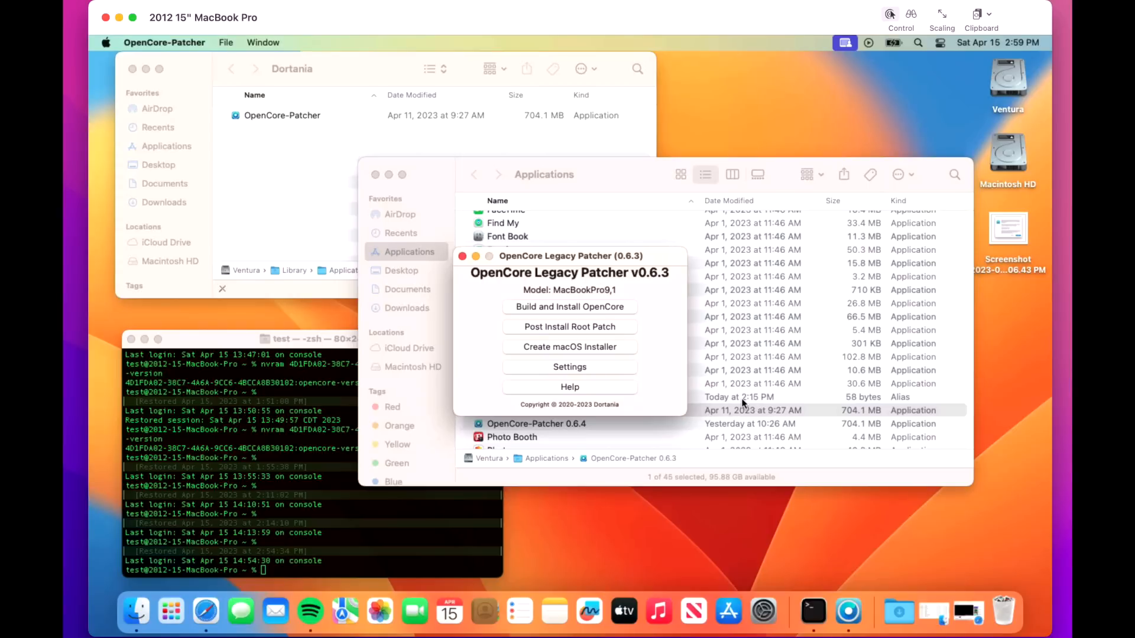
pyautogui.moveTo(662, 330)
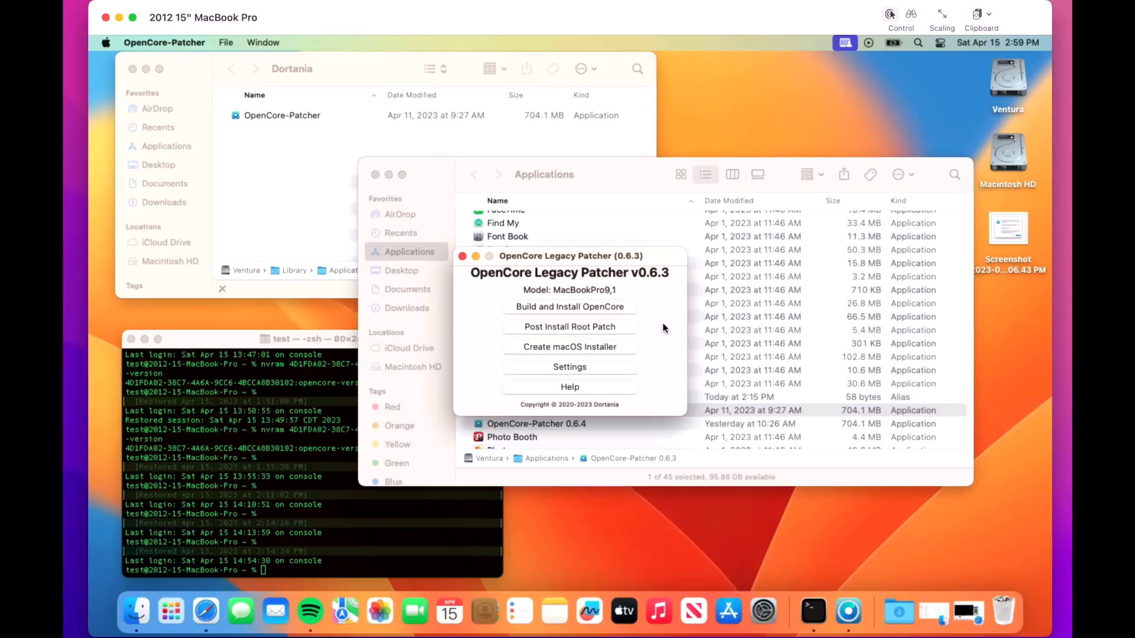